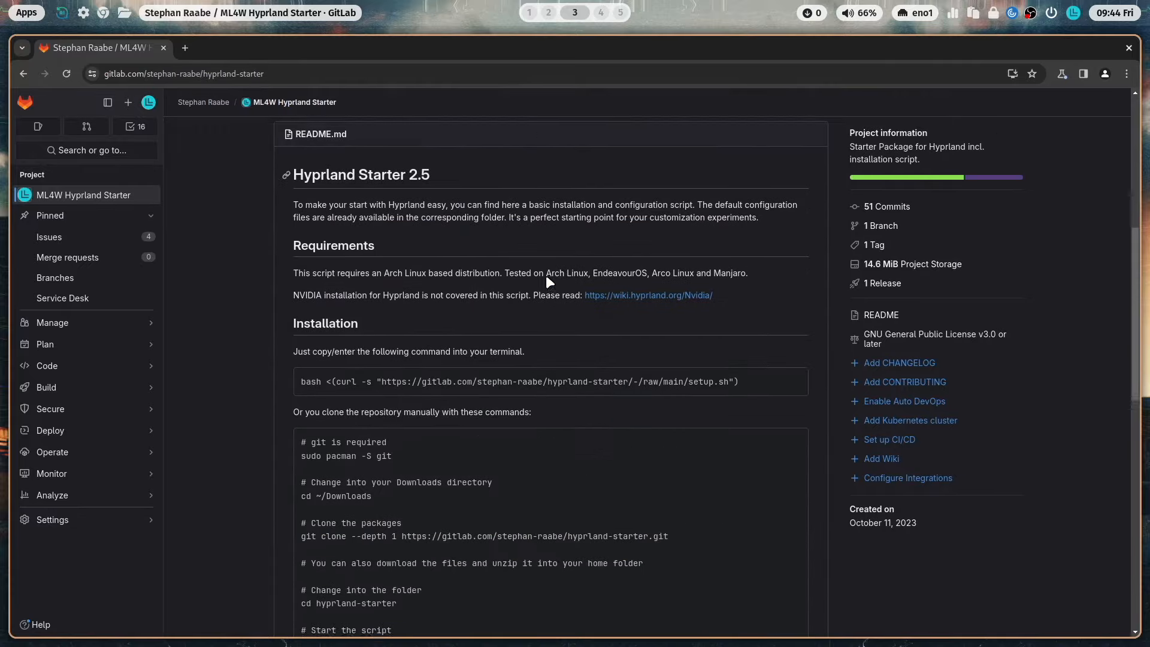
# - Scroll the ML4W Hyprland Settings App README down to its installation commands
pyautogui.scroll(-3)
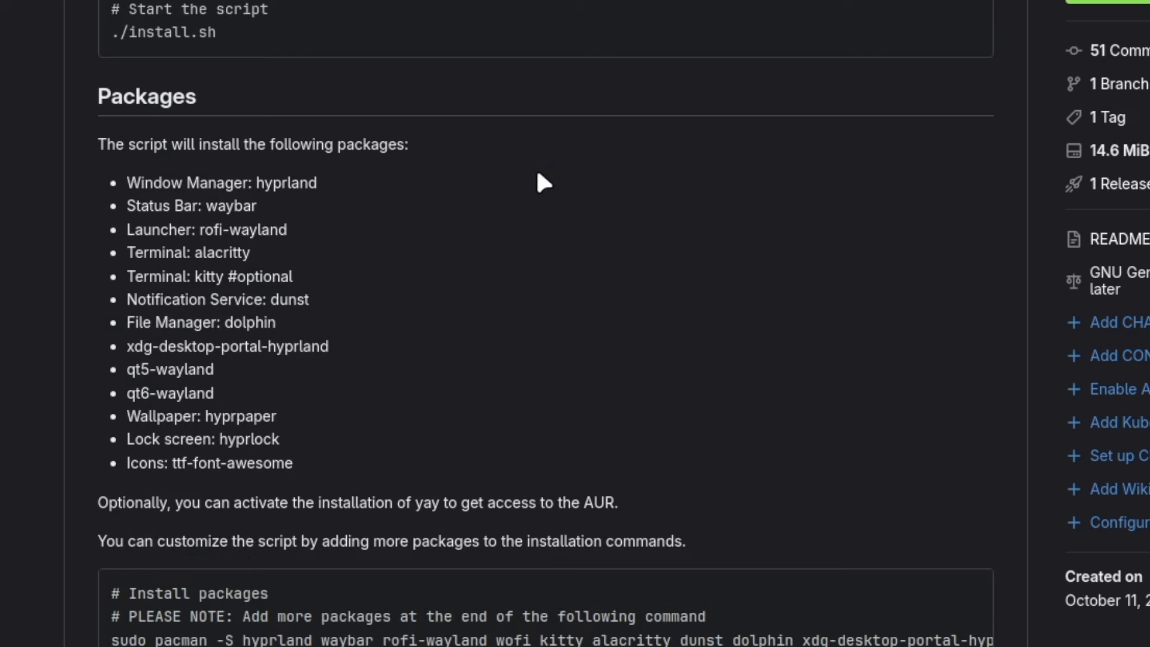
pyautogui.click(815, 536)
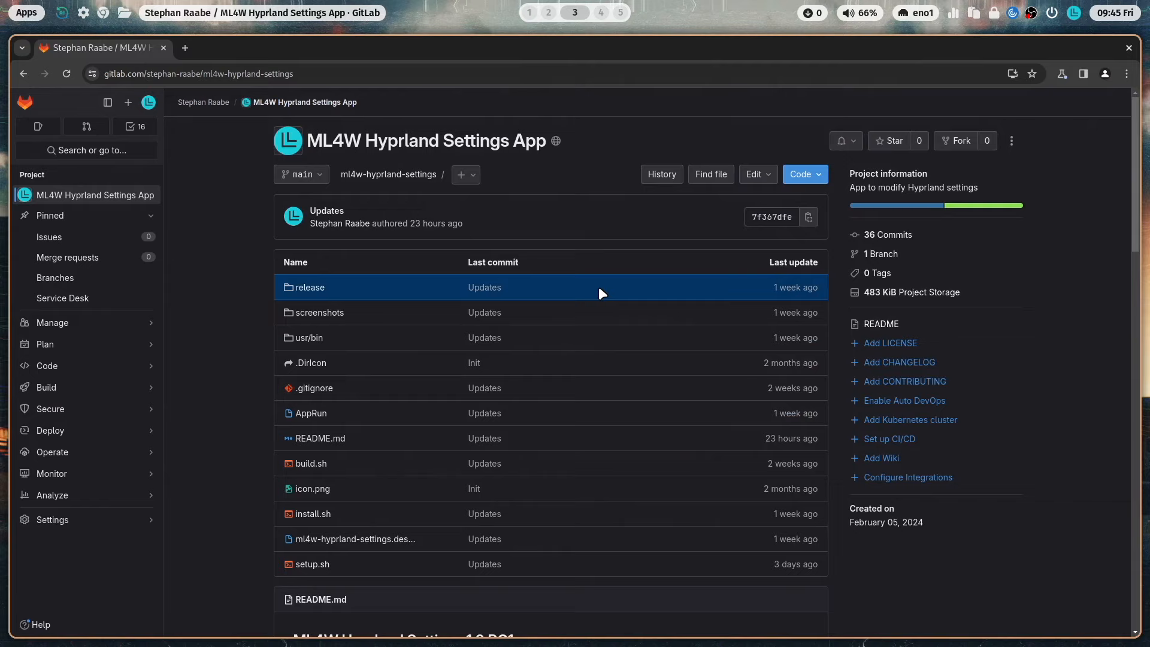
pyautogui.scroll(-3)
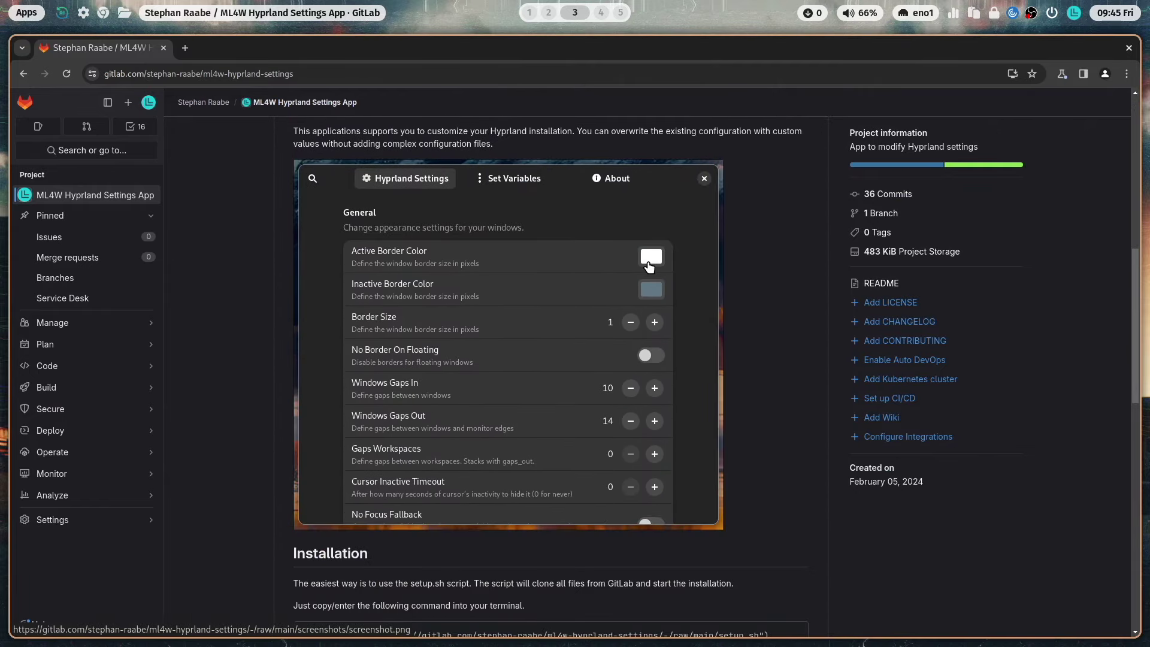
pyautogui.scroll(-3)
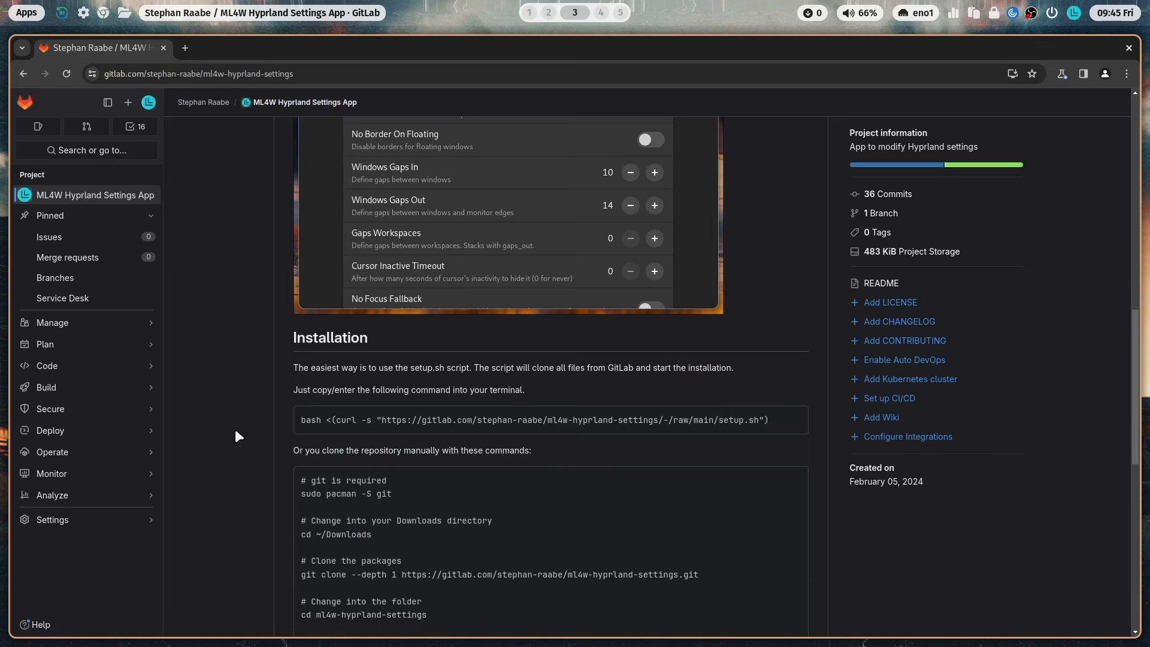
pyautogui.scroll(-3)
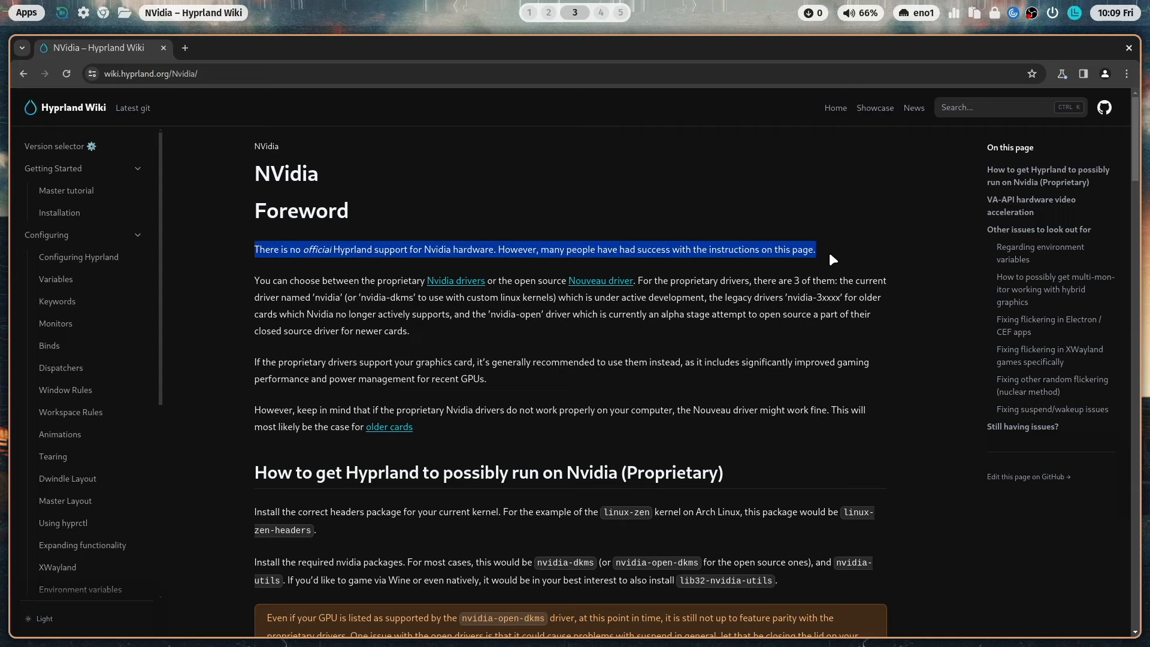
# - Clear the Foreword text selection on the NVidia wiki page and scroll down
pyautogui.click(509, 306)
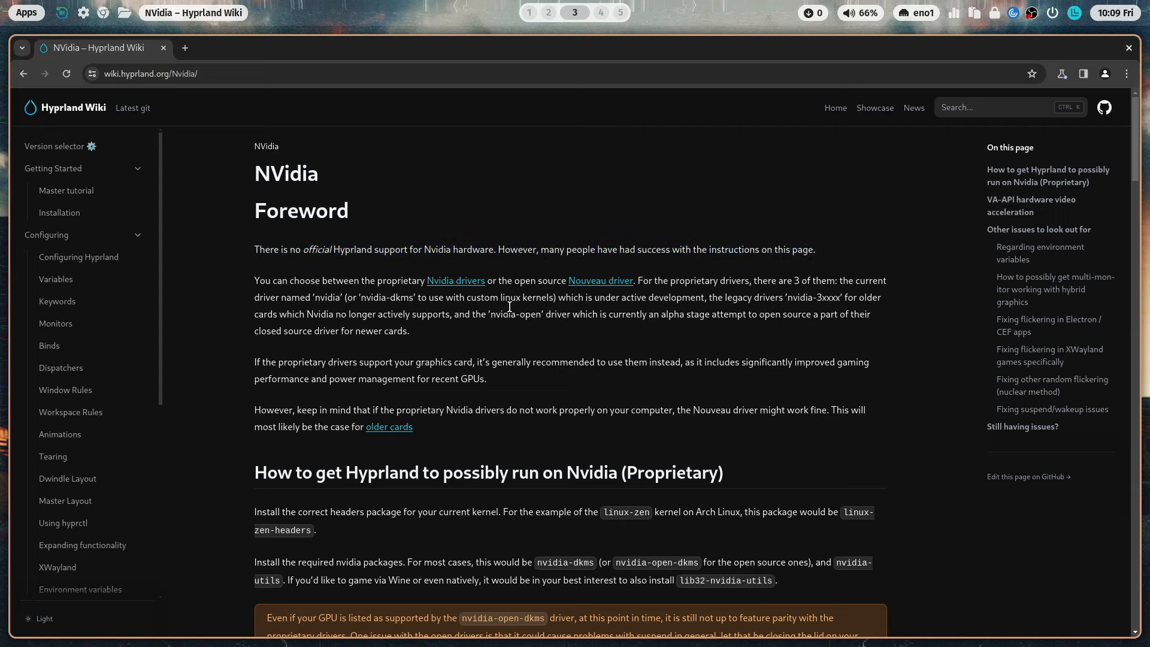
pyautogui.scroll(-3)
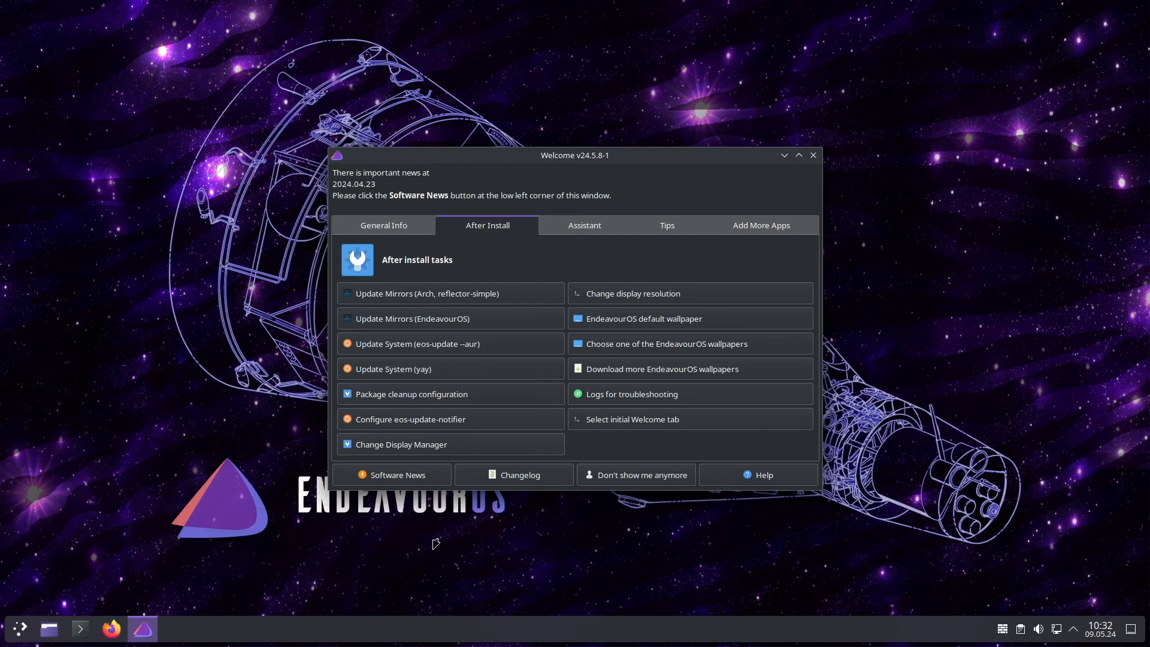
# - Refresh the Arch package mirrors from the After Install tab, then open the application launcher
pyautogui.click(392, 368)
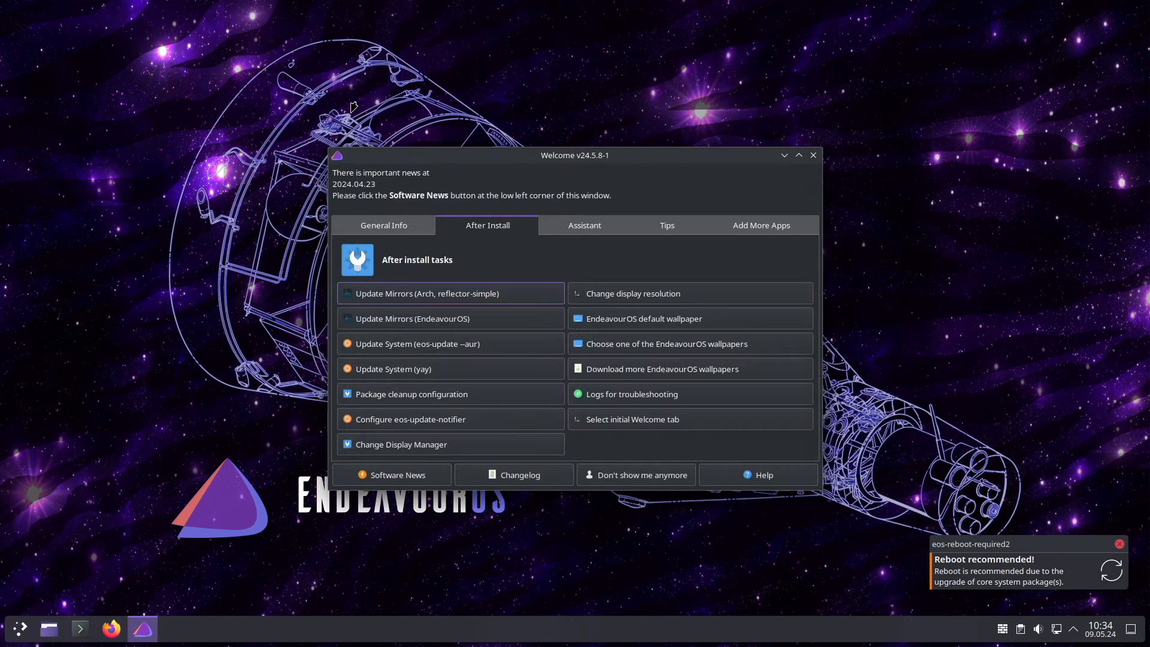
pyautogui.click(17, 627)
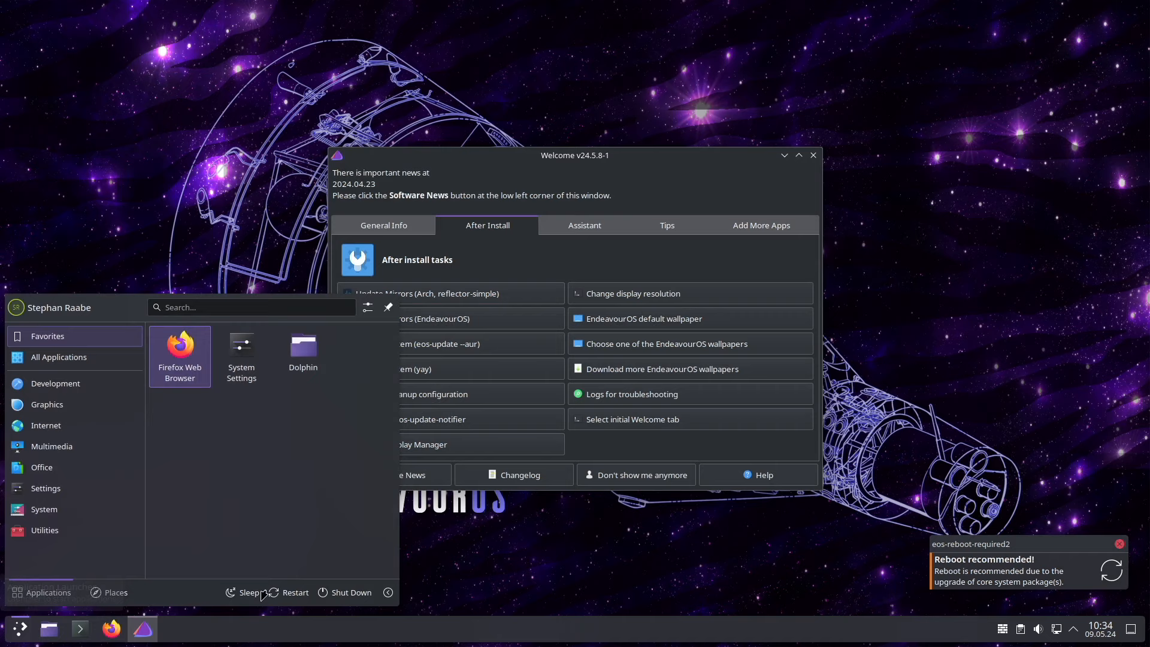
# - Restart the computer immediately and log back into the Plasma session
pyautogui.click(295, 592)
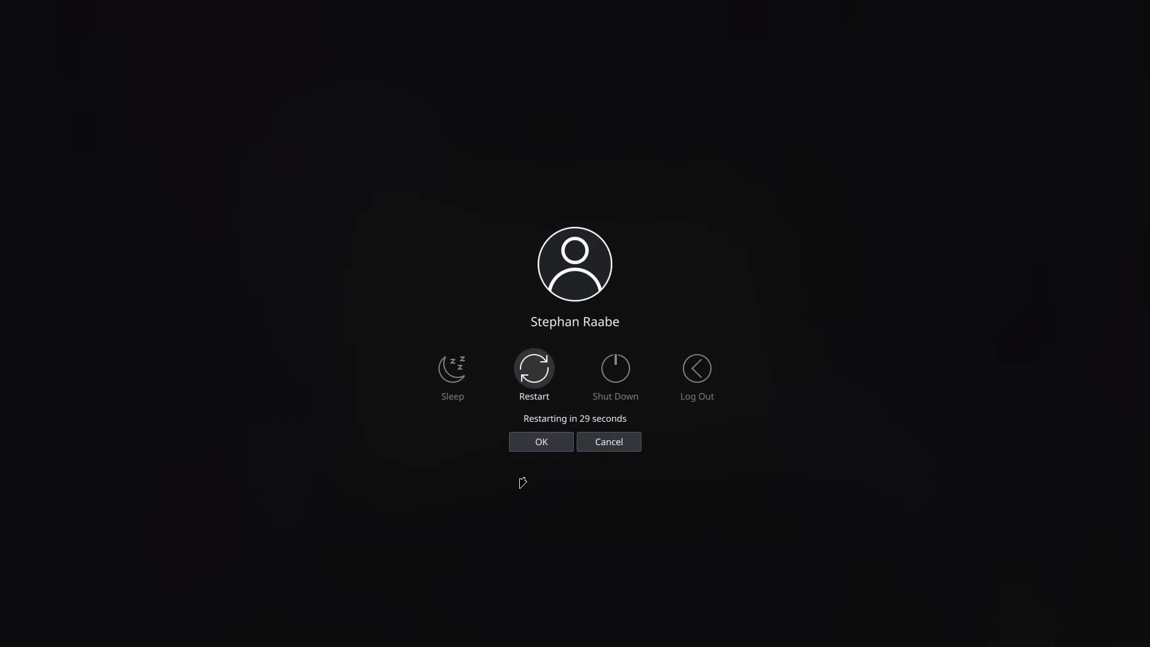
pyautogui.click(540, 441)
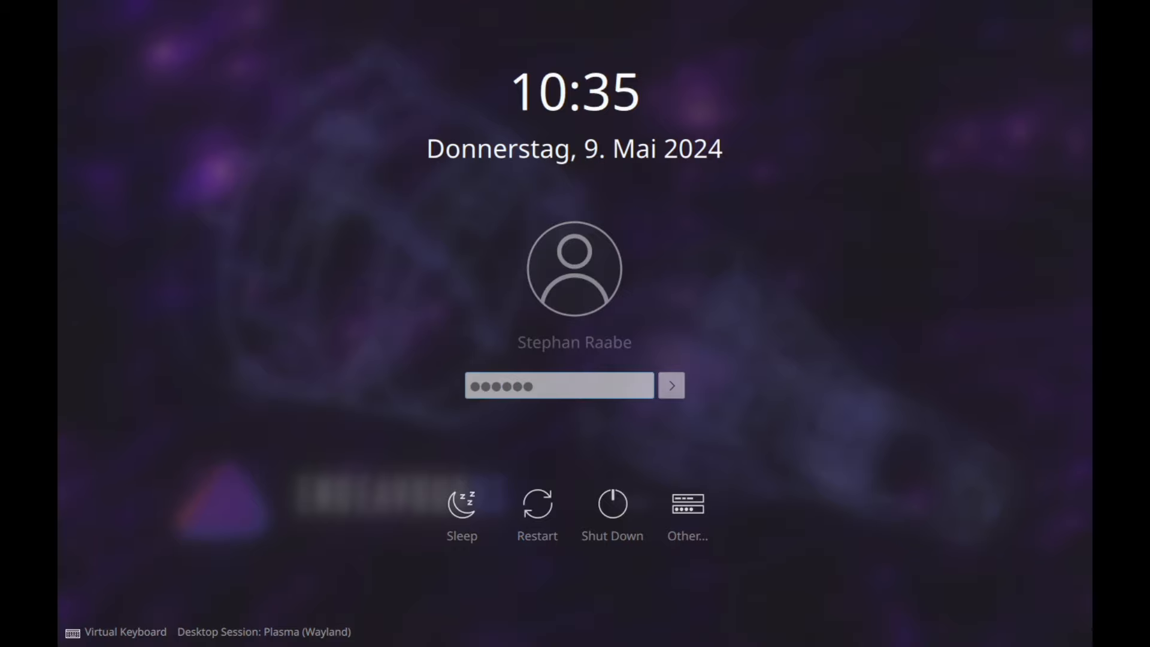
pyautogui.click(669, 385)
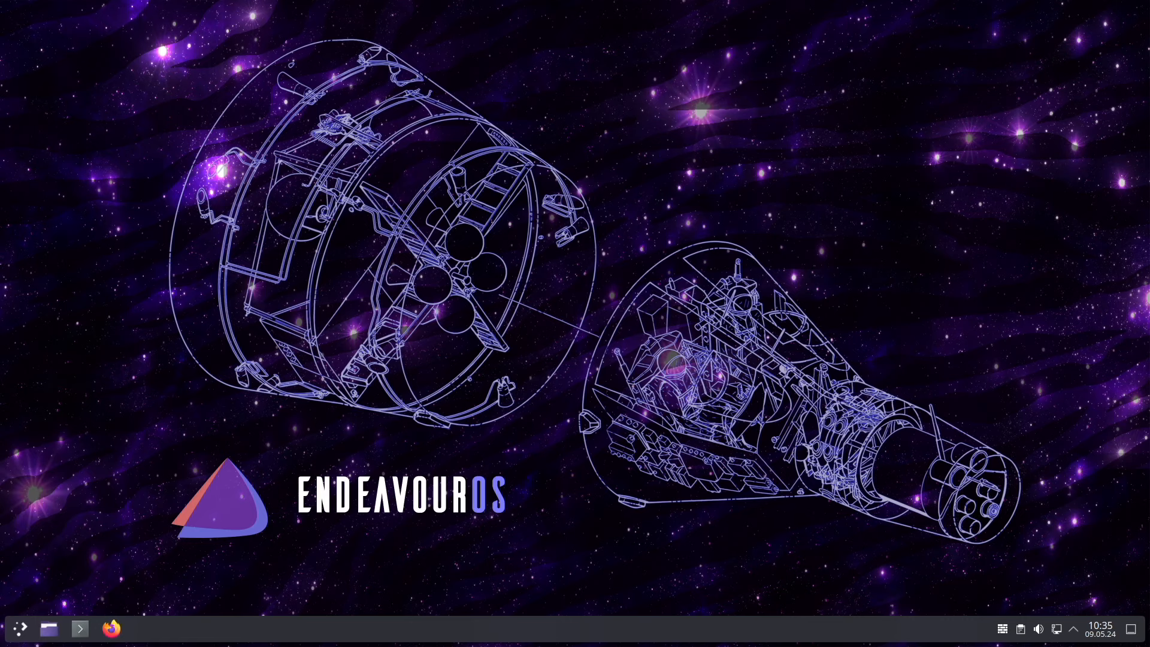
# - Launch Firefox and load gitlab.com/stephan-raabe/hyprland-starter
pyautogui.click(141, 628)
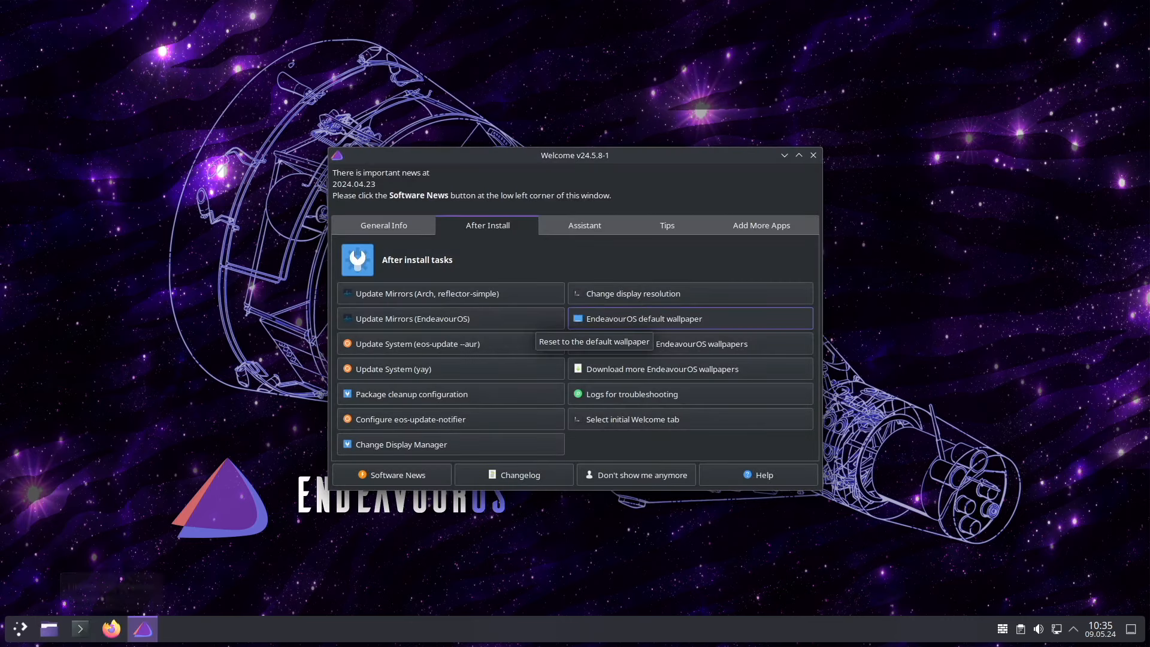
pyautogui.click(110, 628)
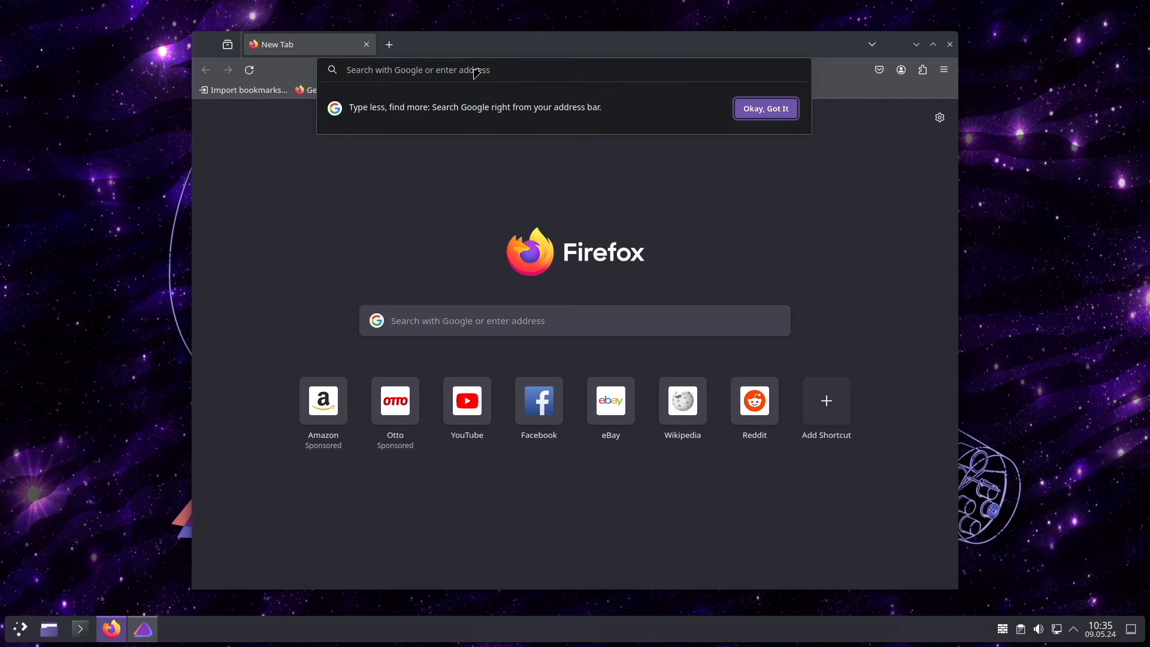
pyautogui.write('https://gi')
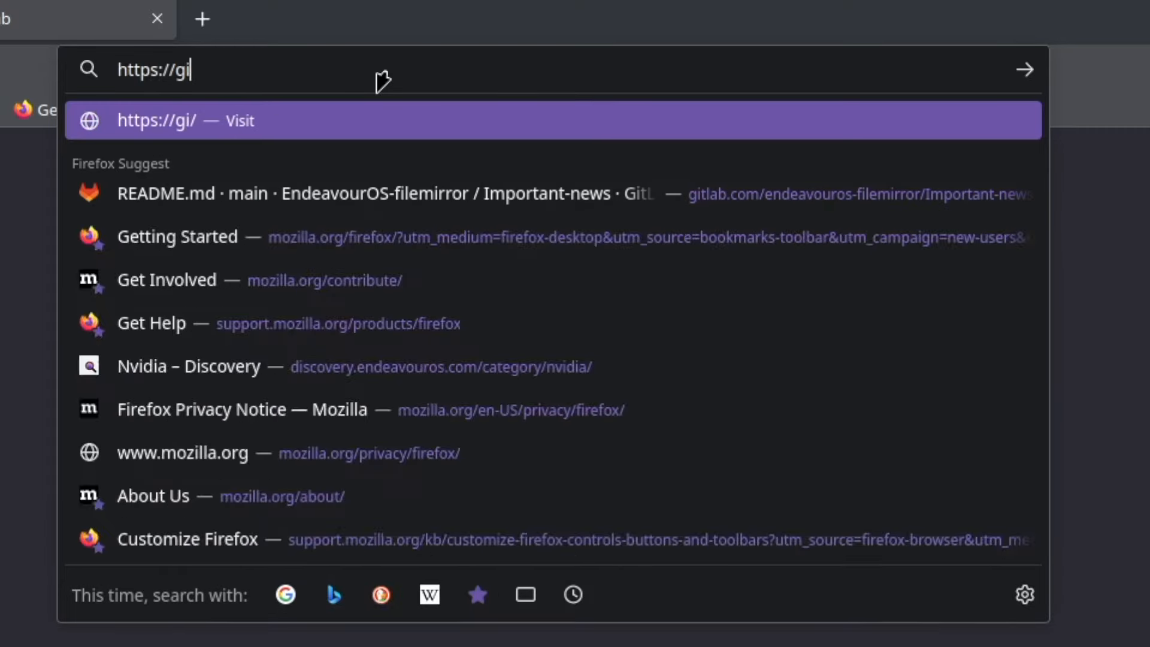
pyautogui.write('tlab.c')
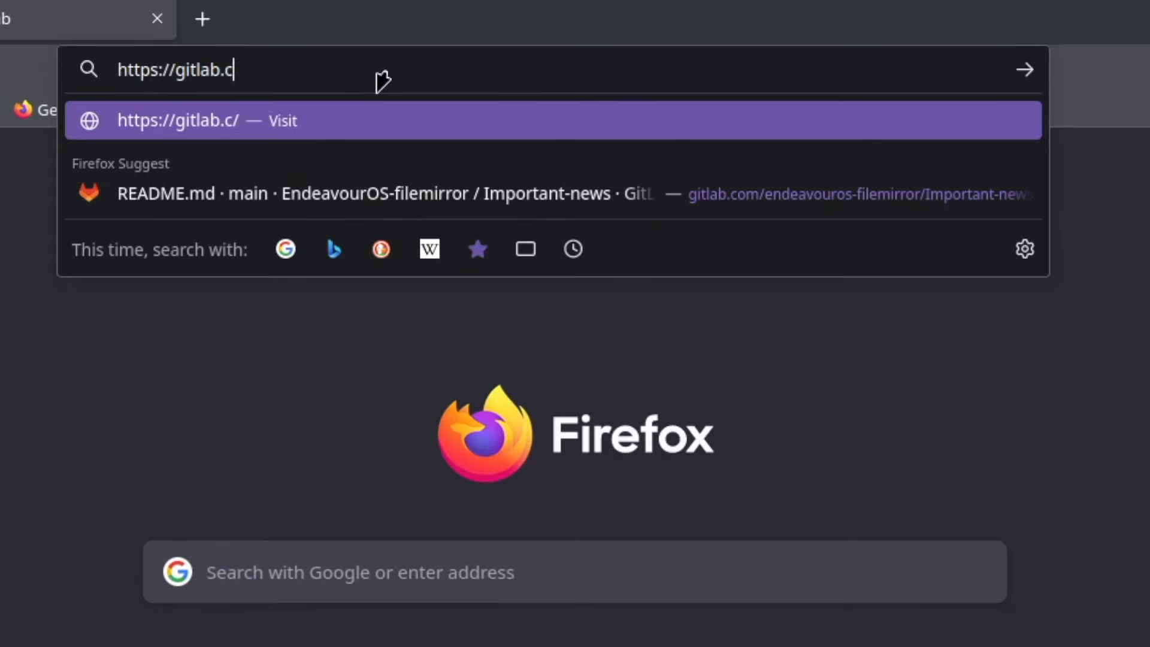
pyautogui.write('om/stephan-')
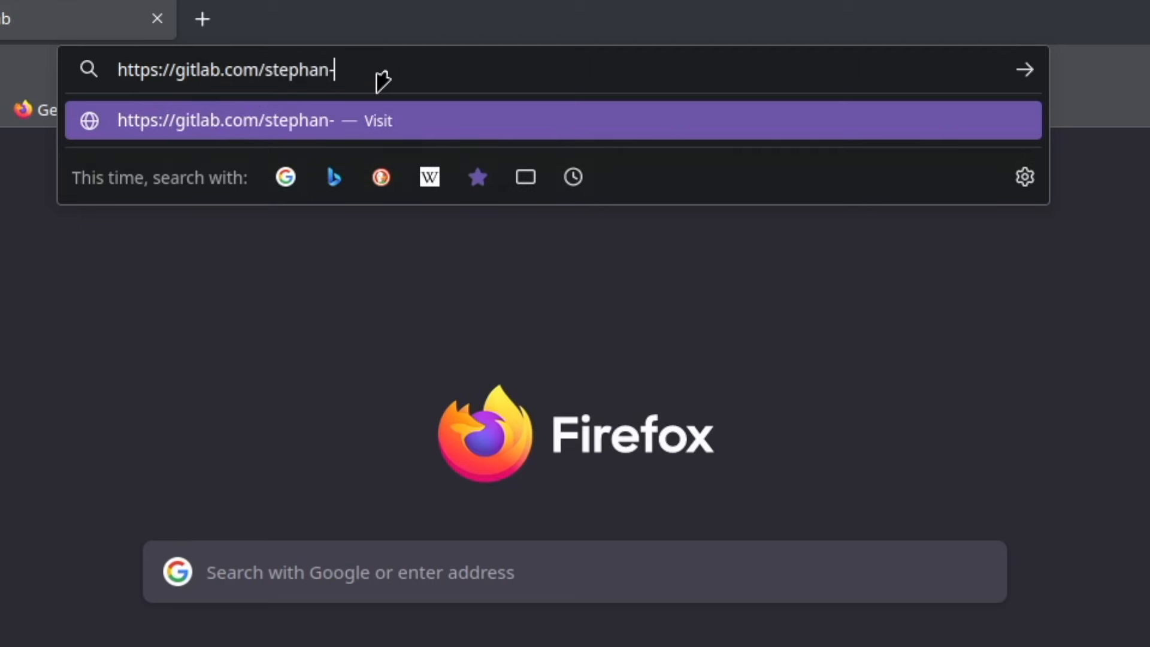
pyautogui.write('raabe/hyprk')
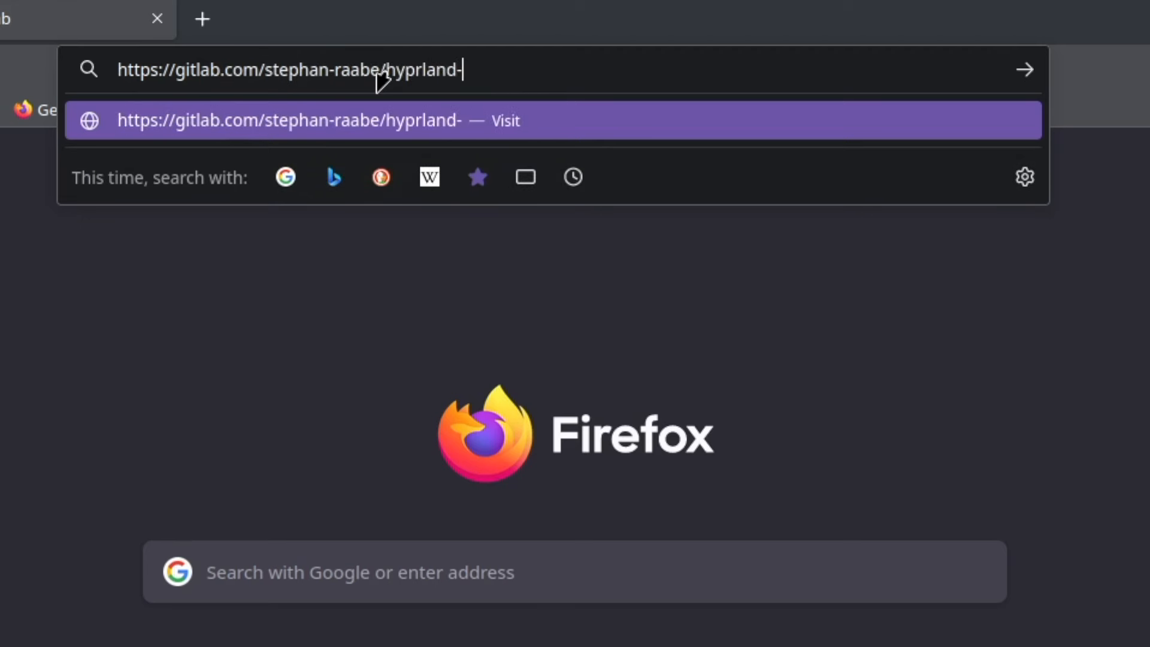
pyautogui.press('Return')
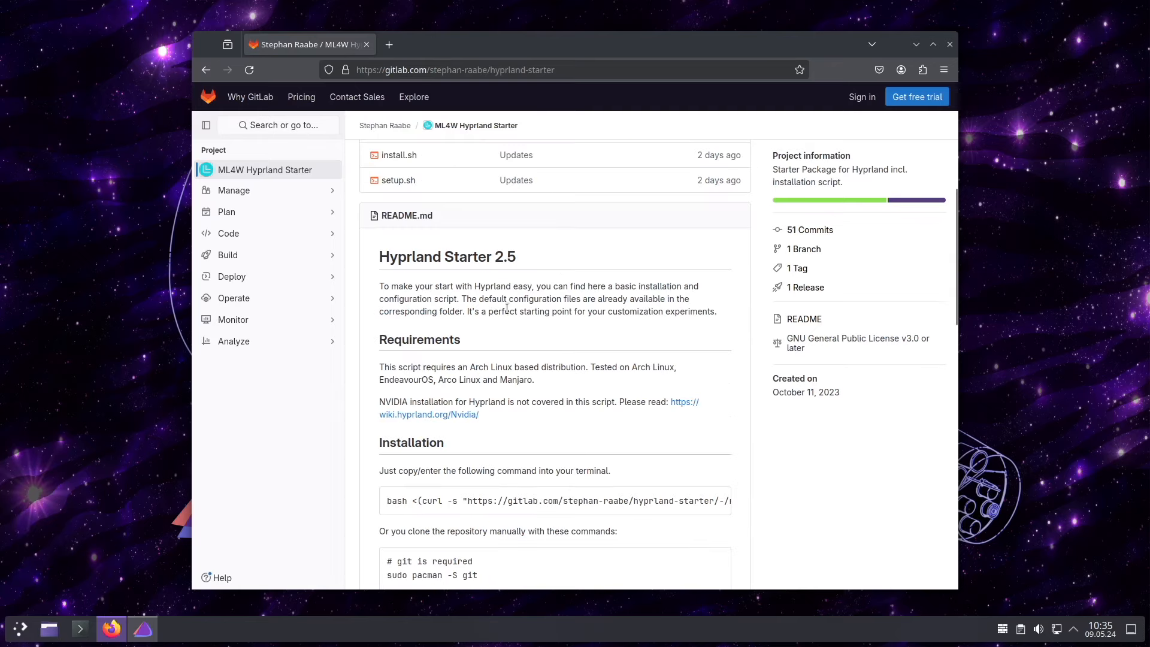
pyautogui.moveTo(467, 517)
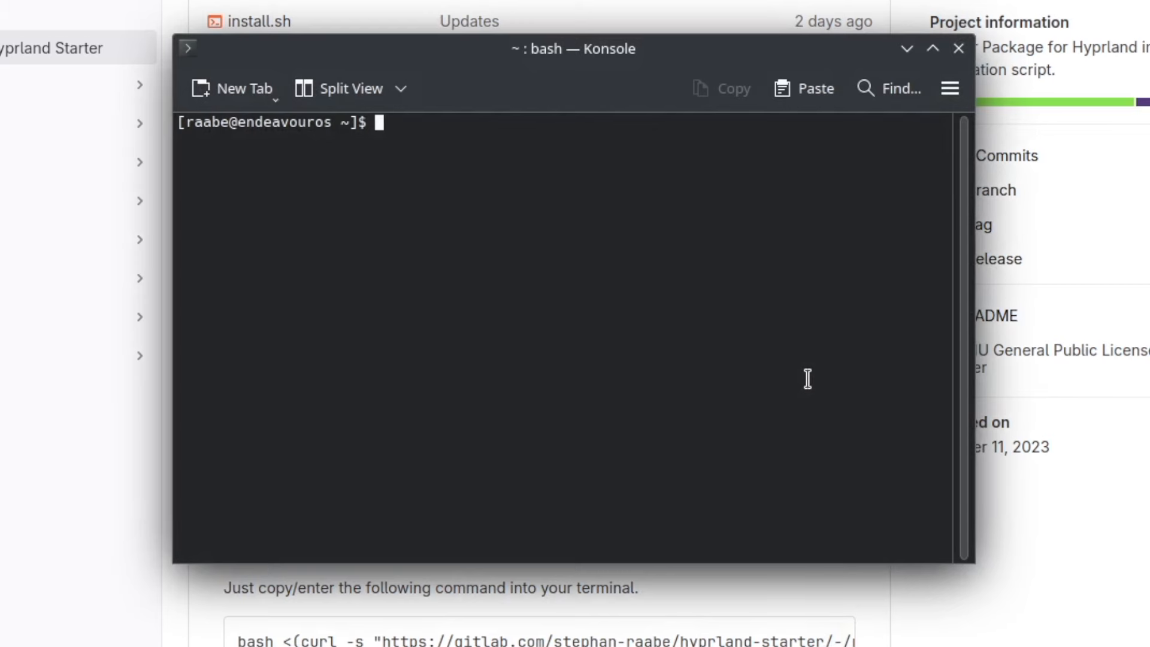
# - Run the Hyprland Starter setup.sh curl command, confirm with y and enter the sudo password
pyautogui.write('bash <(curl -s "https://gitlab.com/stephan-raabe/hyprland-starter/-/raw/main/setup.sh")')
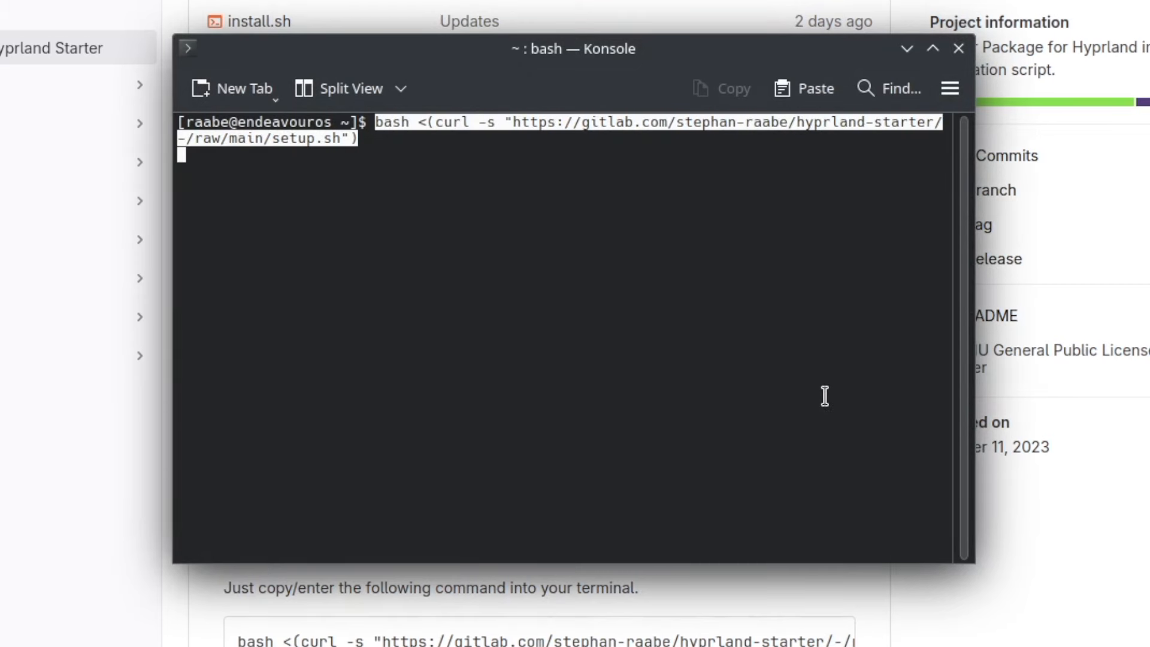
pyautogui.press('Return')
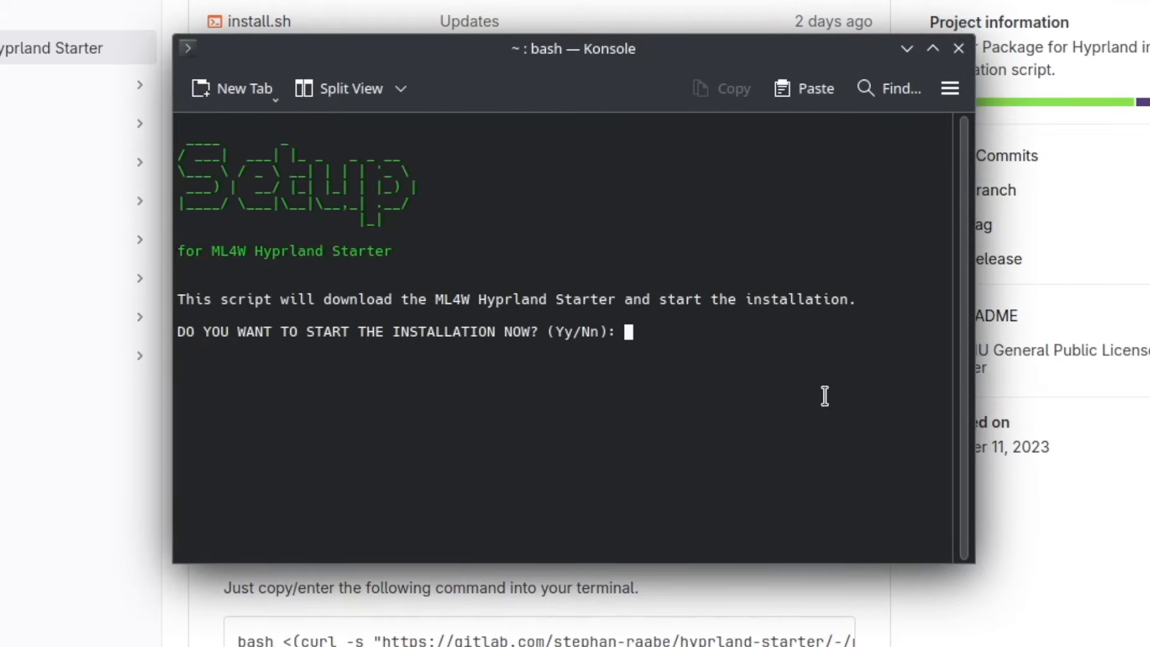
pyautogui.write('y')
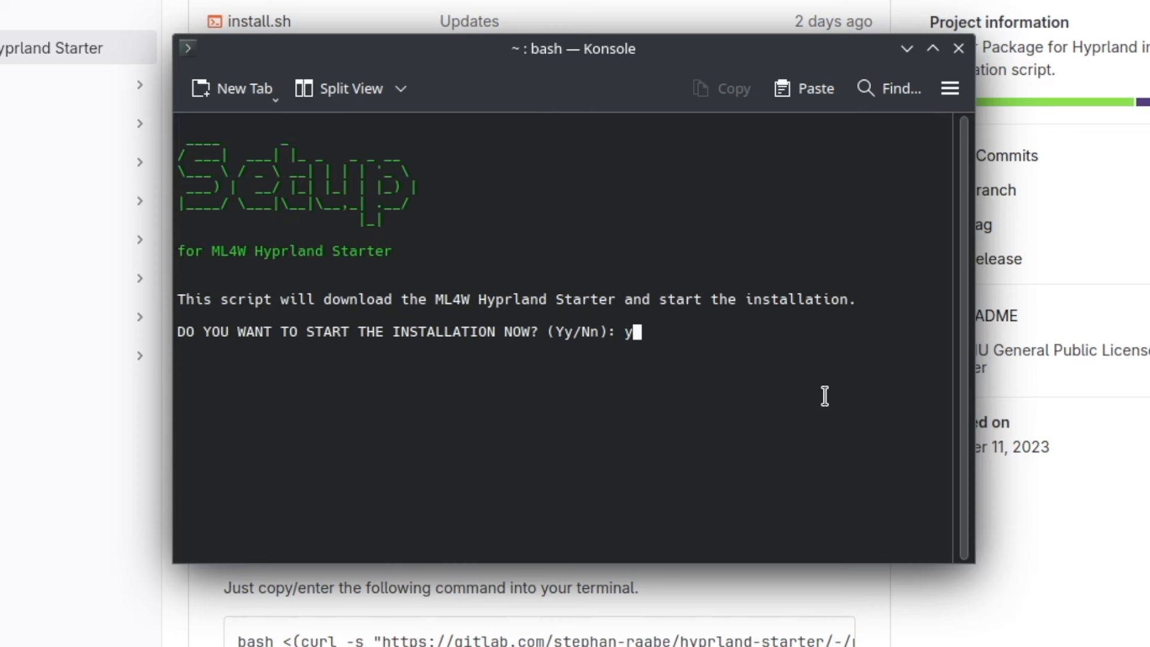
pyautogui.press('Return')
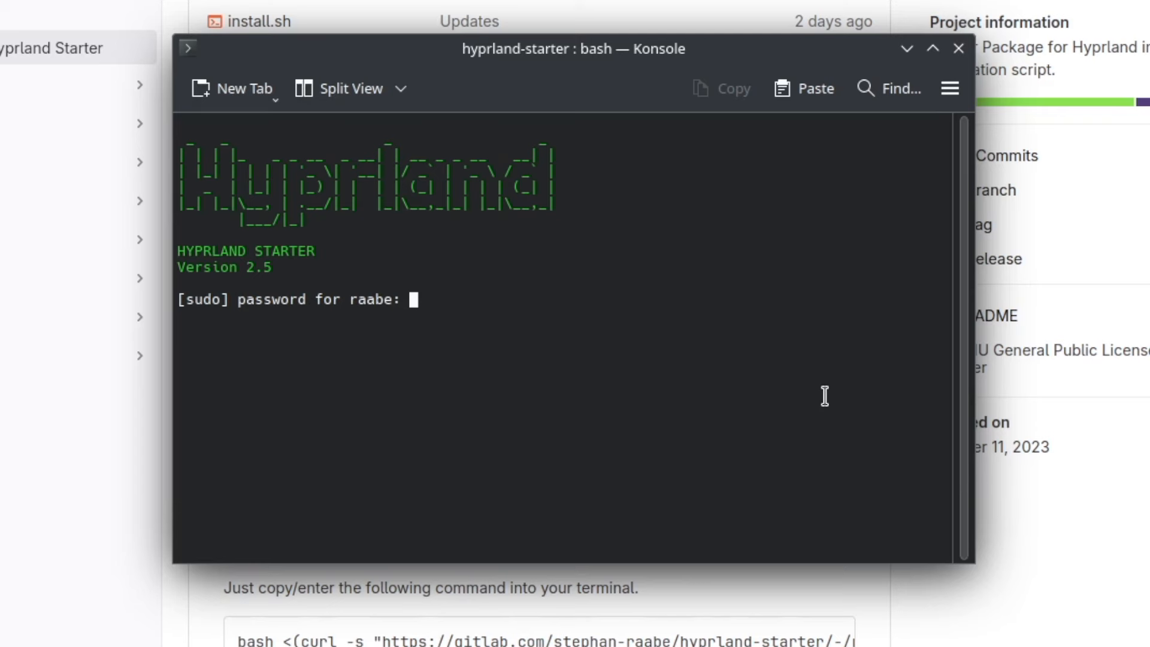
pyautogui.press('Return')
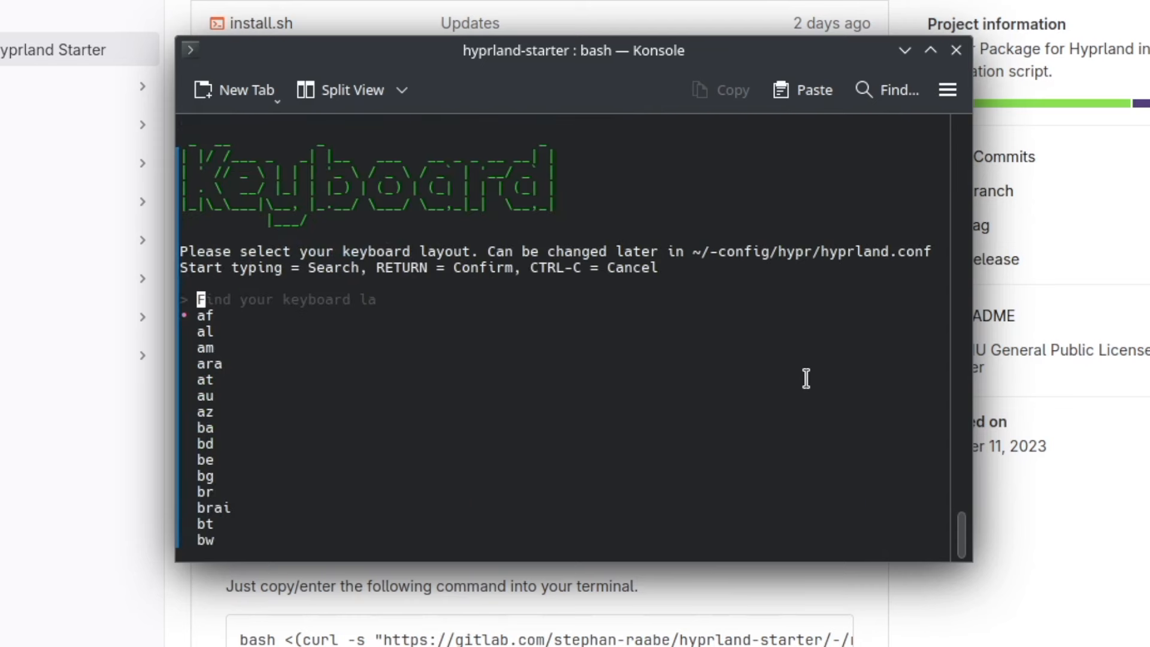
# - Choose the de keyboard layout and 1920x1080 initial resolution
pyautogui.press('Return')
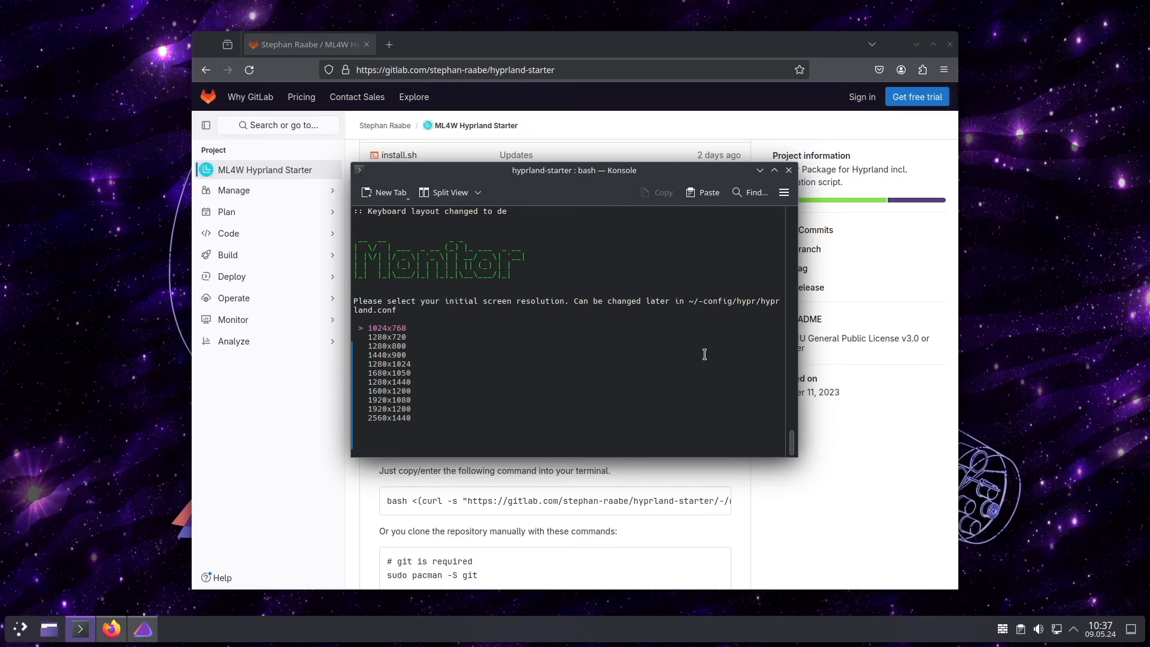
pyautogui.press('Down')
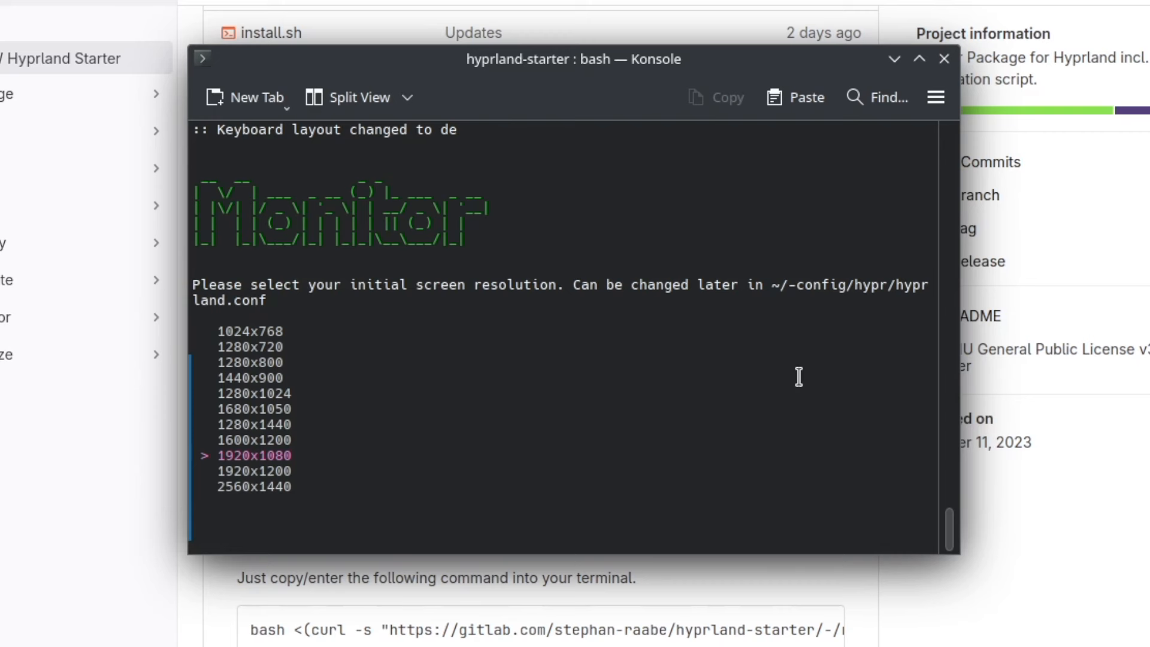
pyautogui.press('Return')
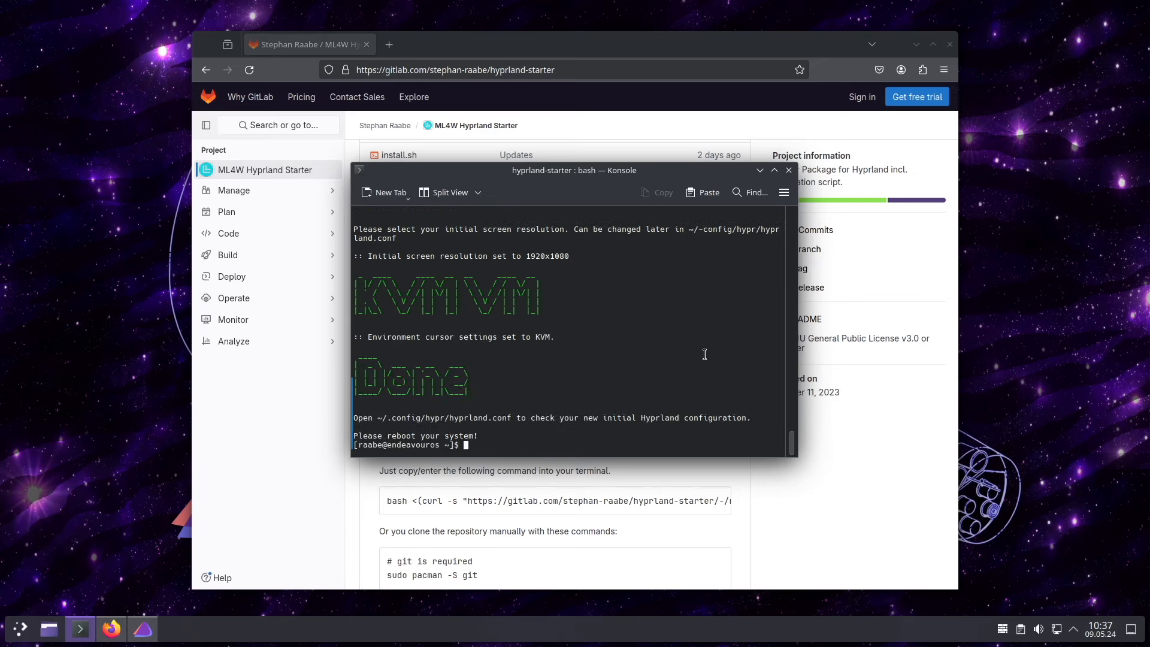
pyautogui.moveTo(18, 627)
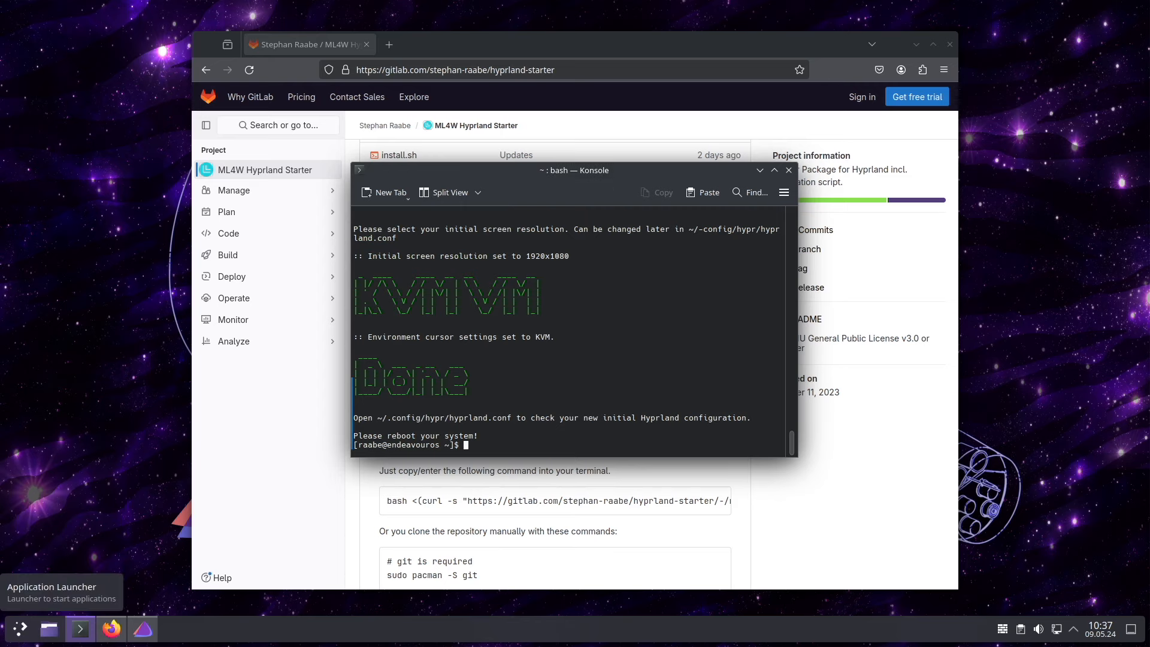
# - Restart the computer and choose the Hyprland session at login
pyautogui.click(17, 628)
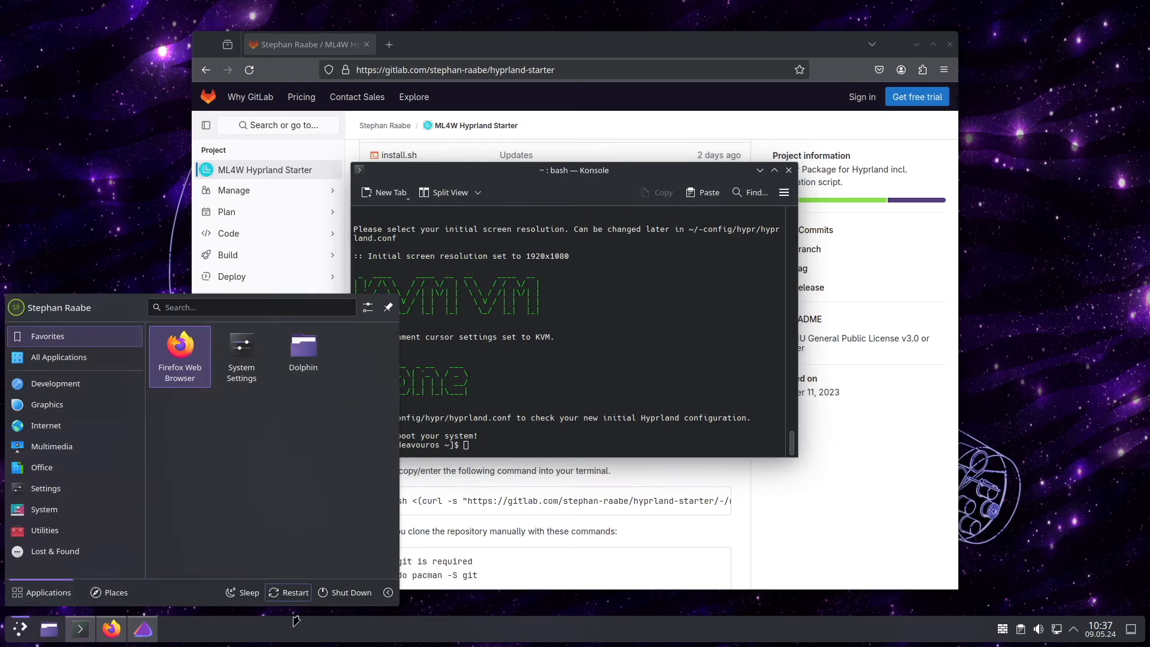
pyautogui.click(288, 592)
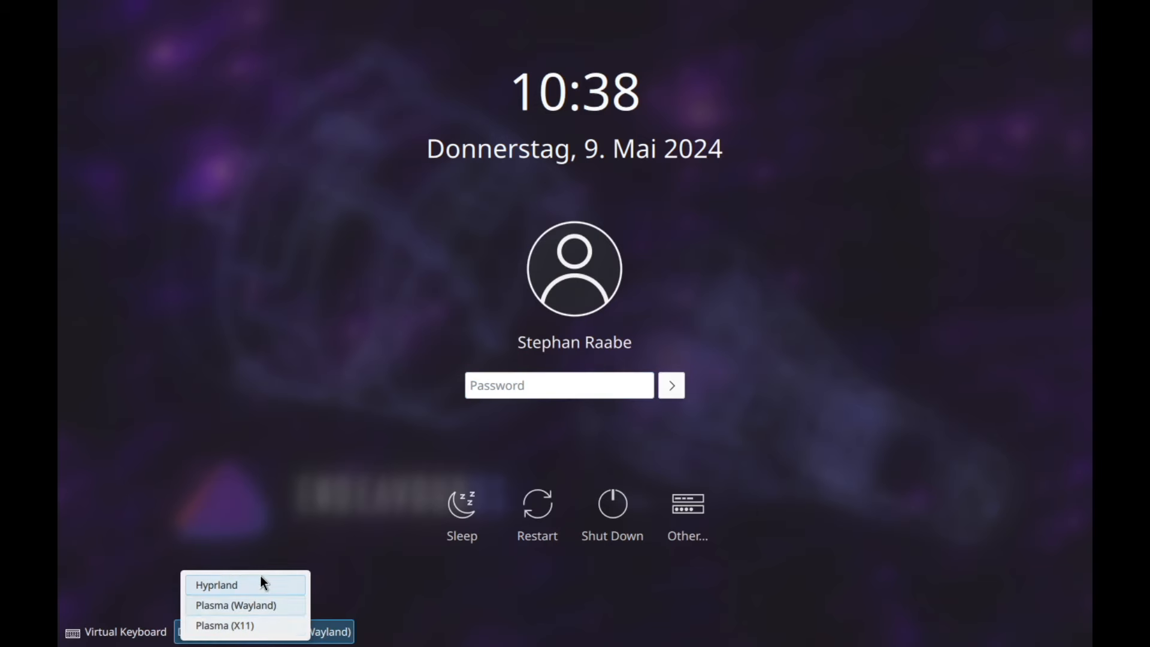
pyautogui.click(216, 584)
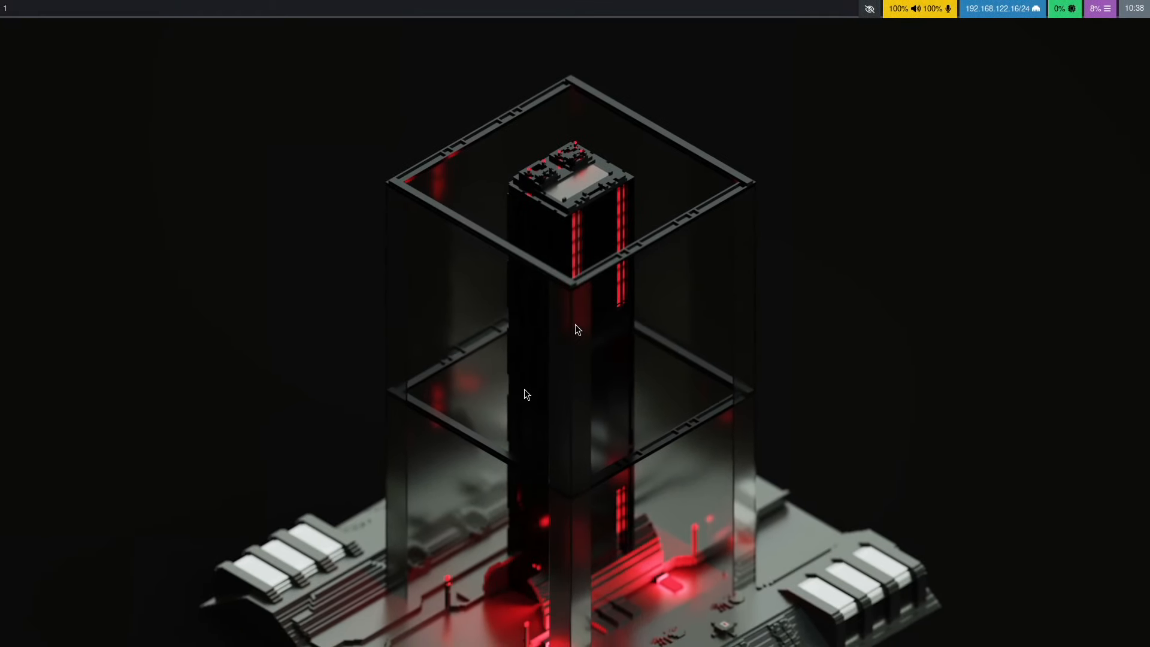
pyautogui.moveTo(593, 281)
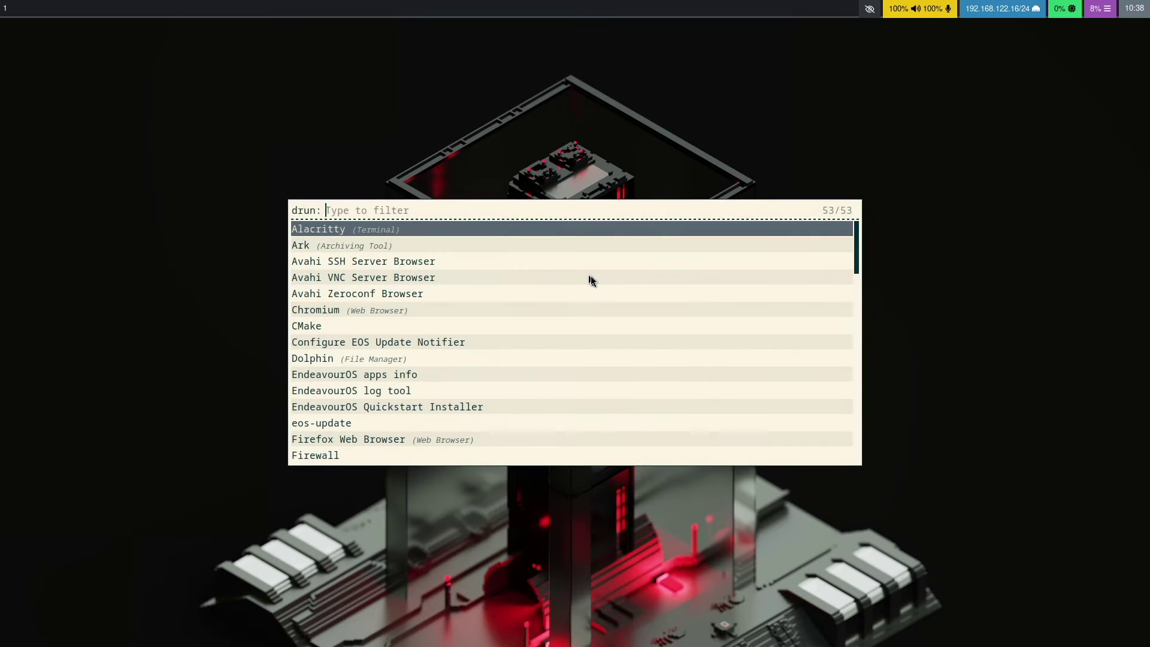
# - Launch Chromium from the Rofi app launcher
pyautogui.press('Down')
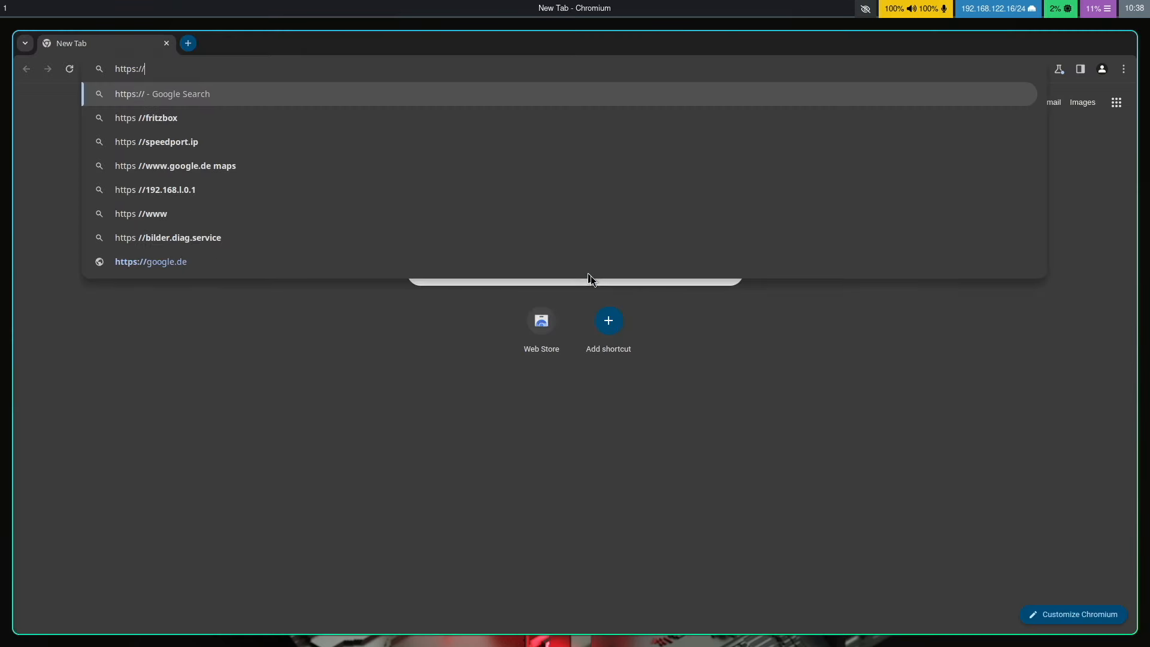
# - Open the ML4W Hyprland Settings project on GitLab and copy its setup install command
pyautogui.write('gitlab.com/stephan-raabe/ml4w-hyprland-setting')
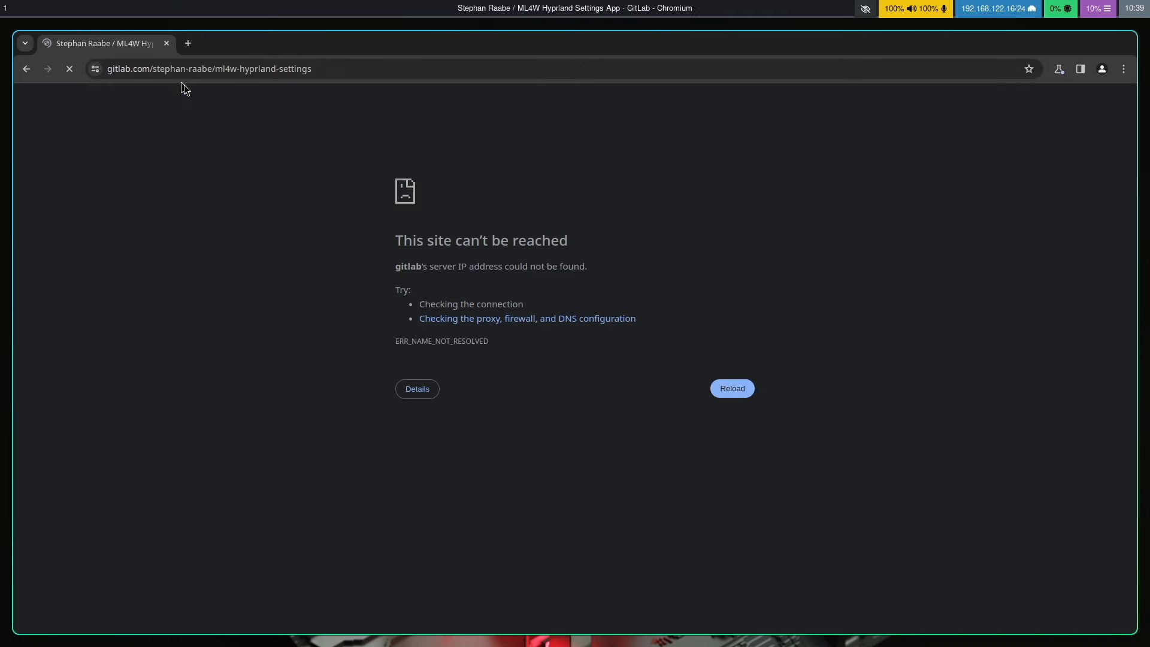
pyautogui.click(731, 388)
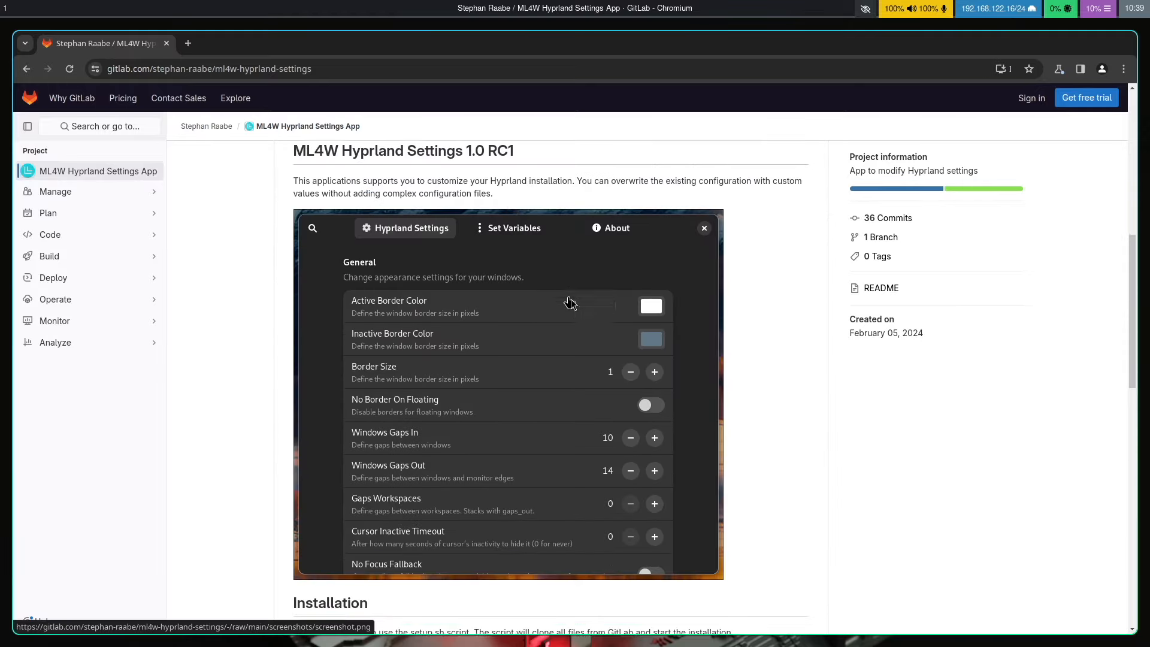
pyautogui.scroll(-3)
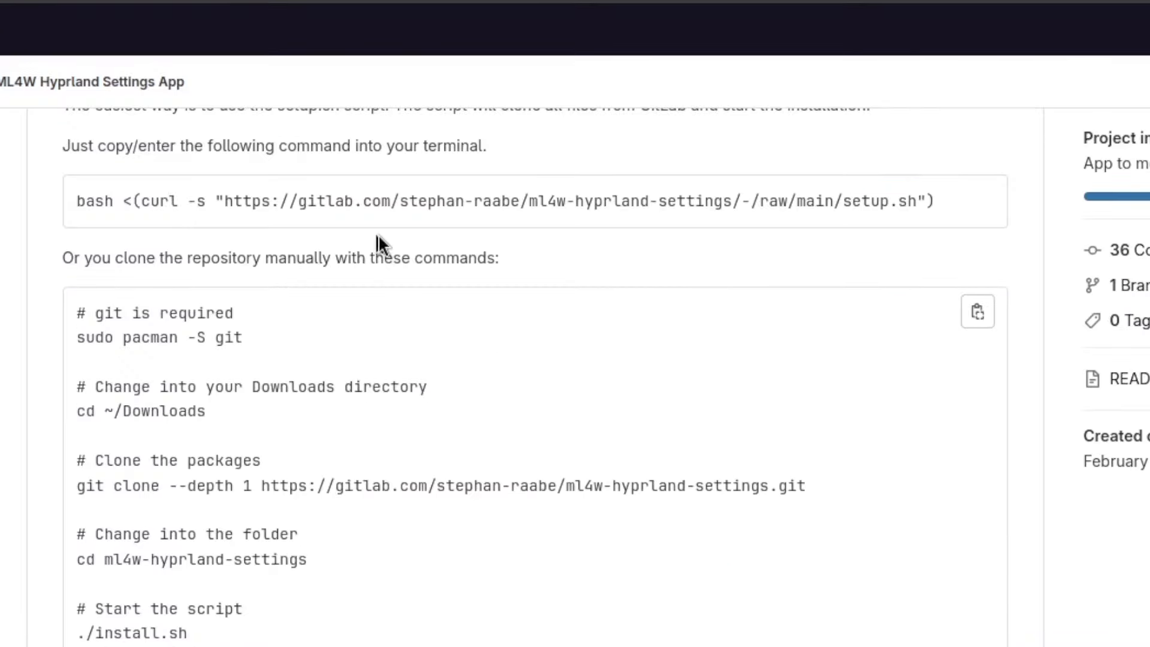
pyautogui.click(976, 200)
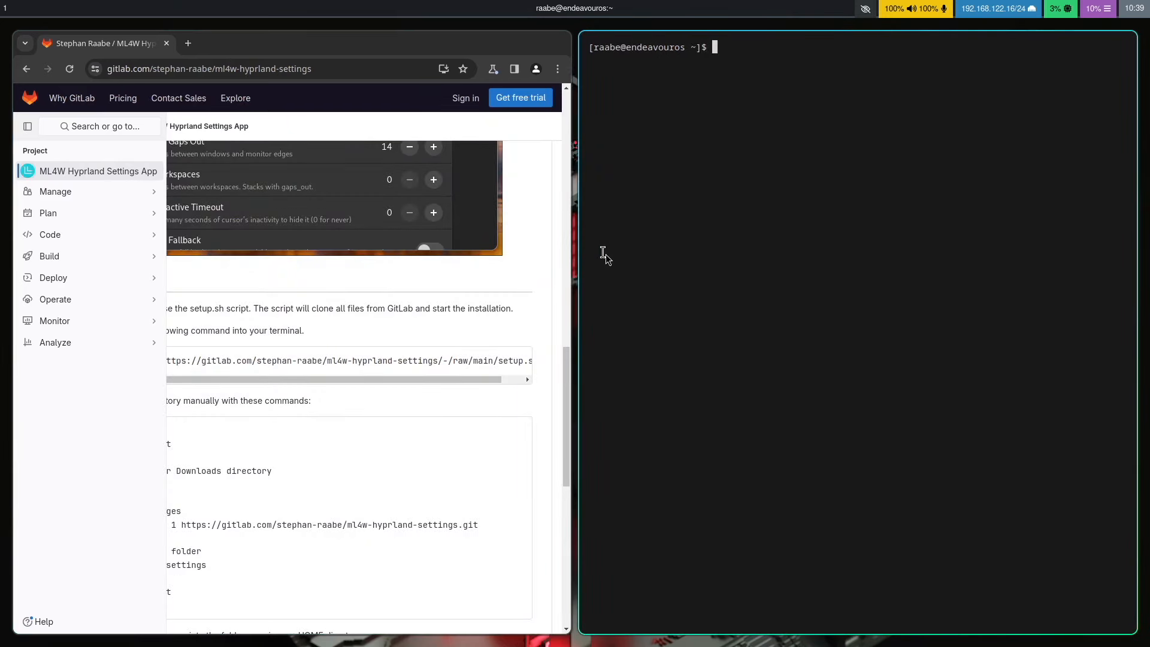
# - Run the copied ML4W setup command in Alacritty, answer y, and scroll through its output
pyautogui.press('Return')
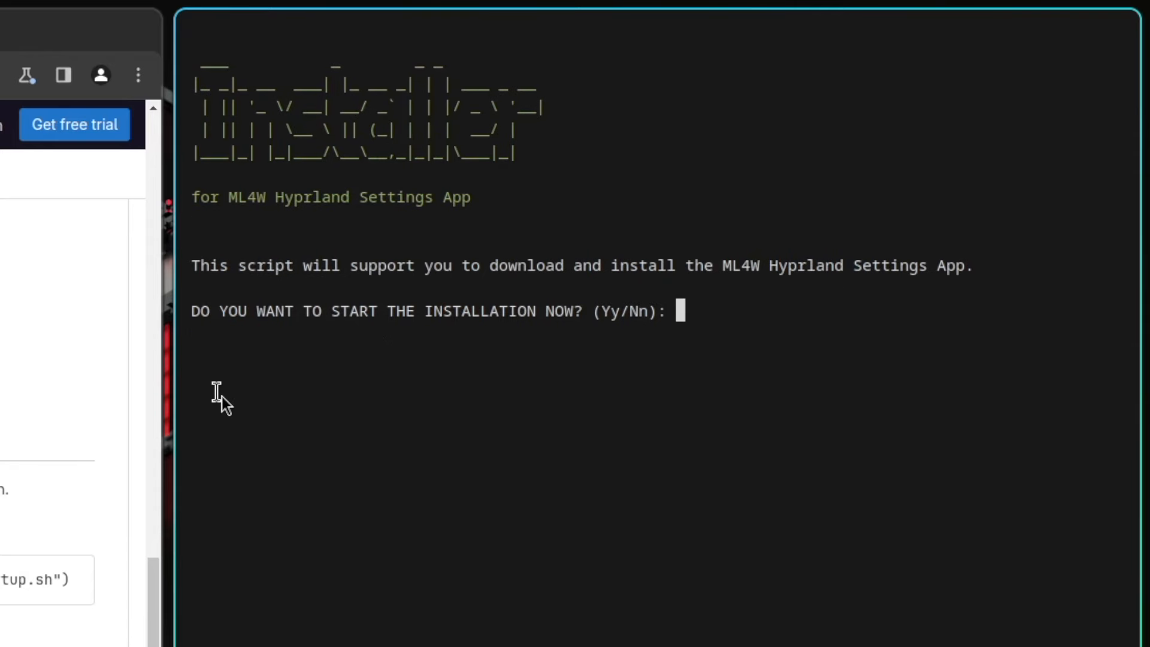
pyautogui.write('y')
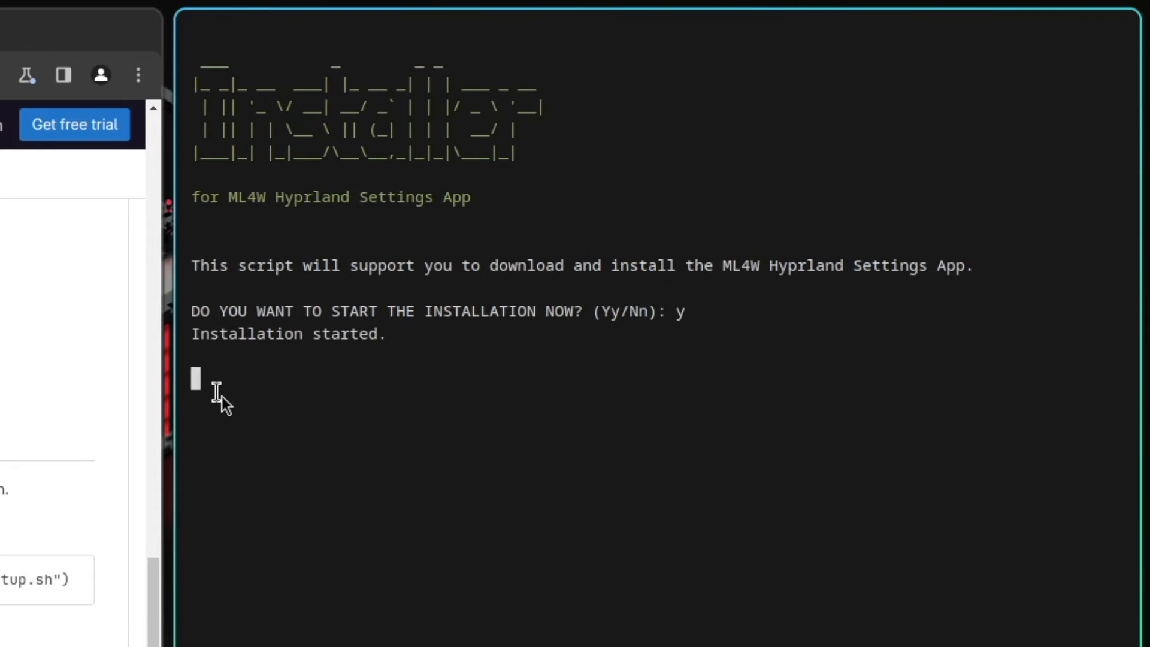
pyautogui.scroll(-3)
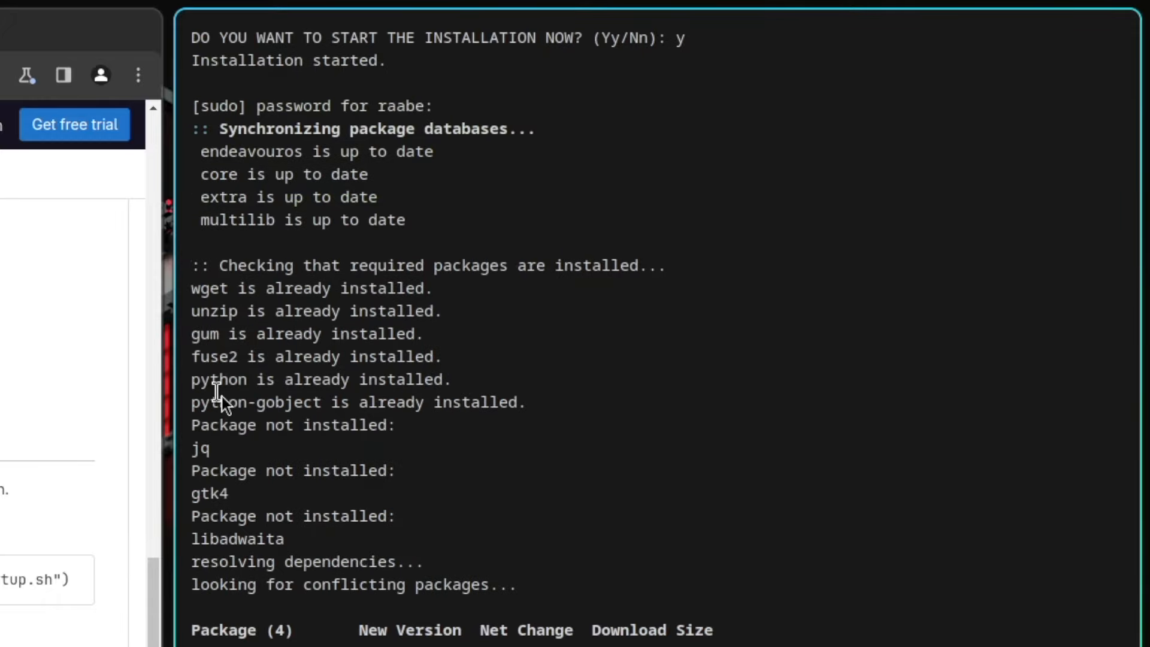
pyautogui.scroll(-3)
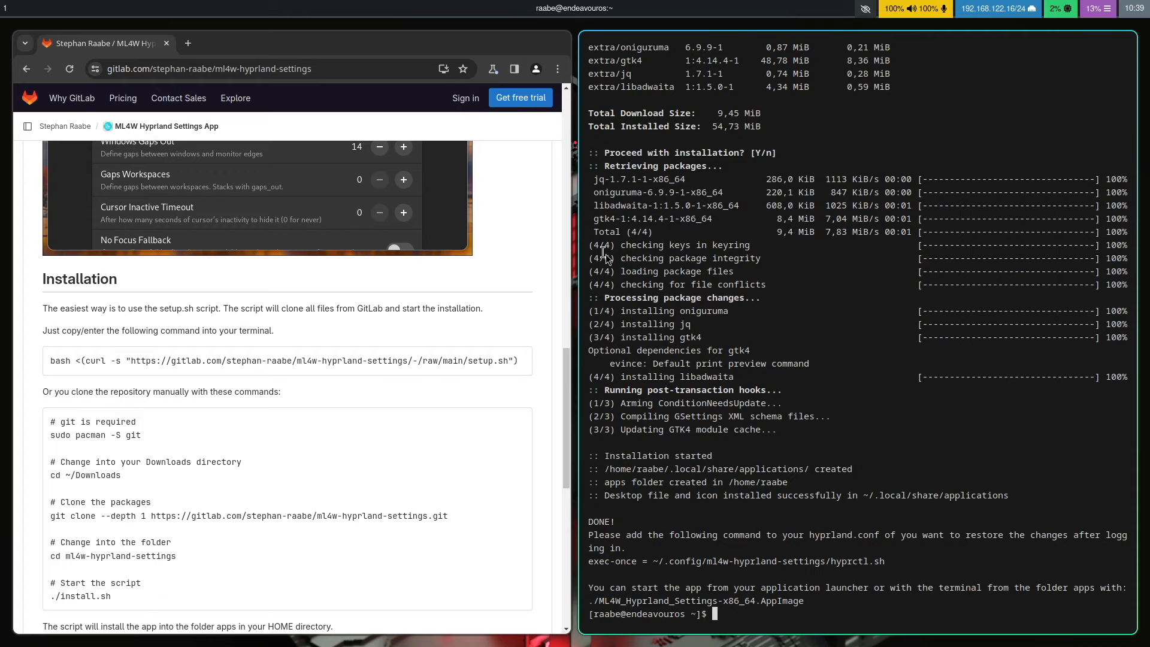
# - Launch ML4W Hyprland Settings by filtering Rofi for 'ml4w' after the installer finishes
pyautogui.press('super')
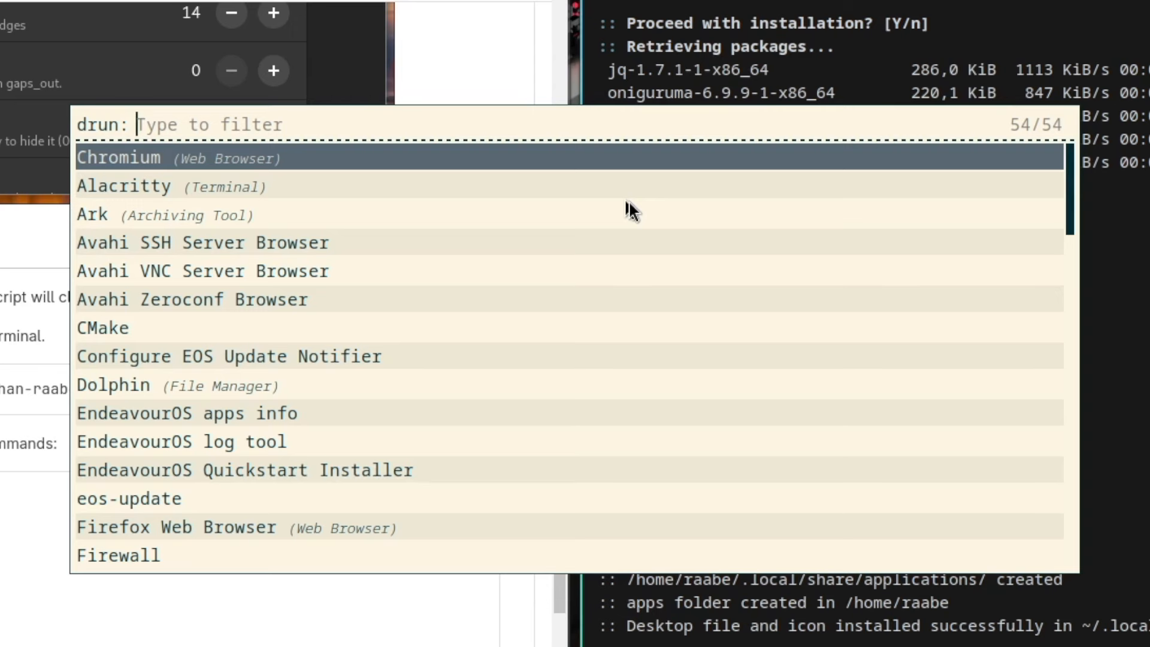
pyautogui.write('ml')
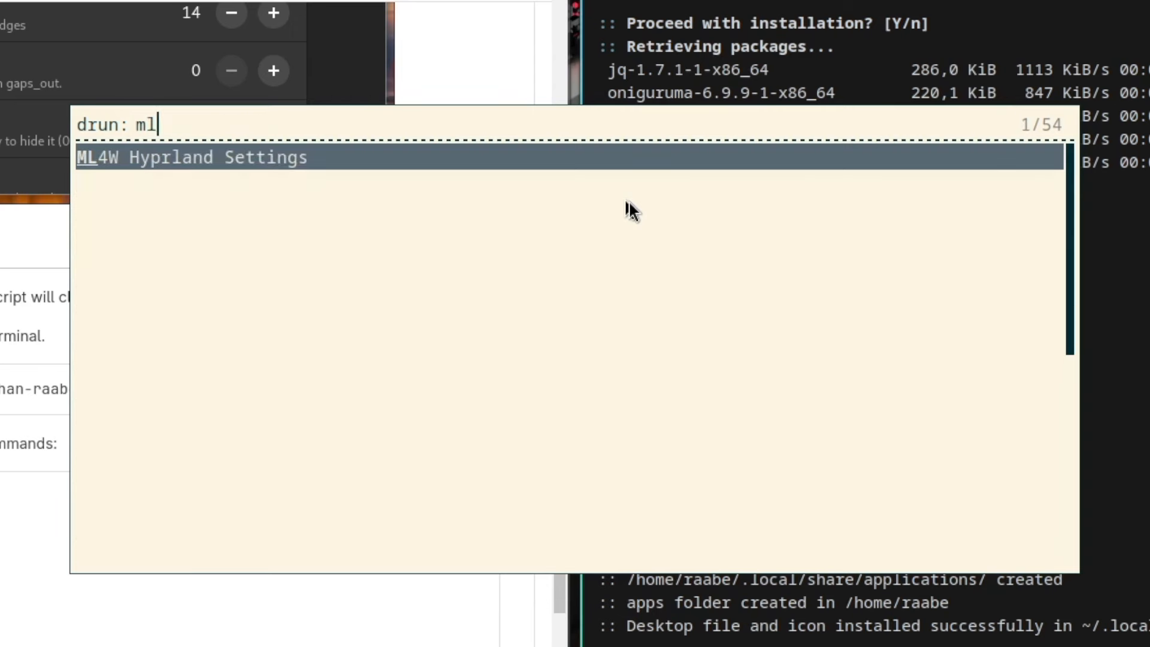
pyautogui.write('4w')
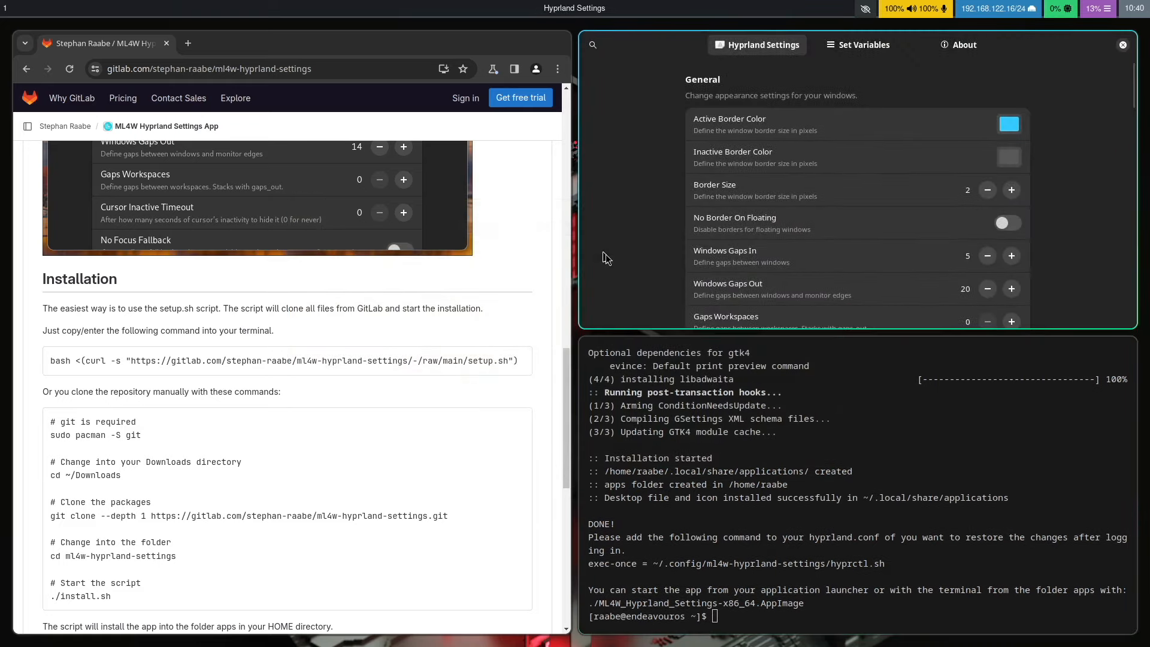
pyautogui.moveTo(886, 232)
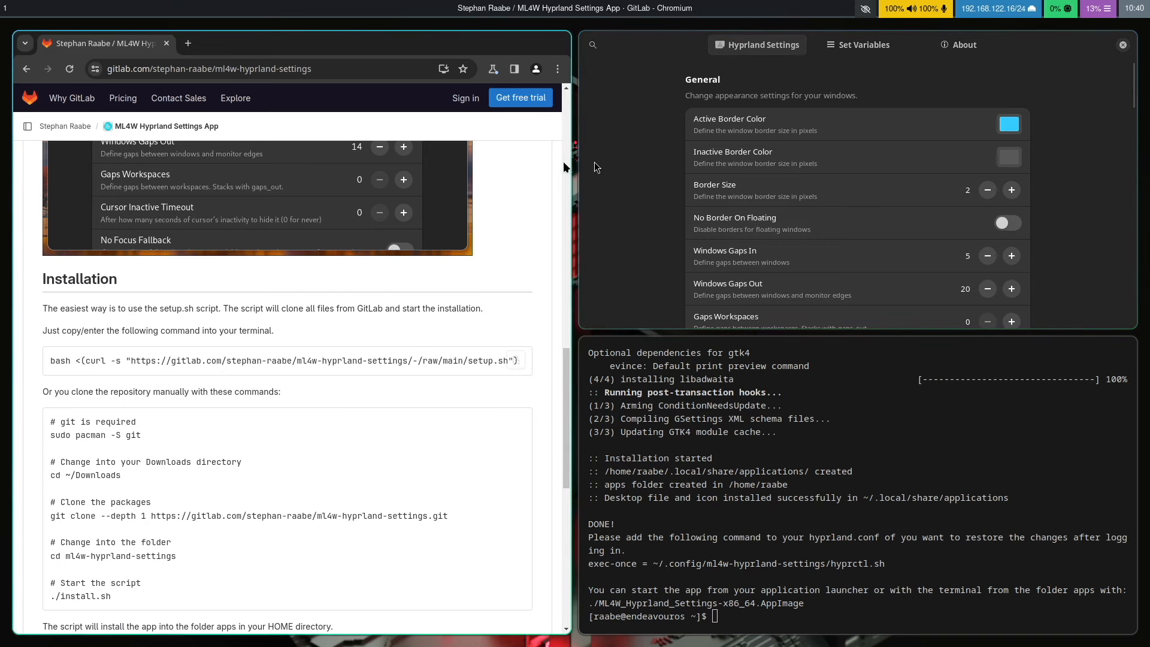
pyautogui.moveTo(1014, 199)
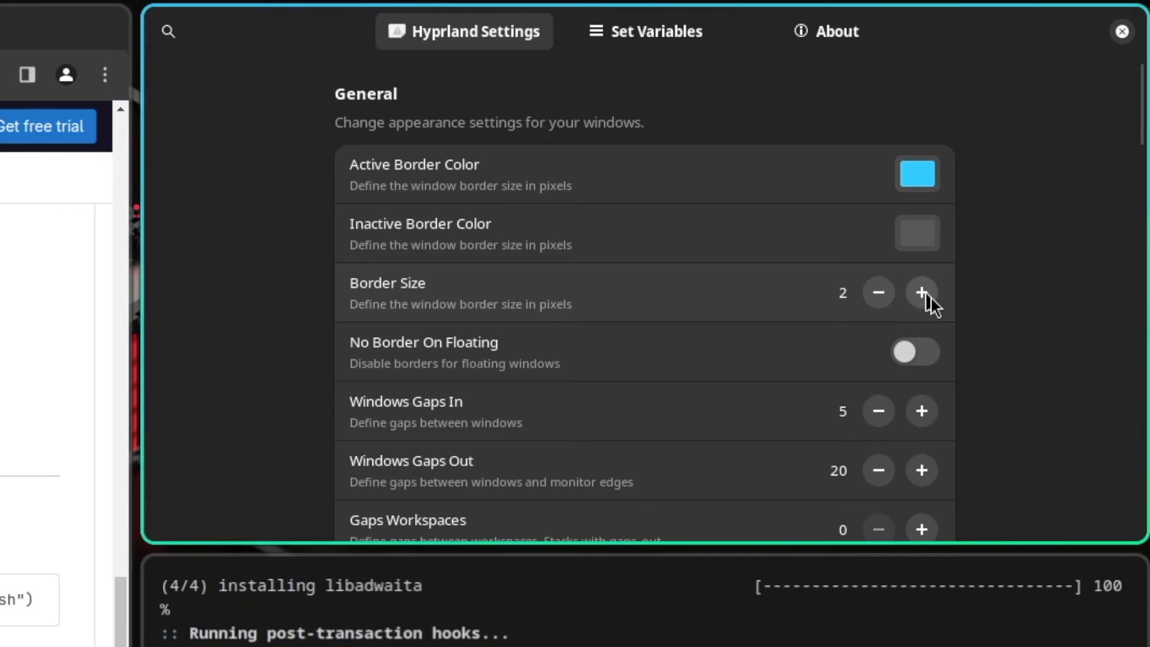
# - Set border size 3, inner gaps 14, outer gaps 31, and lower inactive window opacity
pyautogui.click(922, 293)
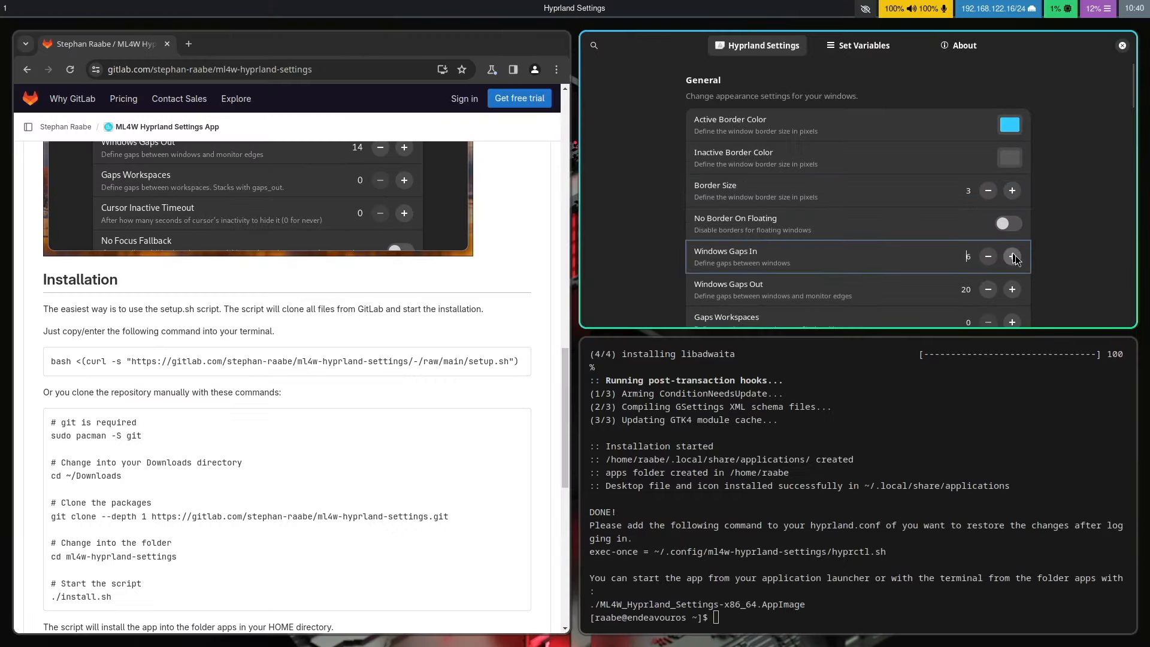
pyautogui.click(1011, 256)
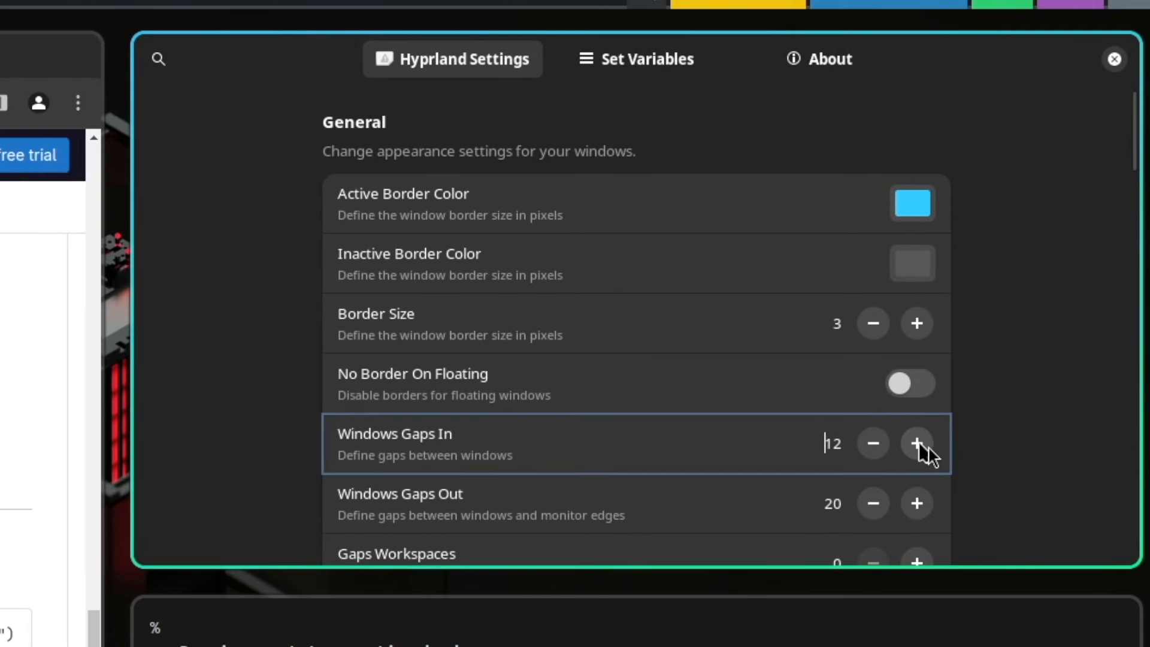
pyautogui.click(916, 443)
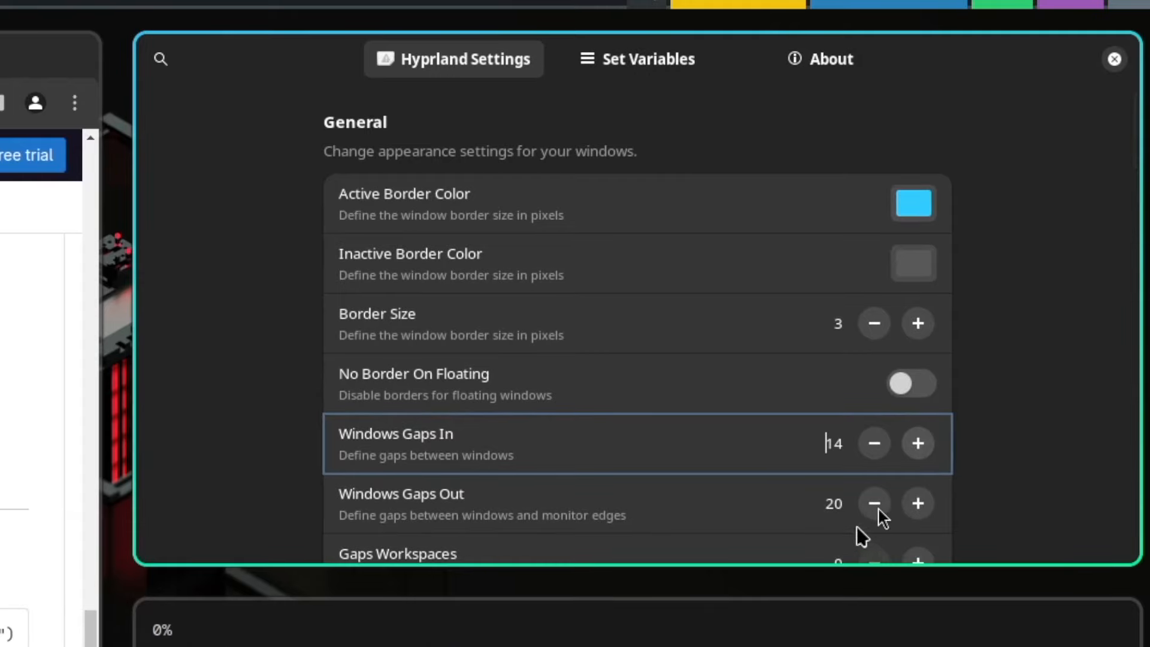
pyautogui.click(917, 504)
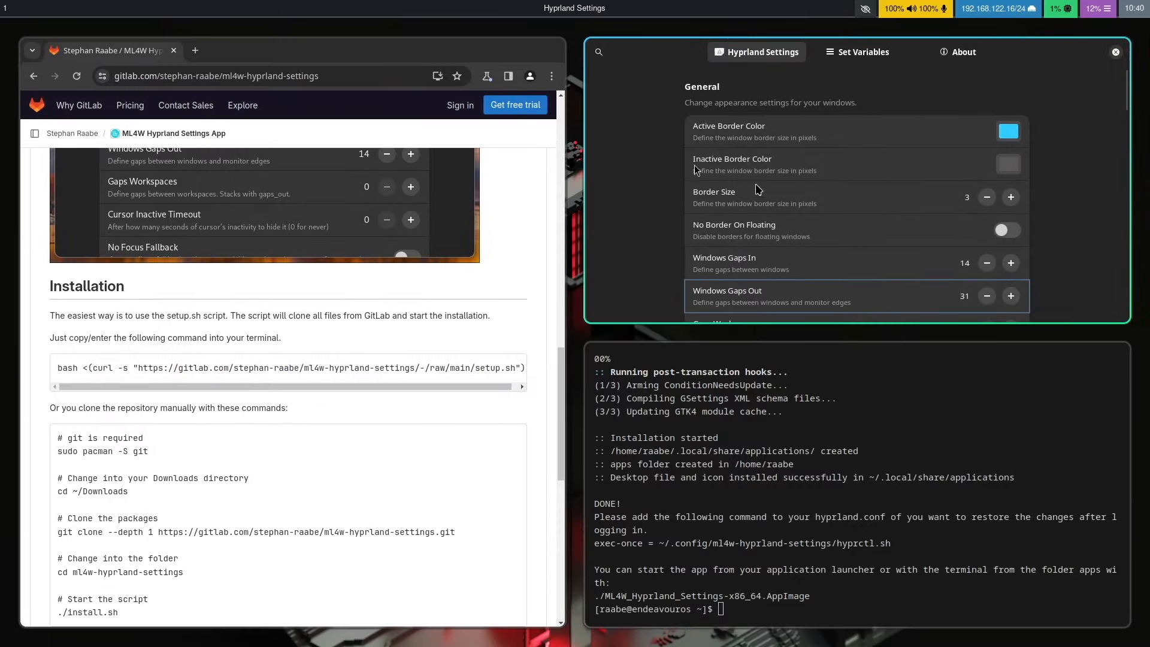
pyautogui.scroll(-3)
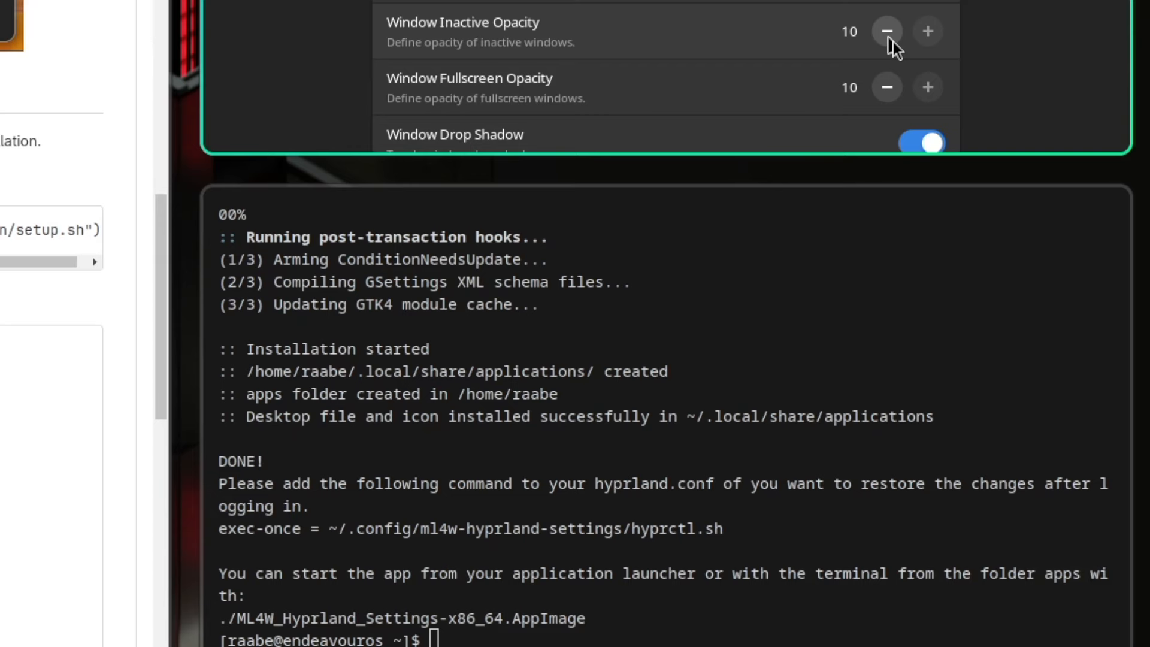
pyautogui.click(886, 30)
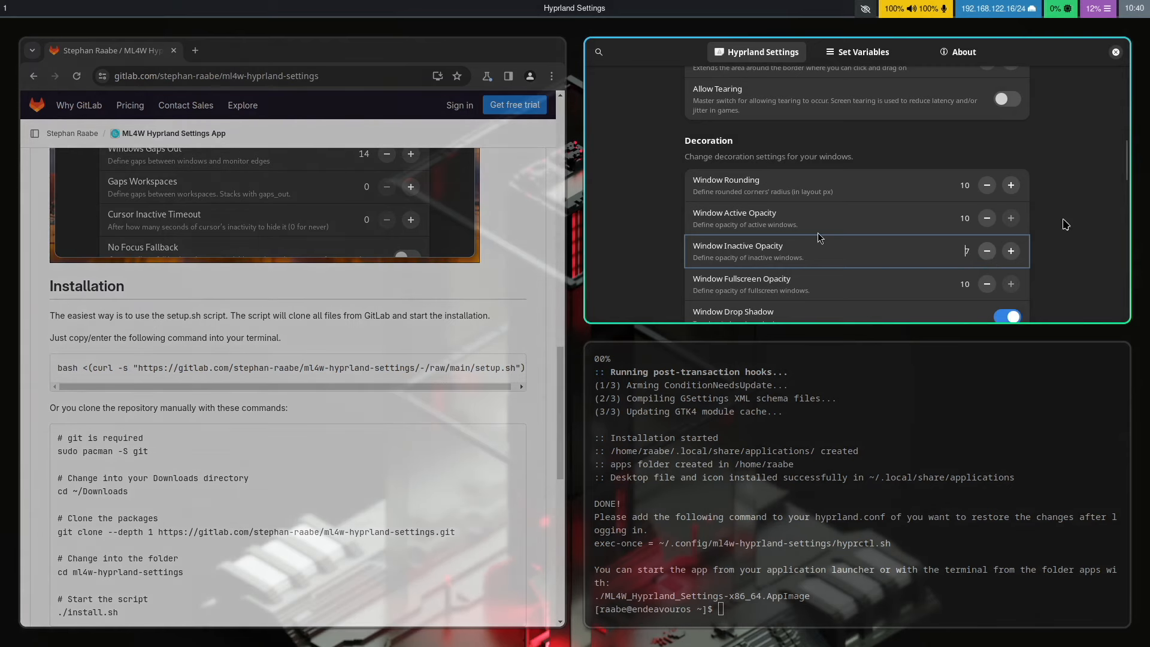
pyautogui.scroll(-3)
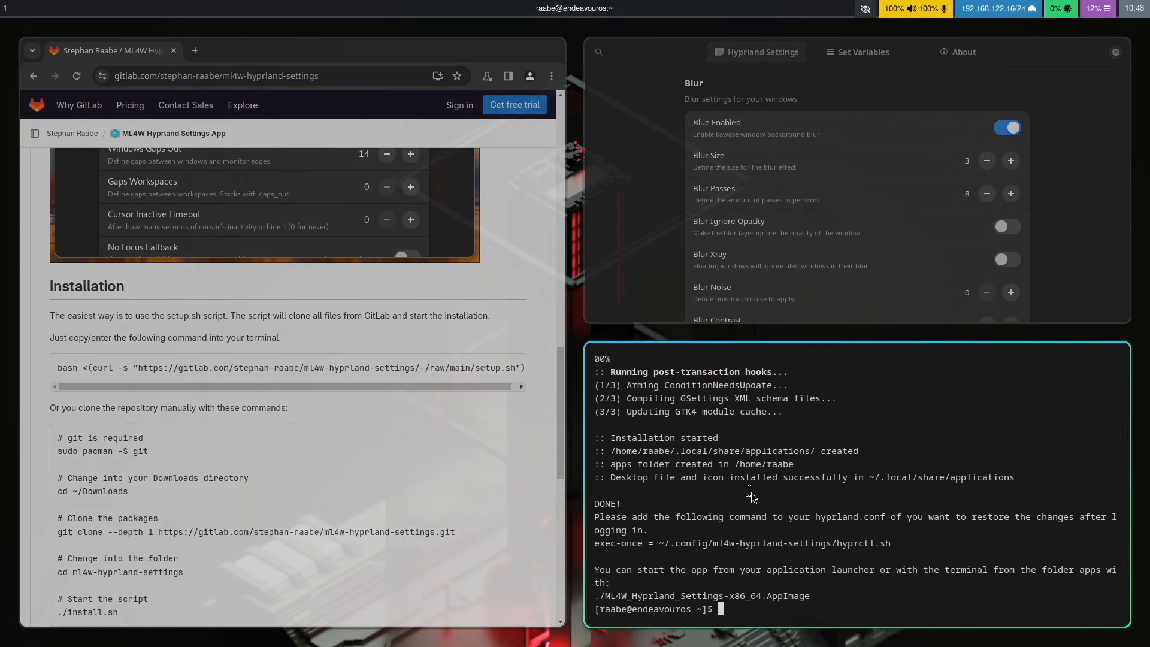
# - Change into the hypr config folder and list its files
pyautogui.write('cd .config/hypr/')
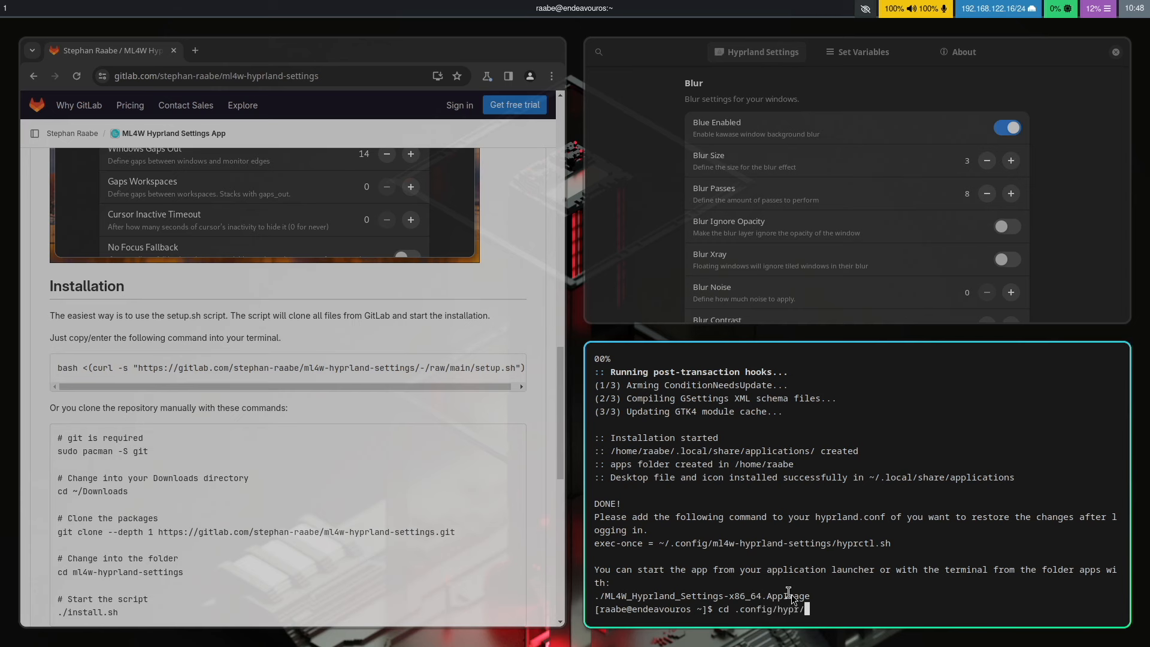
pyautogui.press('Return')
pyautogui.write('ls')
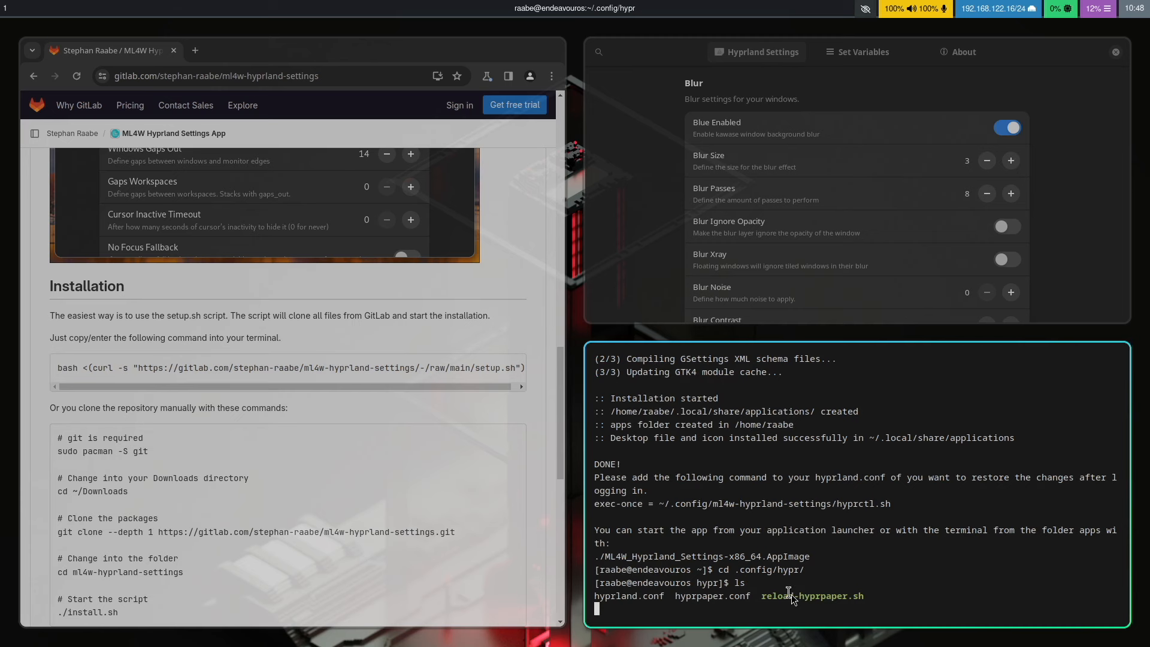
pyautogui.press('Return')
pyautogui.write('vim hyprp')
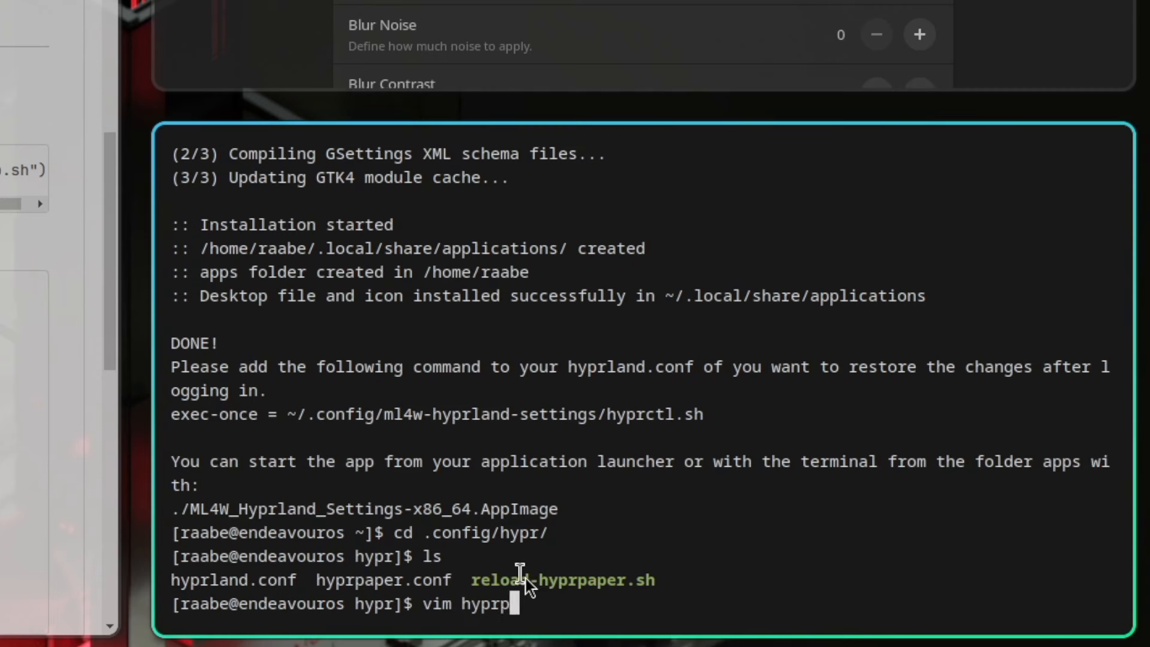
# - Edit hyprpaper.conf in vim so preload and wallpaper point to wallpaper3.jpg
pyautogui.press('Return')
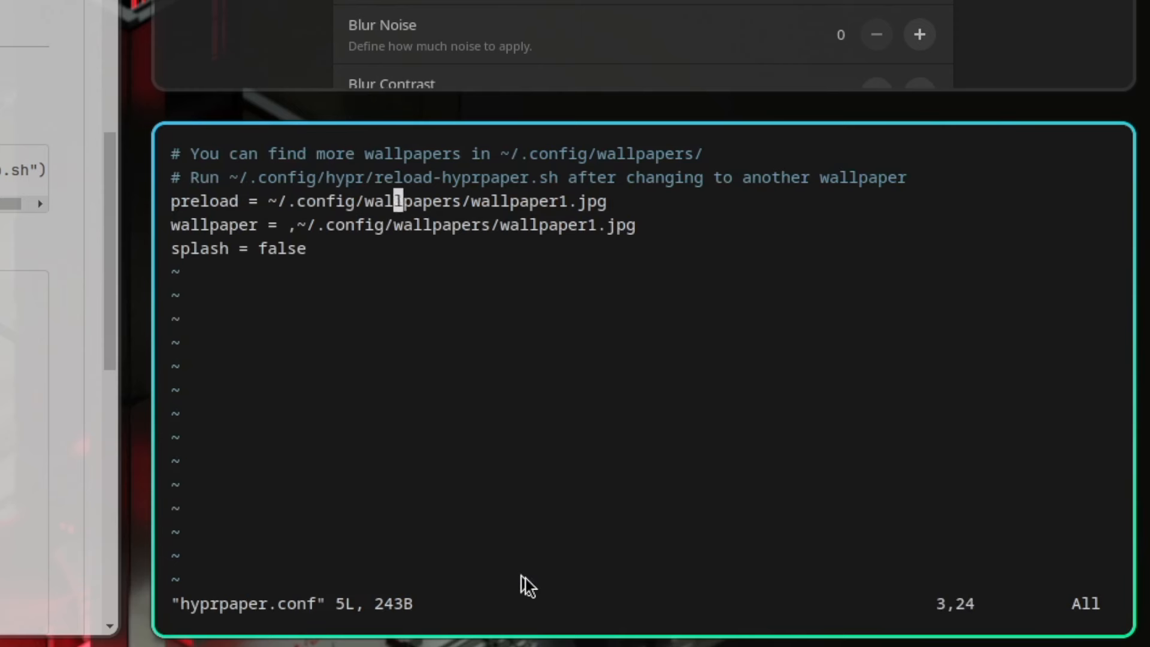
pyautogui.write('3')
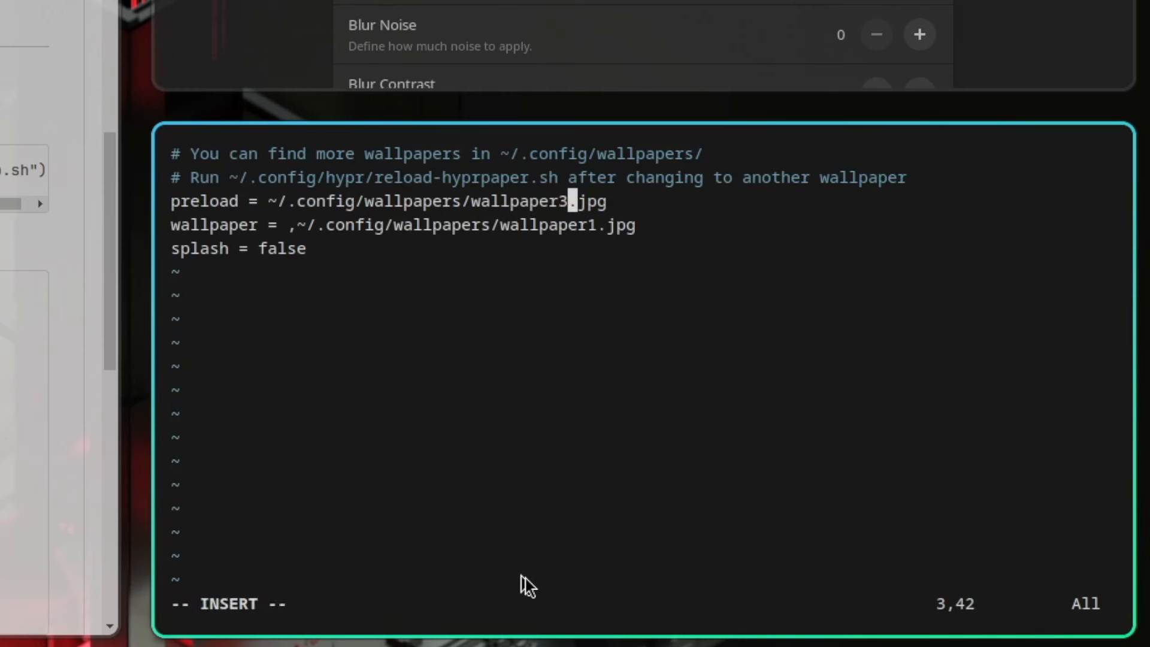
pyautogui.write('3')
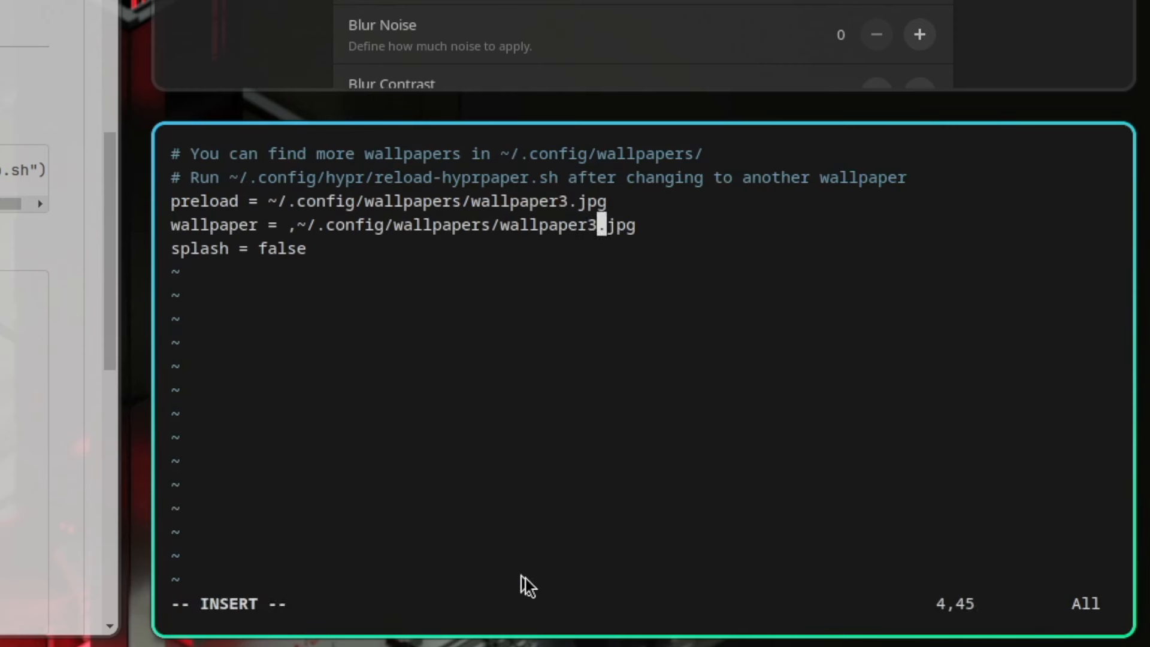
pyautogui.press('Left')
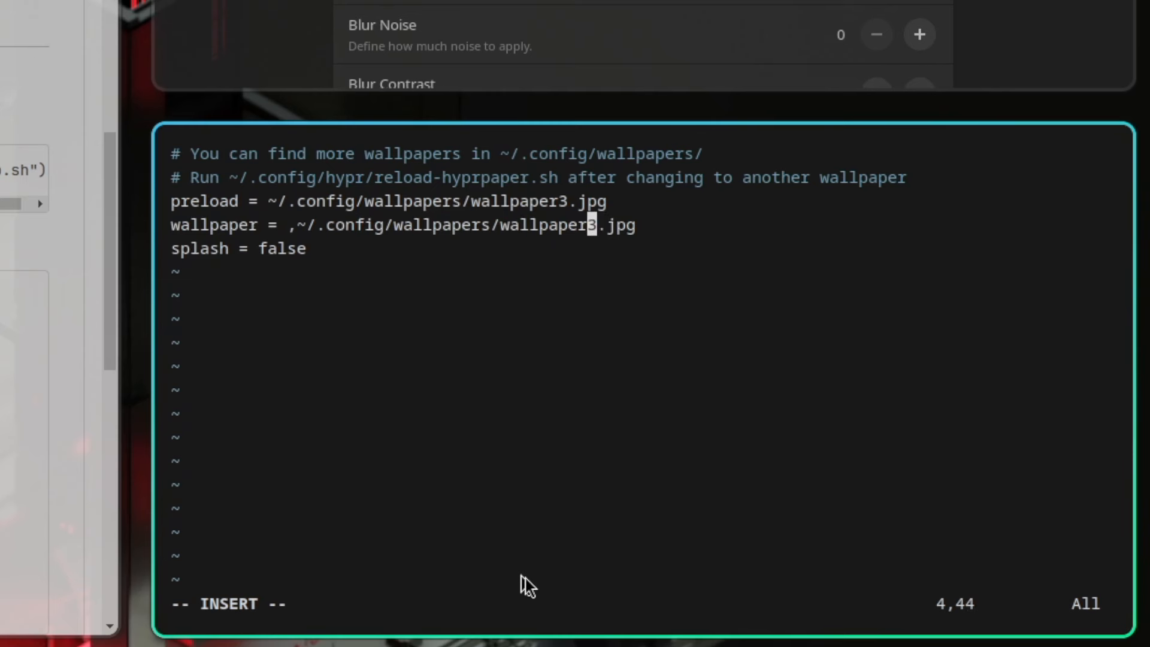
pyautogui.press('Escape')
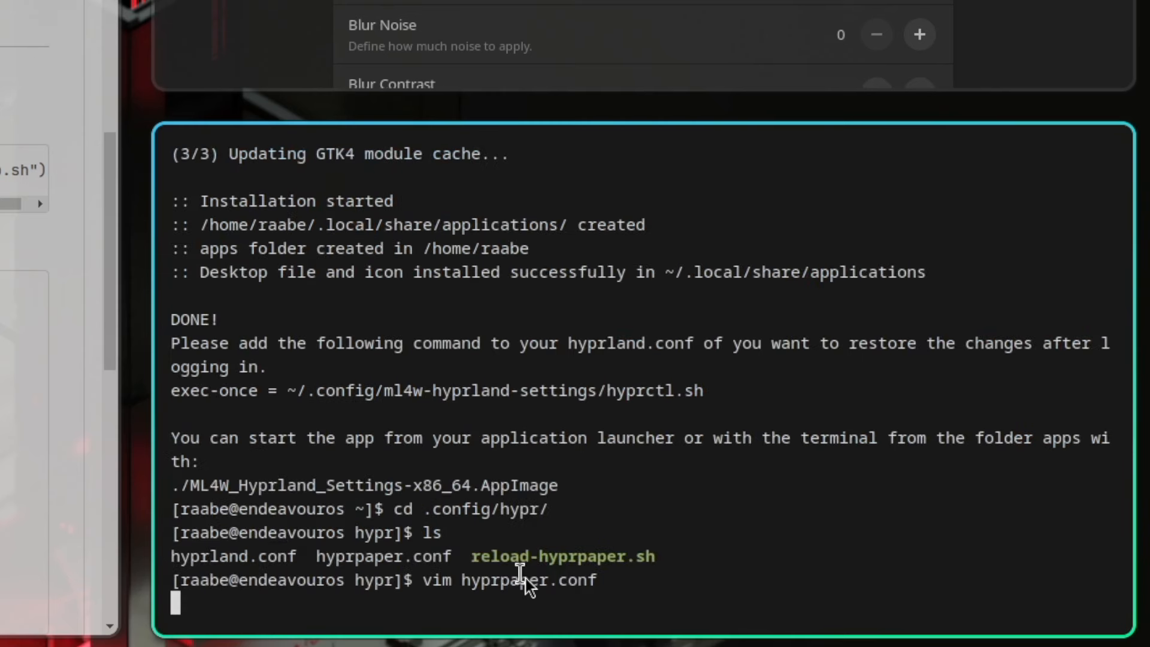
# - Run ./reload-hyprpaper.sh to apply wallpaper3.jpg as the desktop background
pyautogui.write('./reload-hyprpaper.sh')
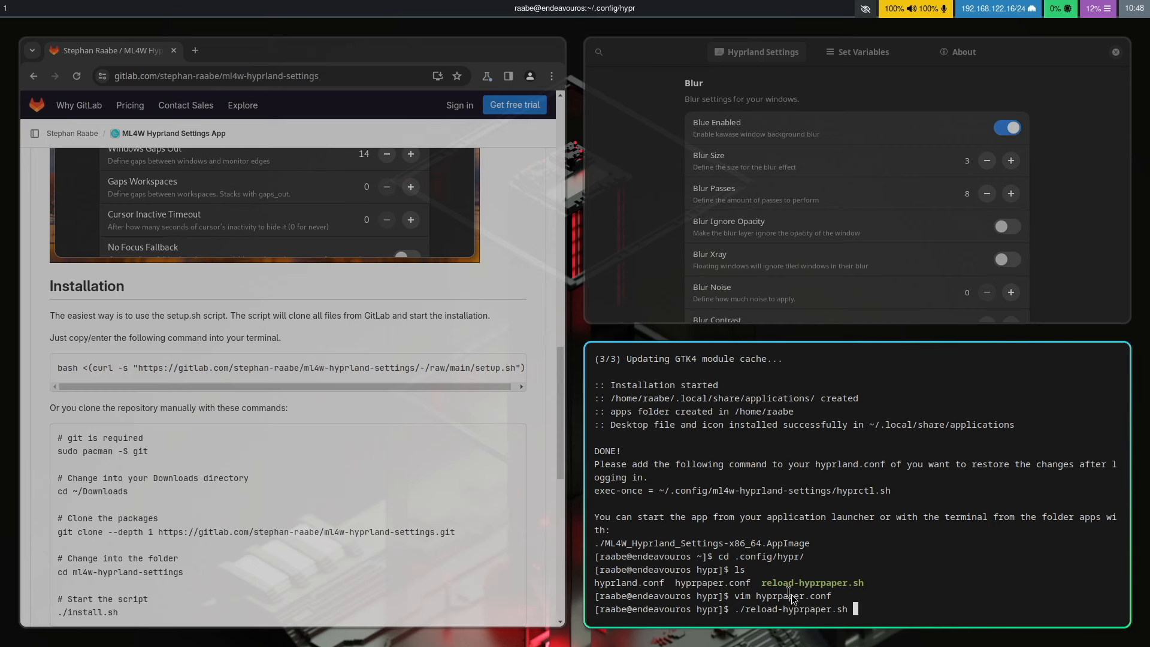
pyautogui.press('Return')
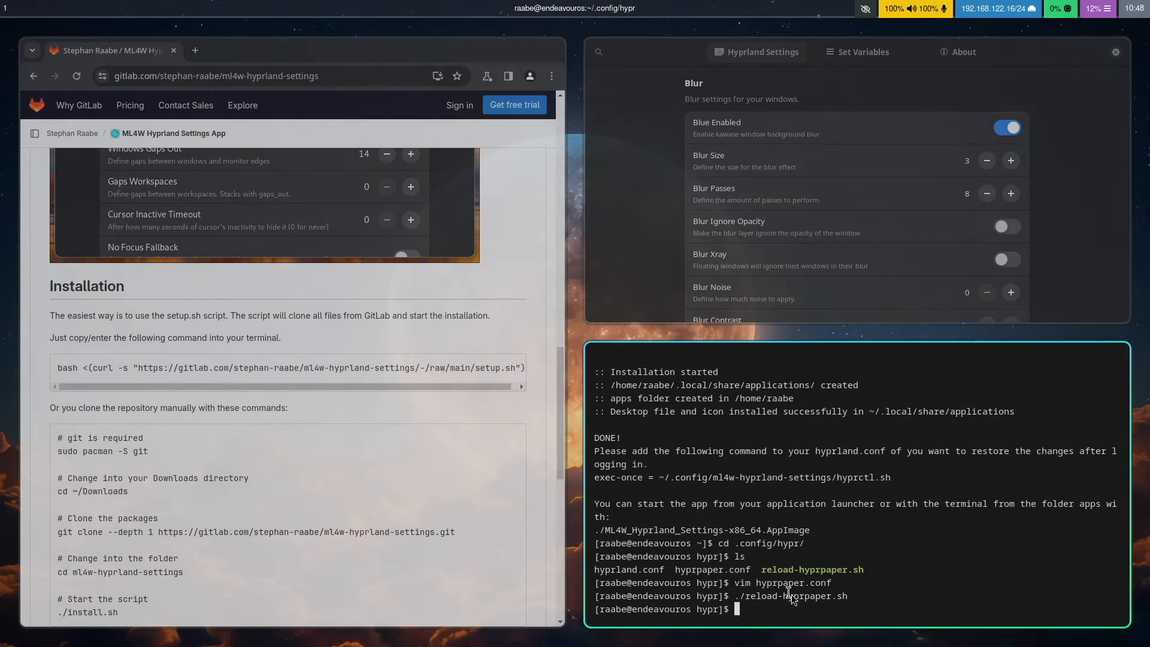
pyautogui.press('Return')
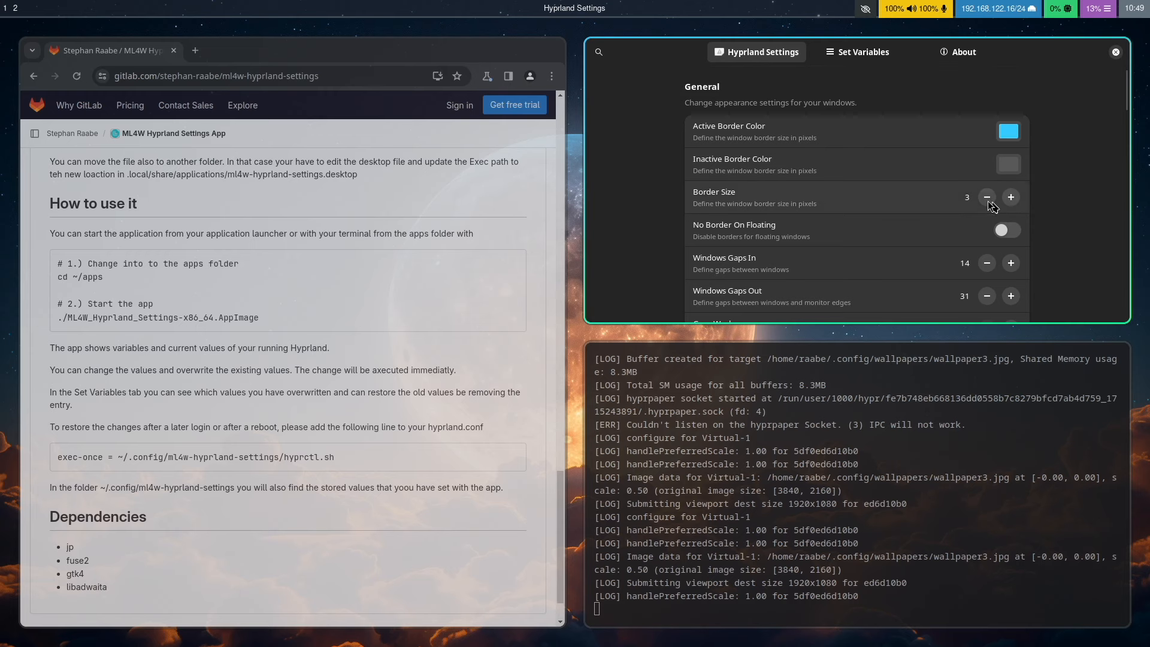
# - Reduce the General Border Size setting from 3 down to 0
pyautogui.click(986, 196)
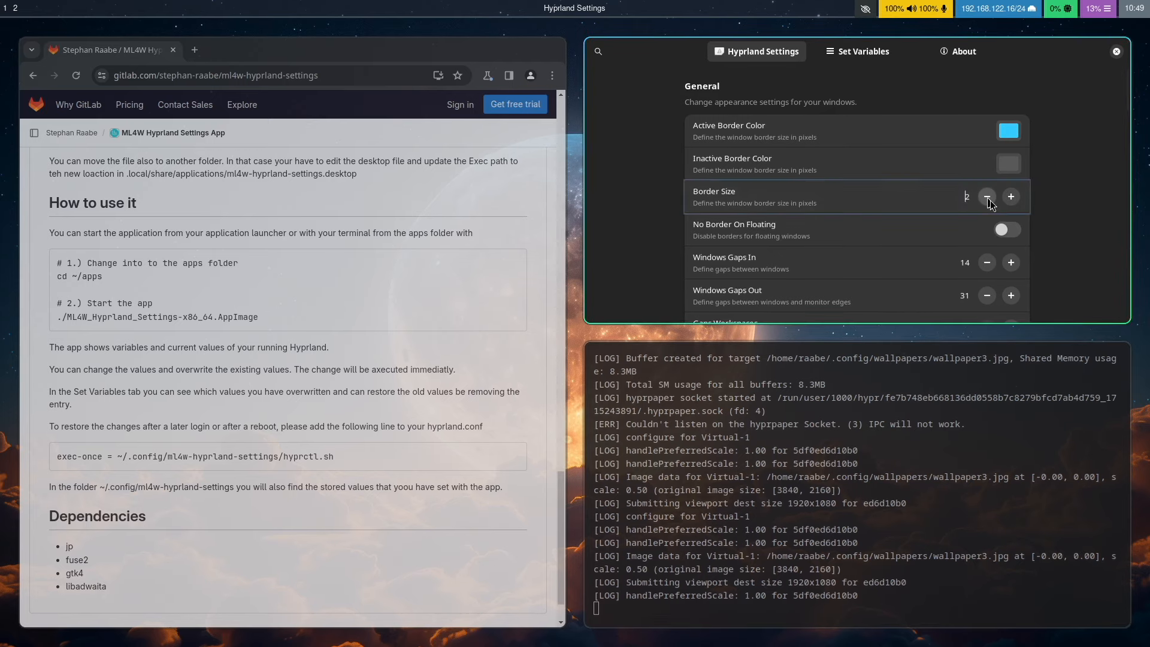
pyautogui.click(986, 196)
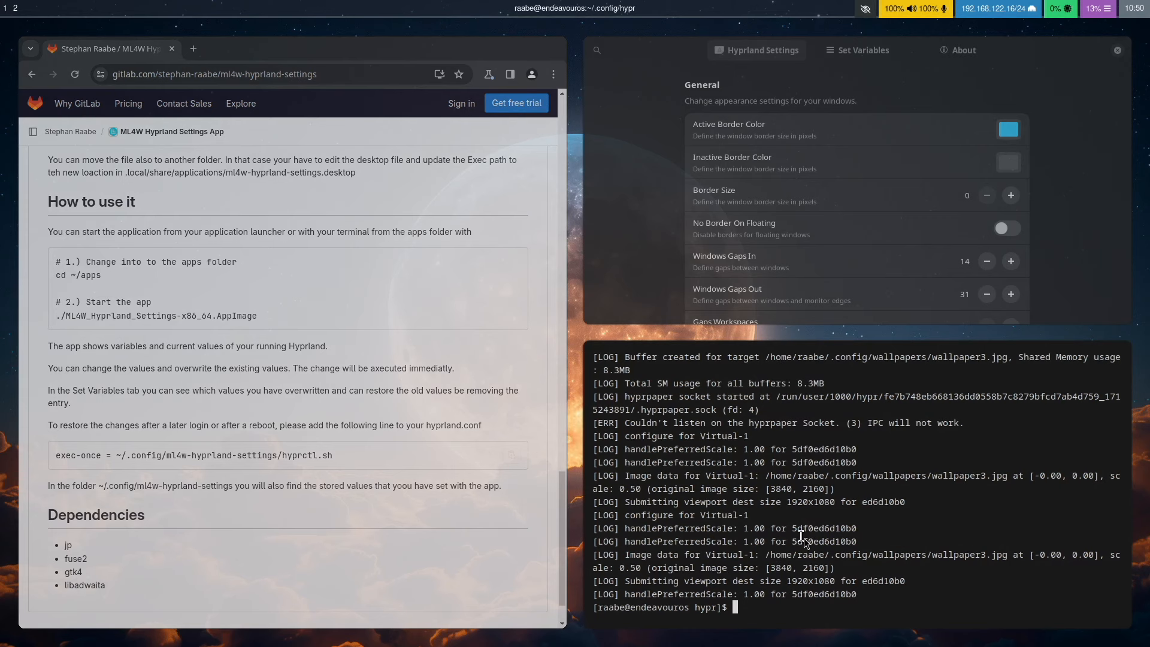
# - Open hyprland.conf in vim, edit it, and close it again
pyautogui.write('vim hypr')
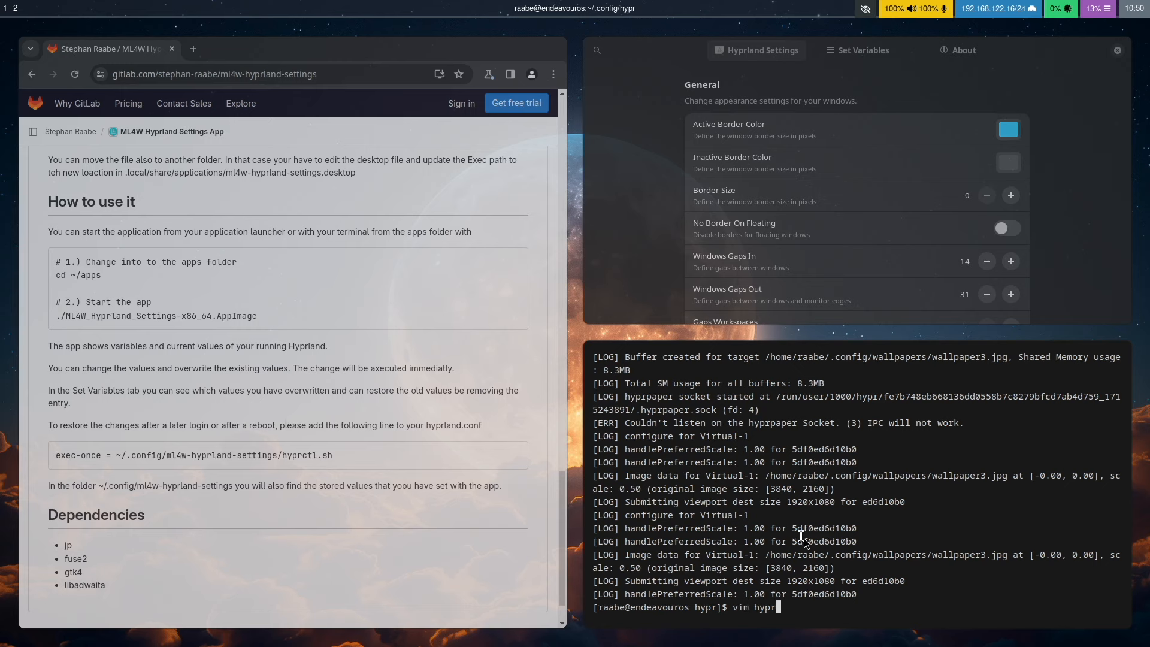
pyautogui.press('Return')
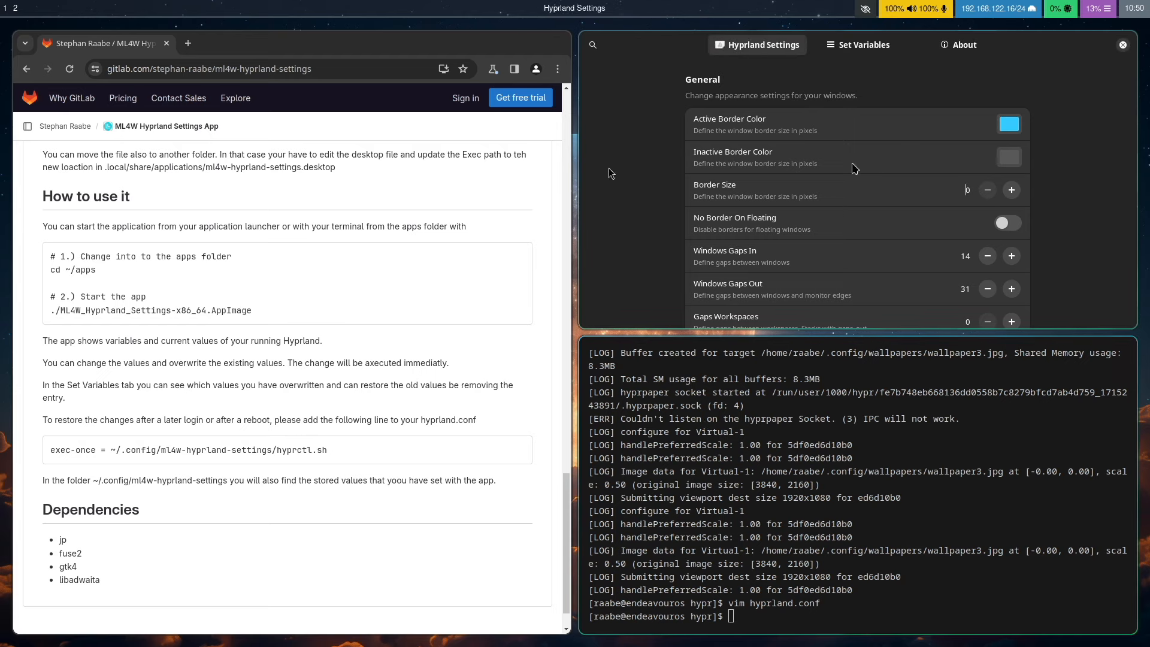
pyautogui.click(966, 190)
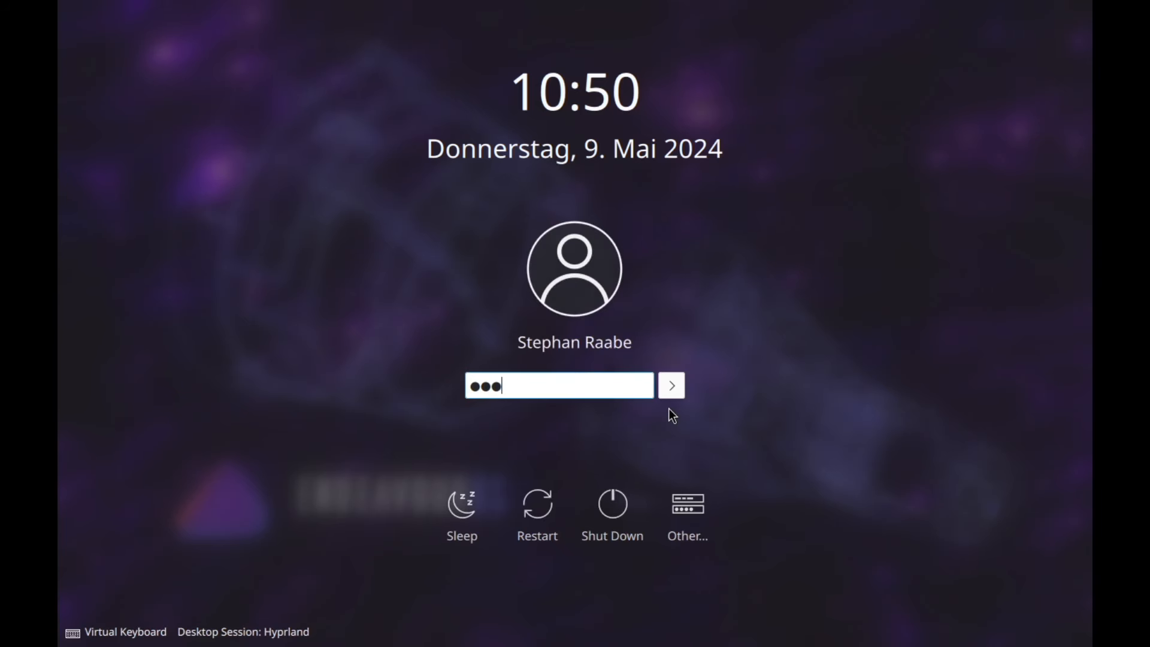
# - Submit the password on the SDDM login screen to start the Hyprland session
pyautogui.click(669, 385)
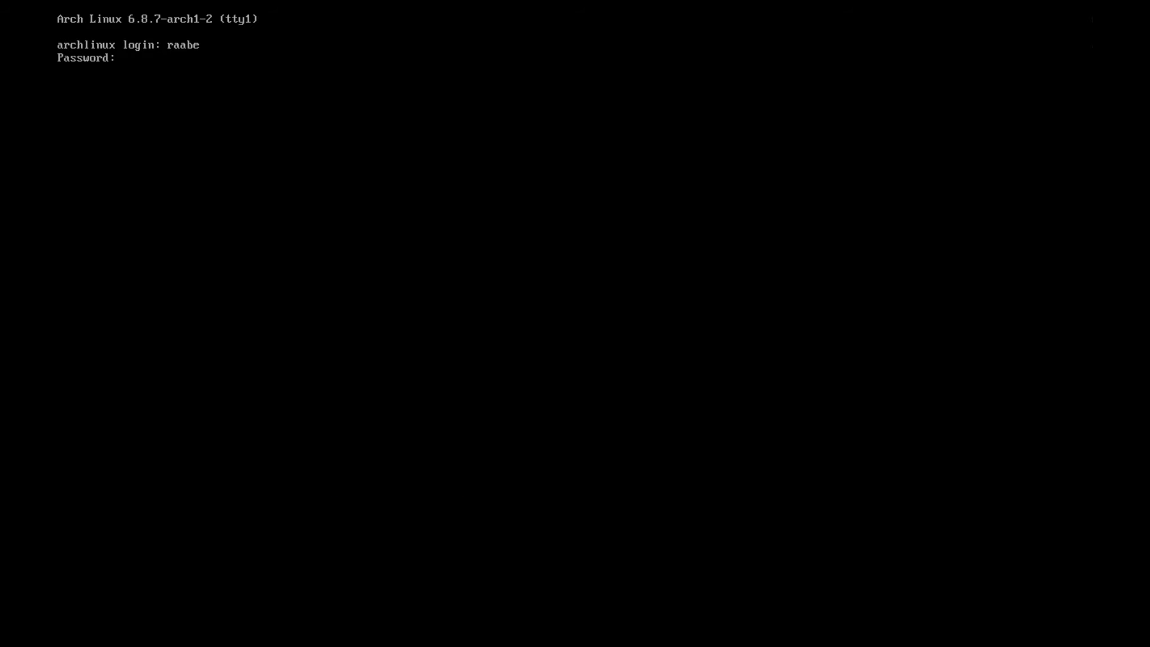
# - Log in at tty1 and update the system with sudo pacman -Syu
pyautogui.press('Return')
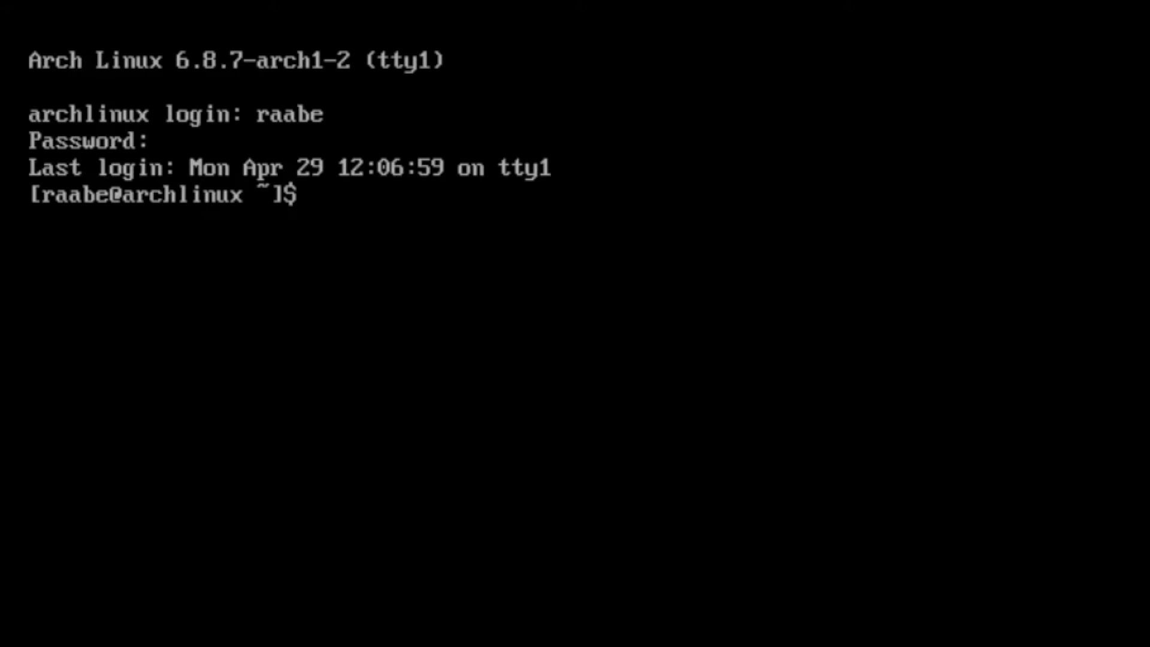
pyautogui.write('s')
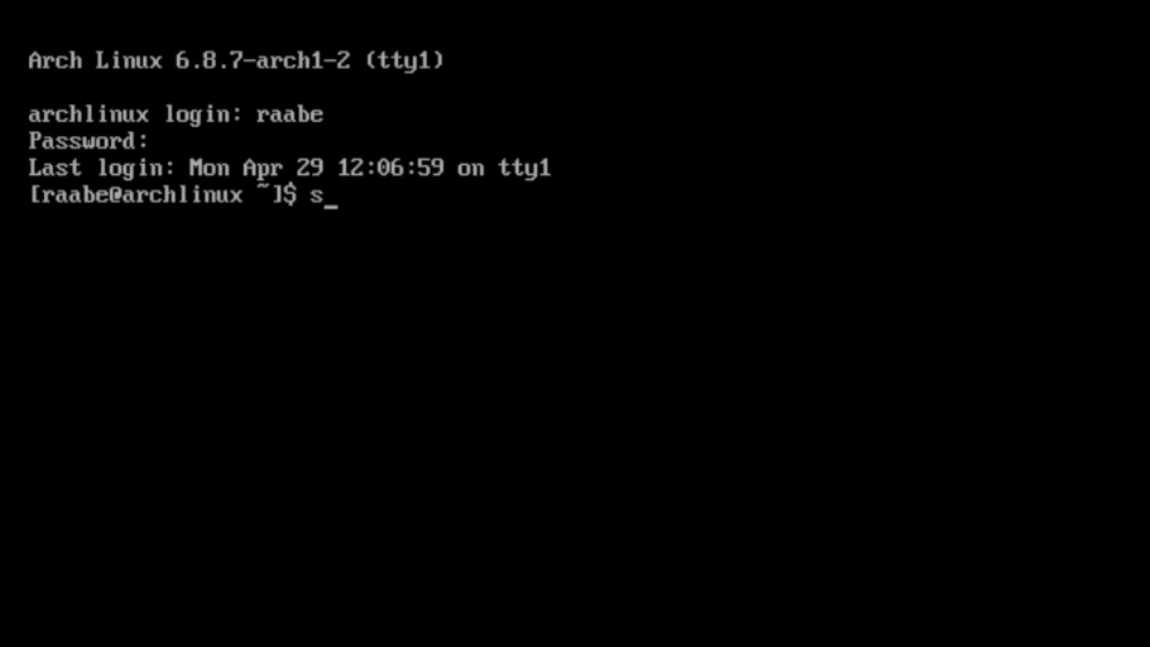
pyautogui.write('udo pacman -')
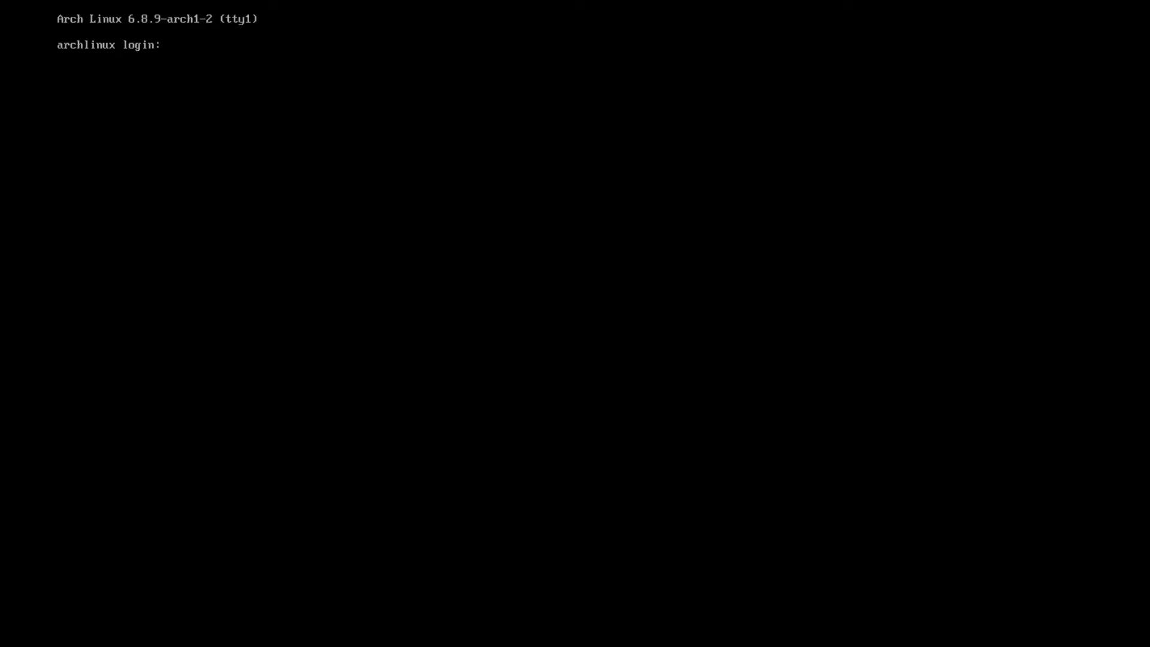
# - Log in as raabe and run the Hyprland Starter setup.sh curl command
pyautogui.write('raabe')
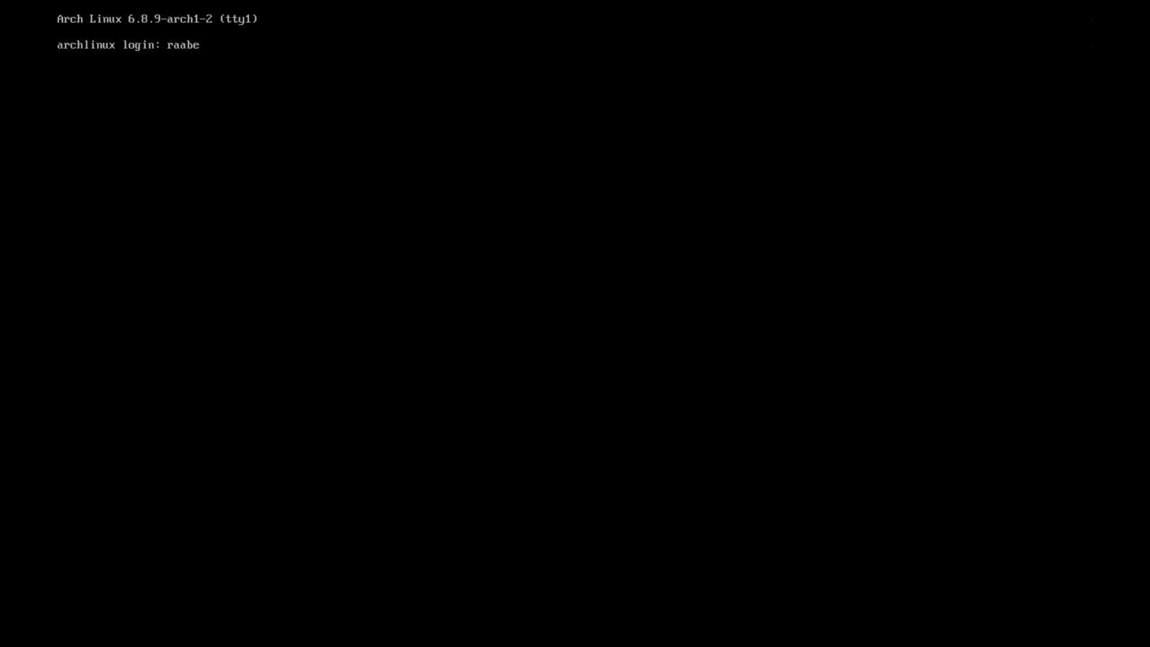
pyautogui.press('Return')
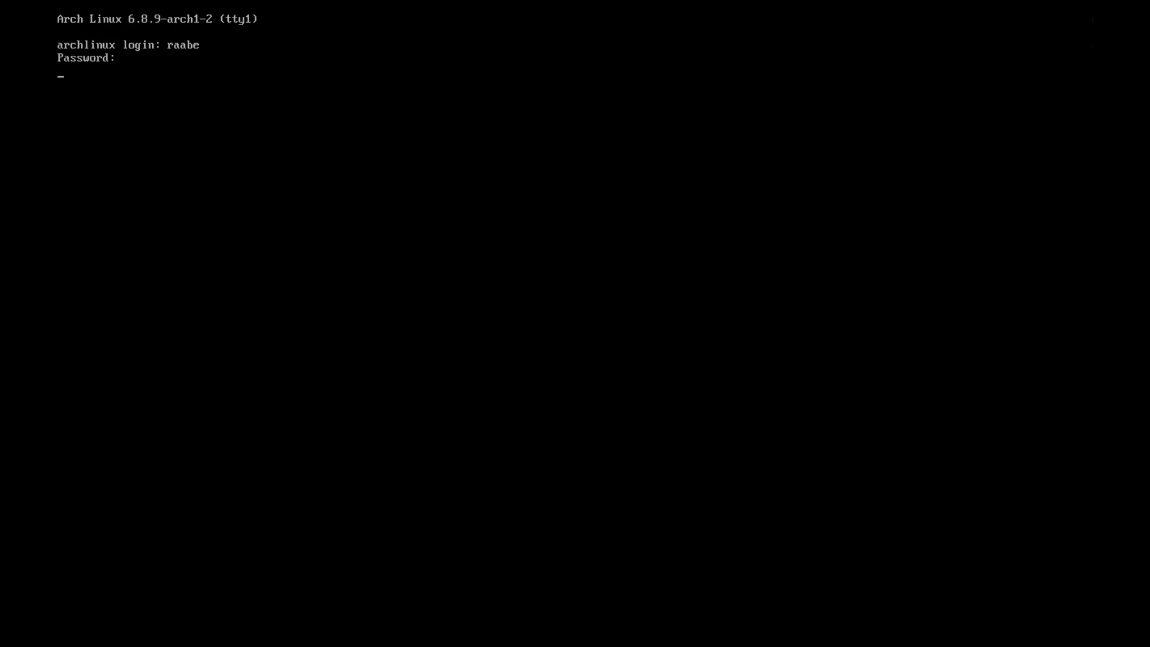
pyautogui.press('Return')
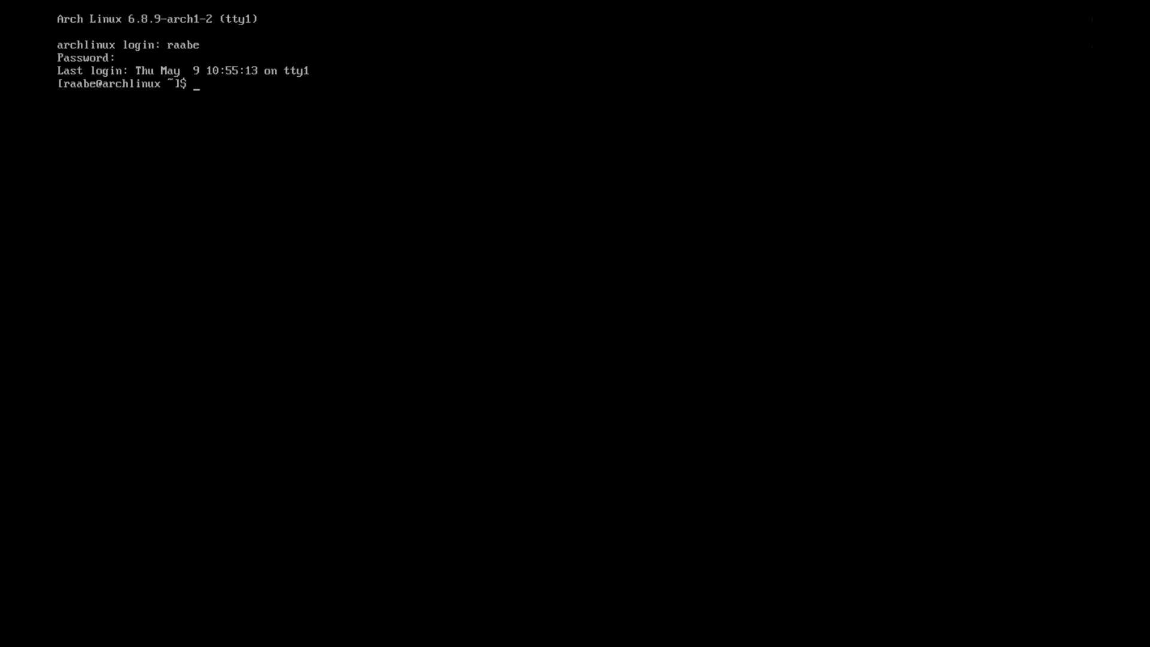
pyautogui.write('bash <(curl -s "https://gitlab.com/stephan-raabe/hyprland-starter/-/raw/main/setup.sh")')
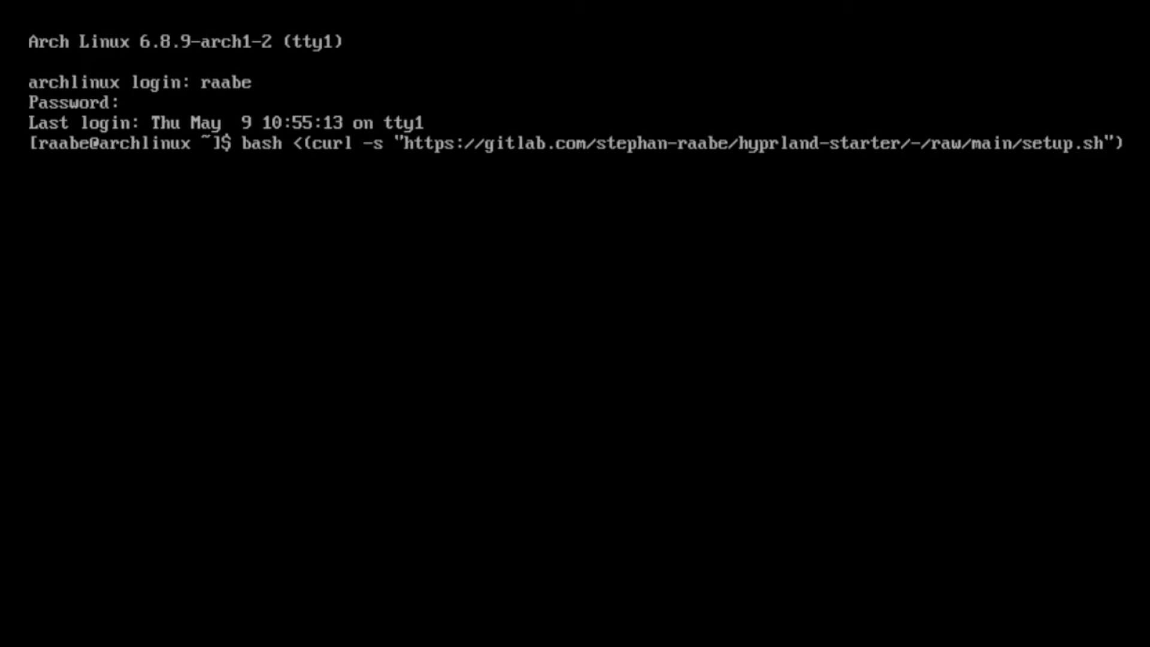
pyautogui.press('Return')
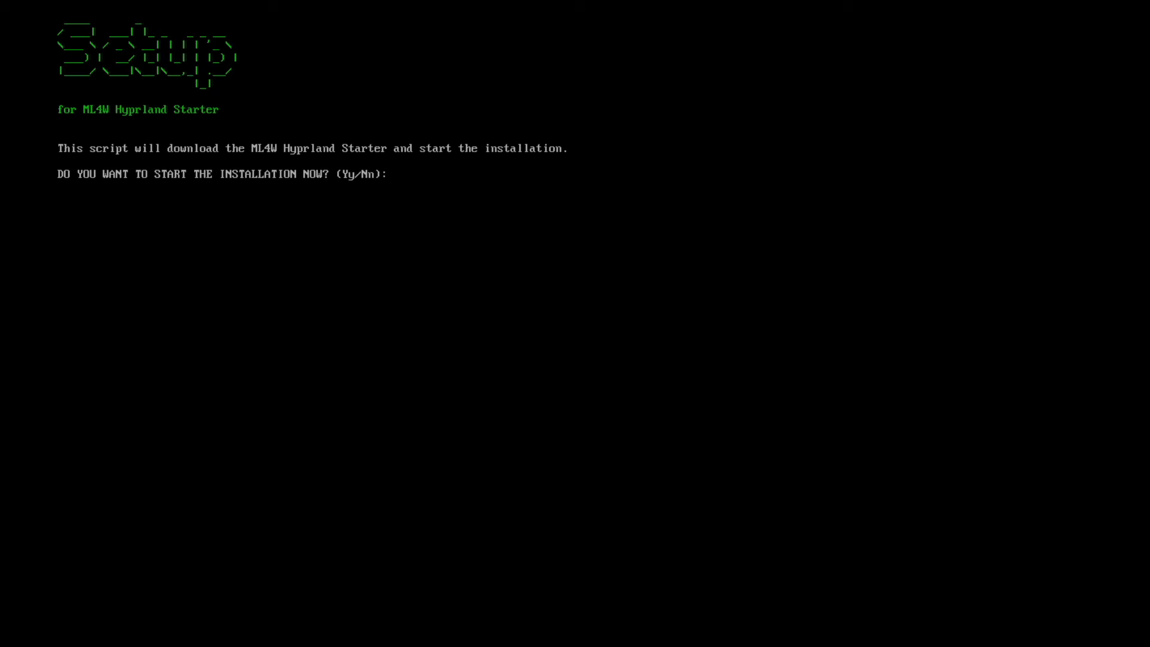
# - Confirm installation with de keyboard layout and 1920x1080 resolution, then start Hyprland
pyautogui.write('y')
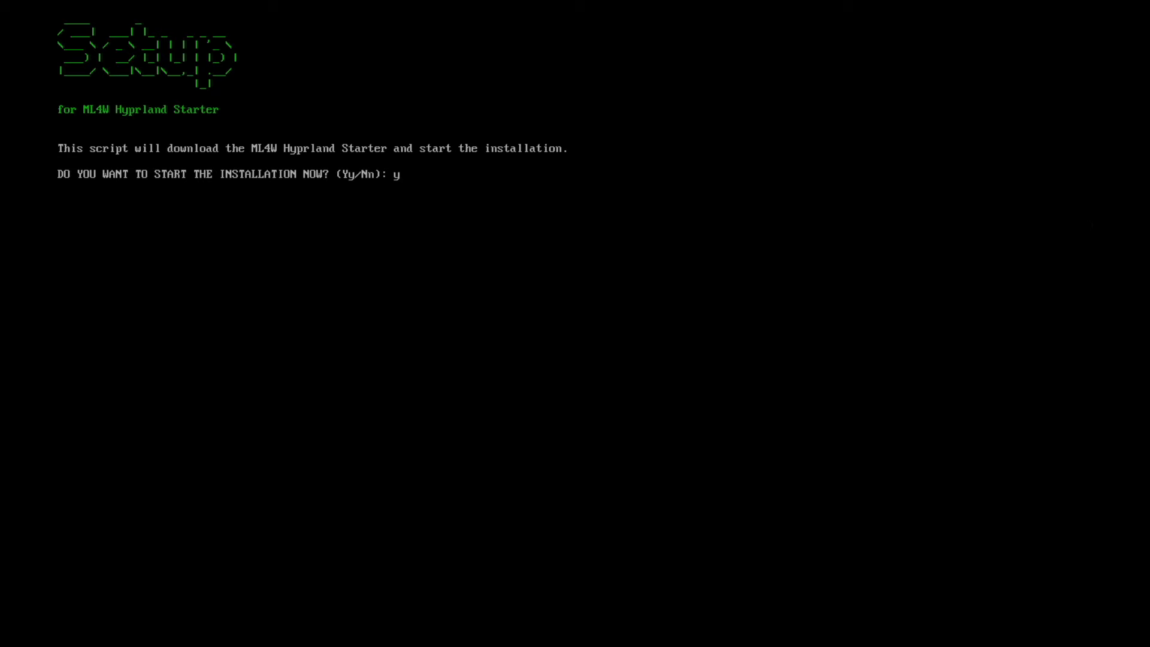
pyautogui.press('Return')
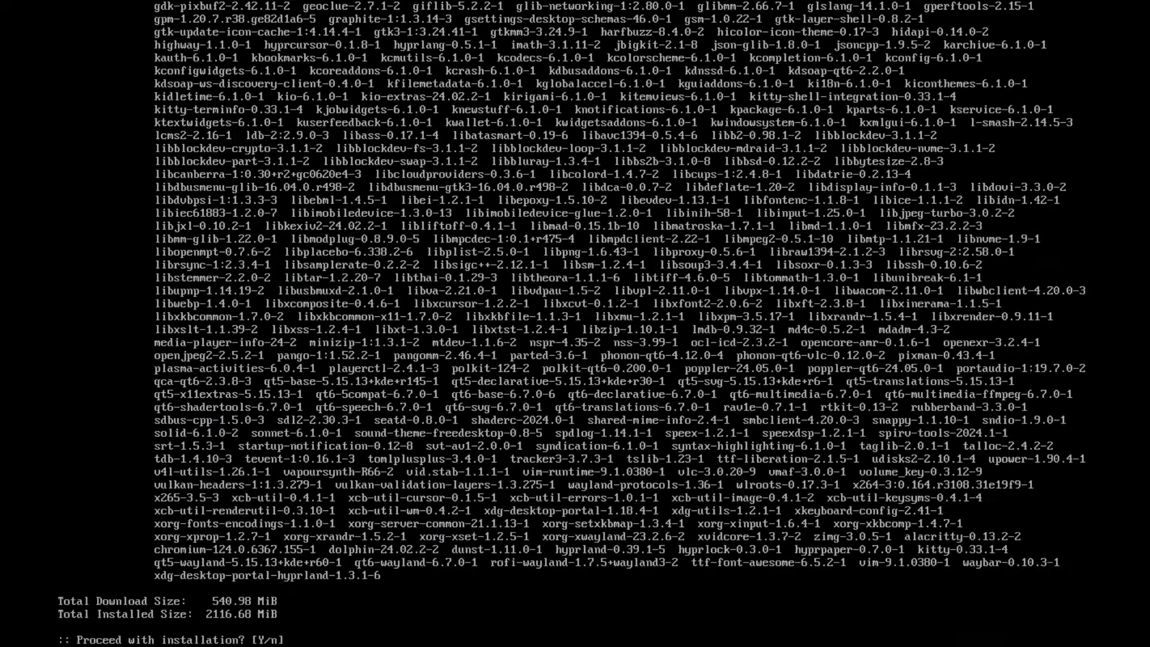
pyautogui.write('Y')
pyautogui.write('d')
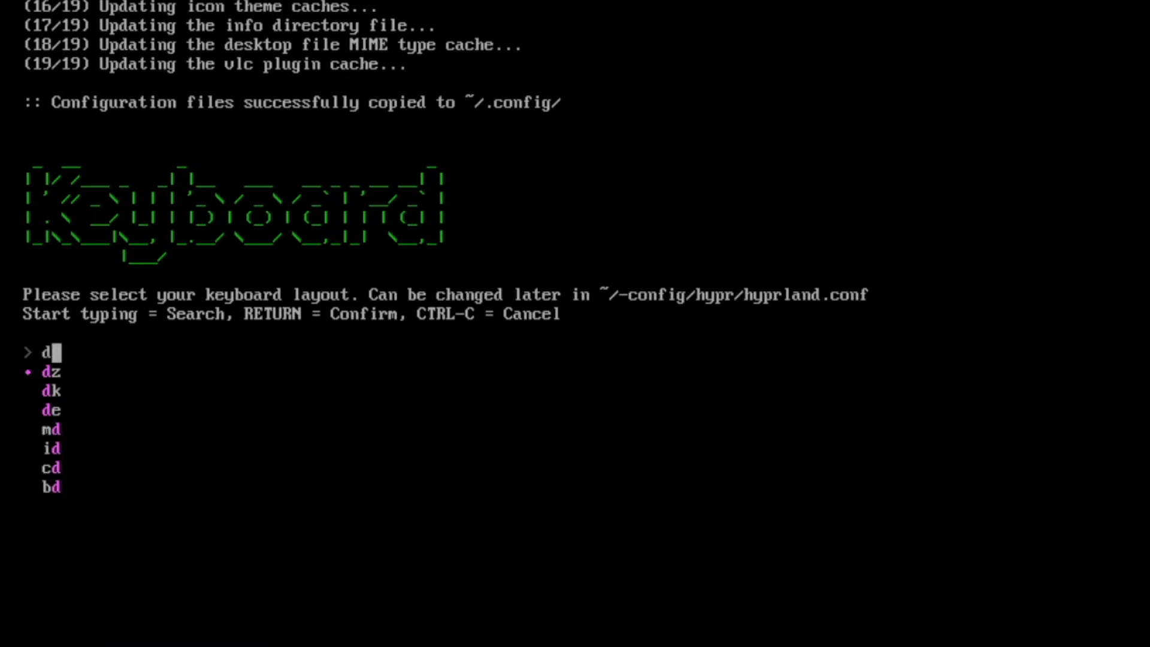
pyautogui.press('Return')
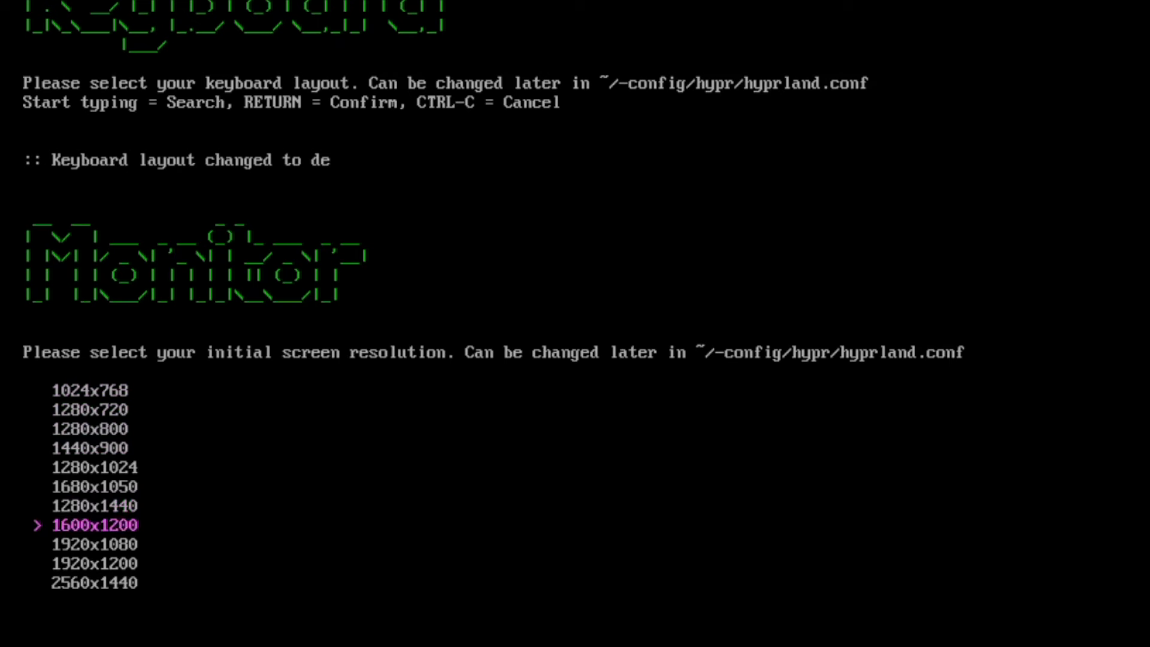
pyautogui.press('Down')
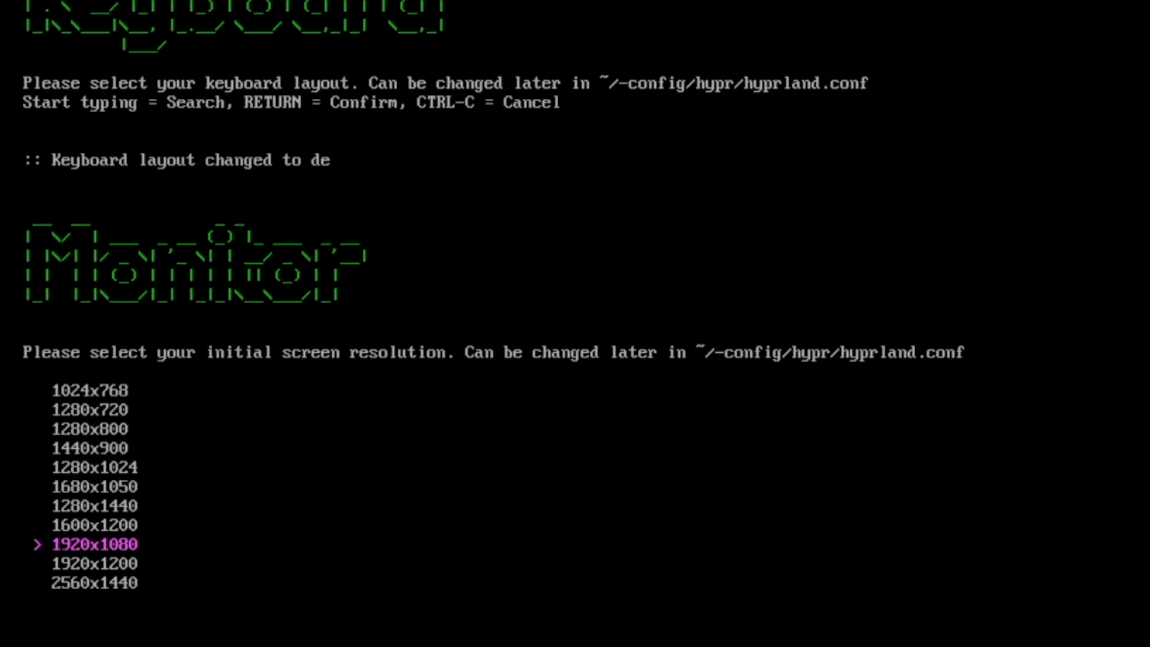
pyautogui.press('Return')
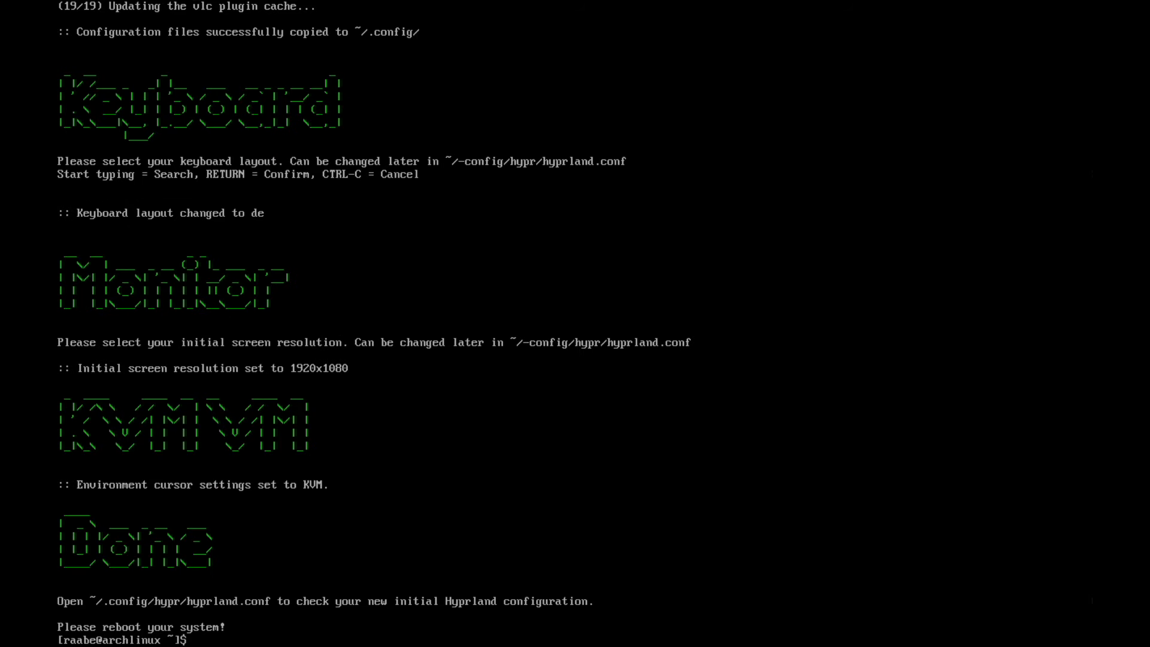
pyautogui.write('cl')
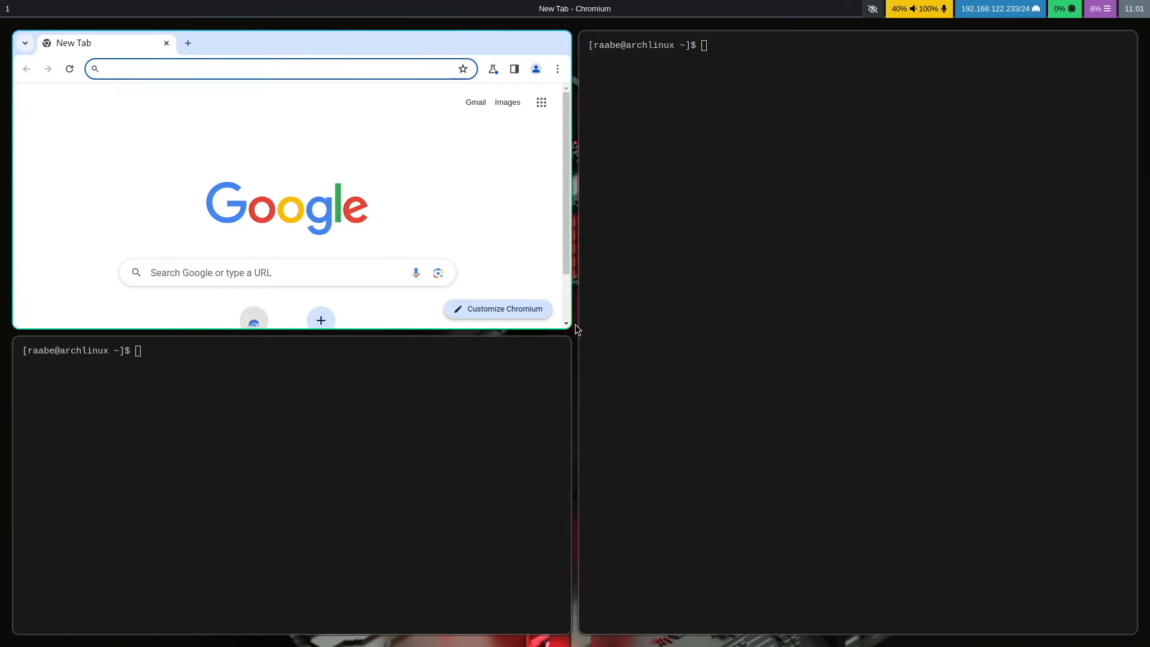
# - Load the gitlab.com ML4W Hyprland Settings App page and view its installation commands
pyautogui.write('ht')
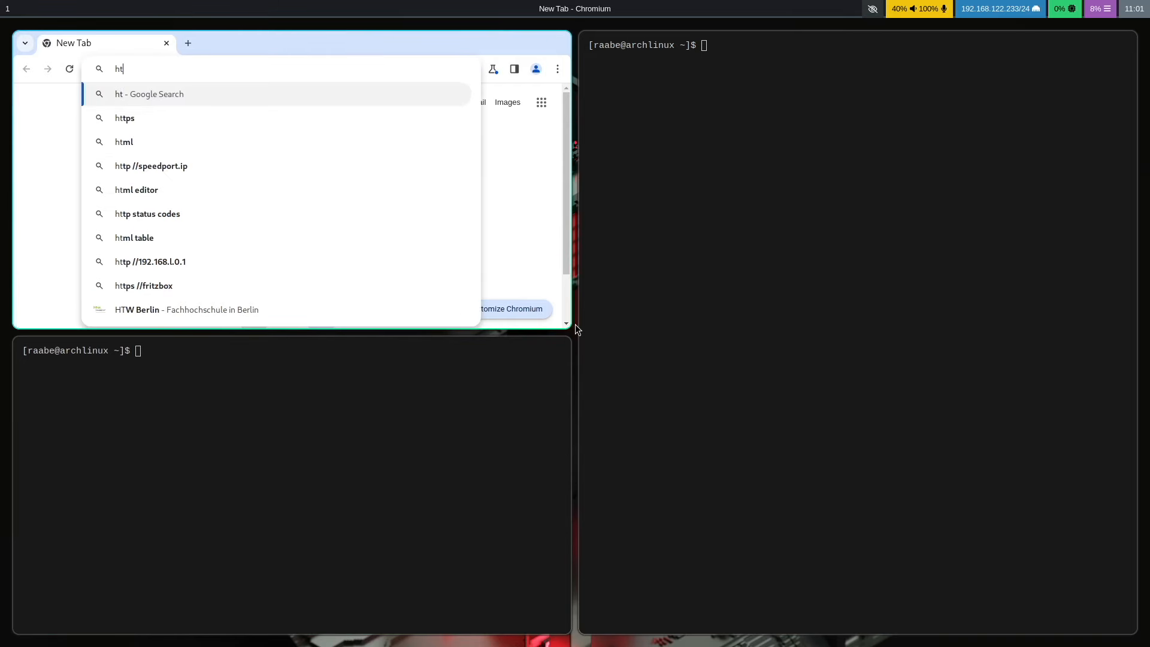
pyautogui.write('tps')
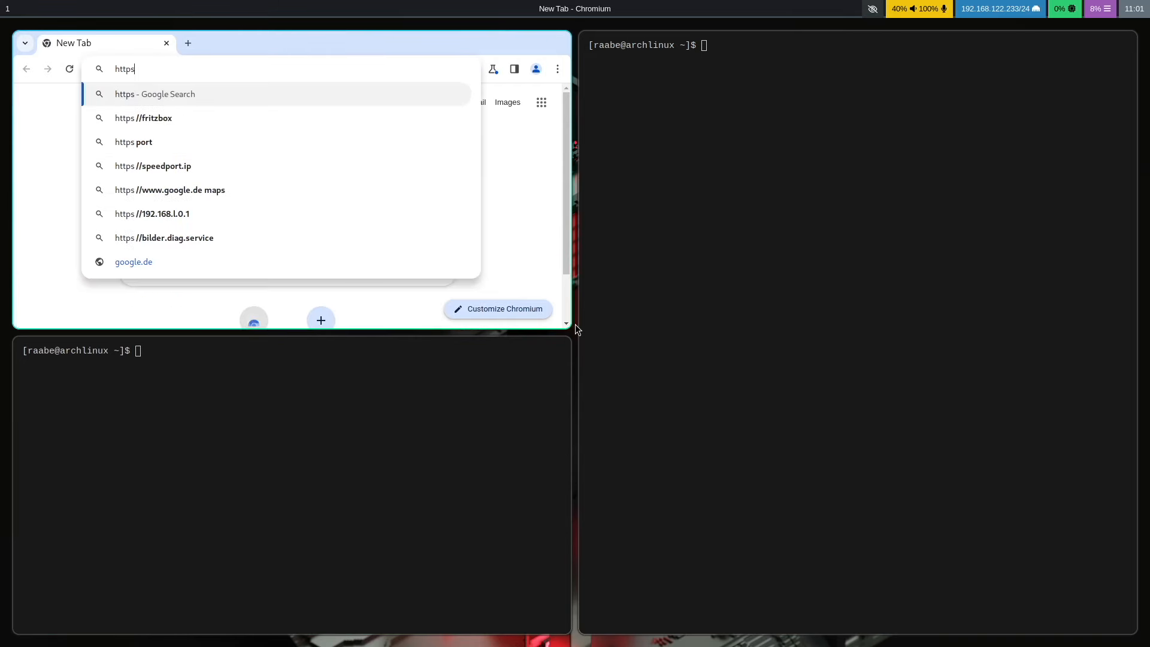
pyautogui.write('://')
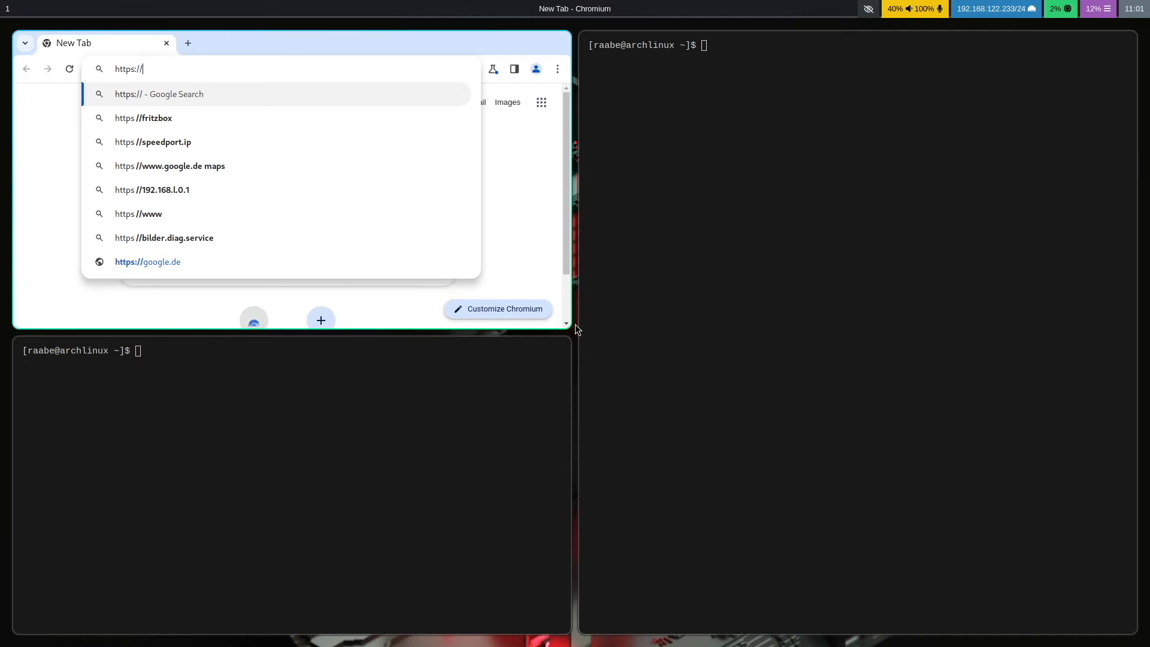
pyautogui.write('gi')
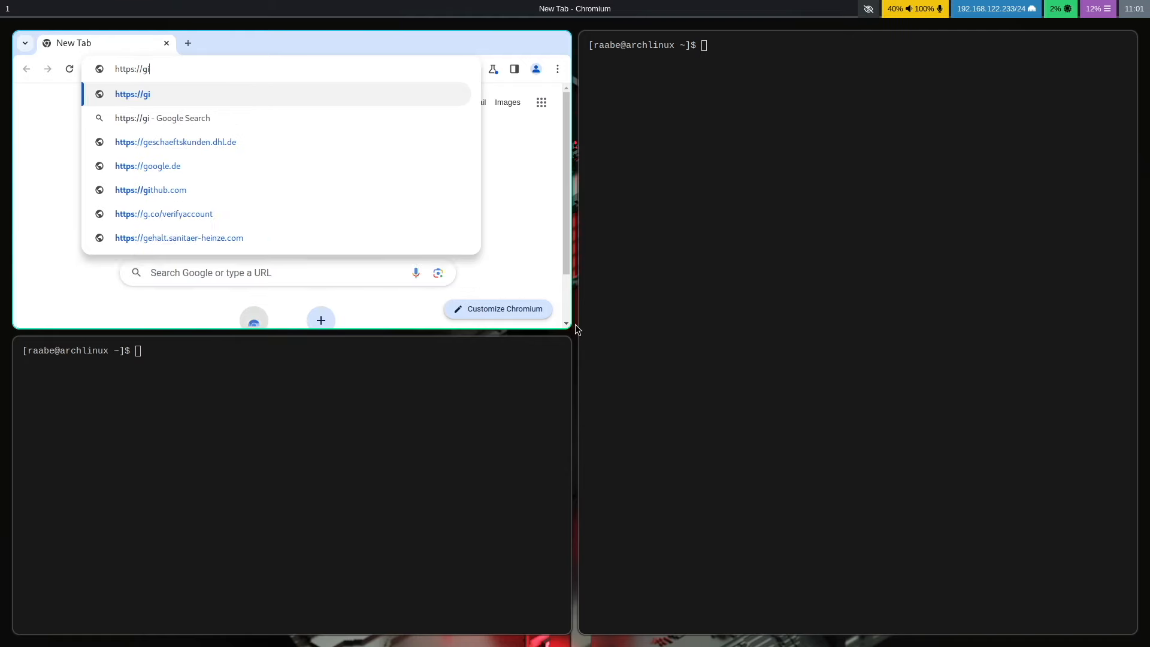
pyautogui.press('Return')
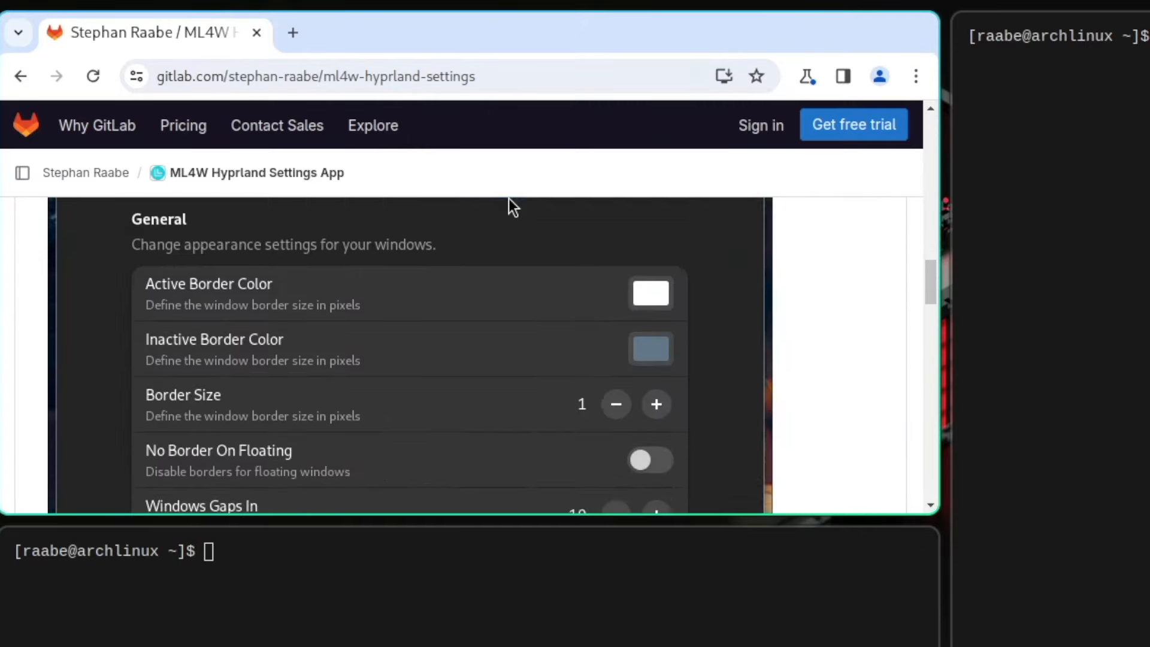
pyautogui.scroll(3)
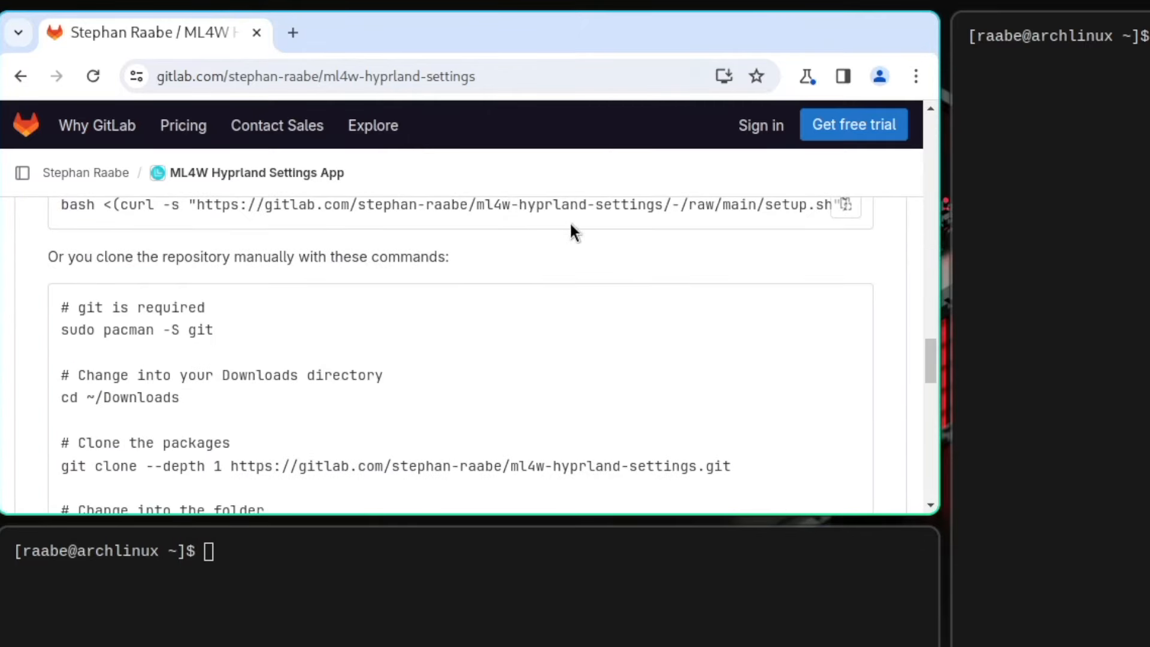
pyautogui.click(845, 205)
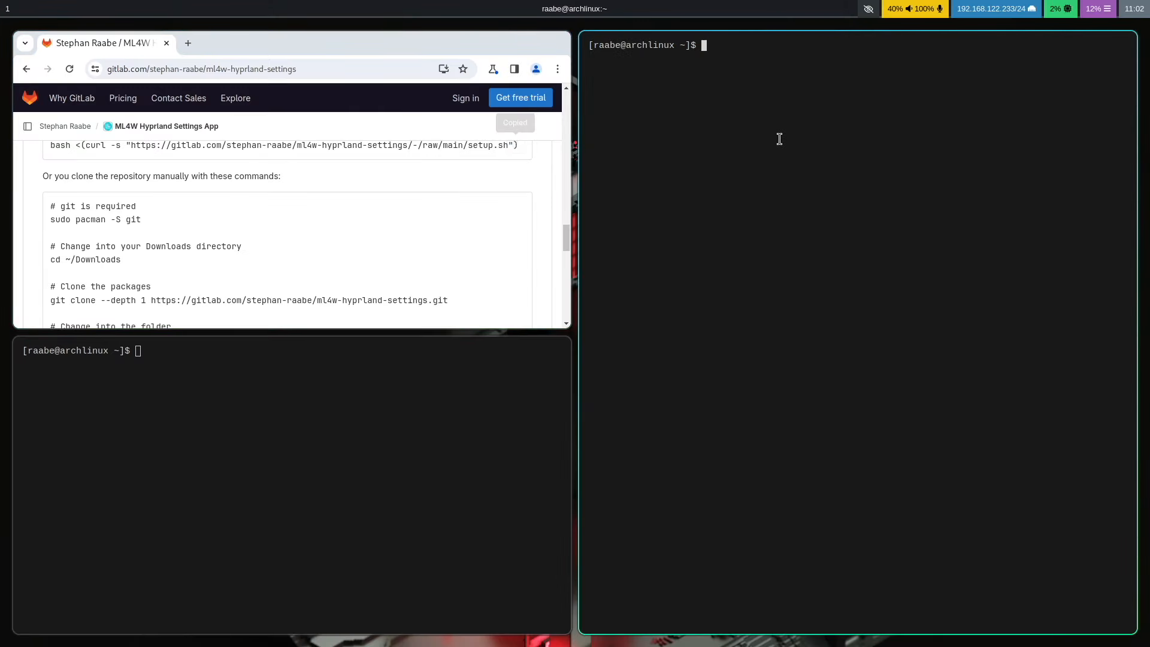
# - Install ML4W Hyprland Settings with the GitLab setup.sh curl script, confirming with y
pyautogui.write('bash <(curl -s "https://gitlab.com/stephan-raabe/ml4w-hyprland-settings/-/raw/main/setup.sh")')
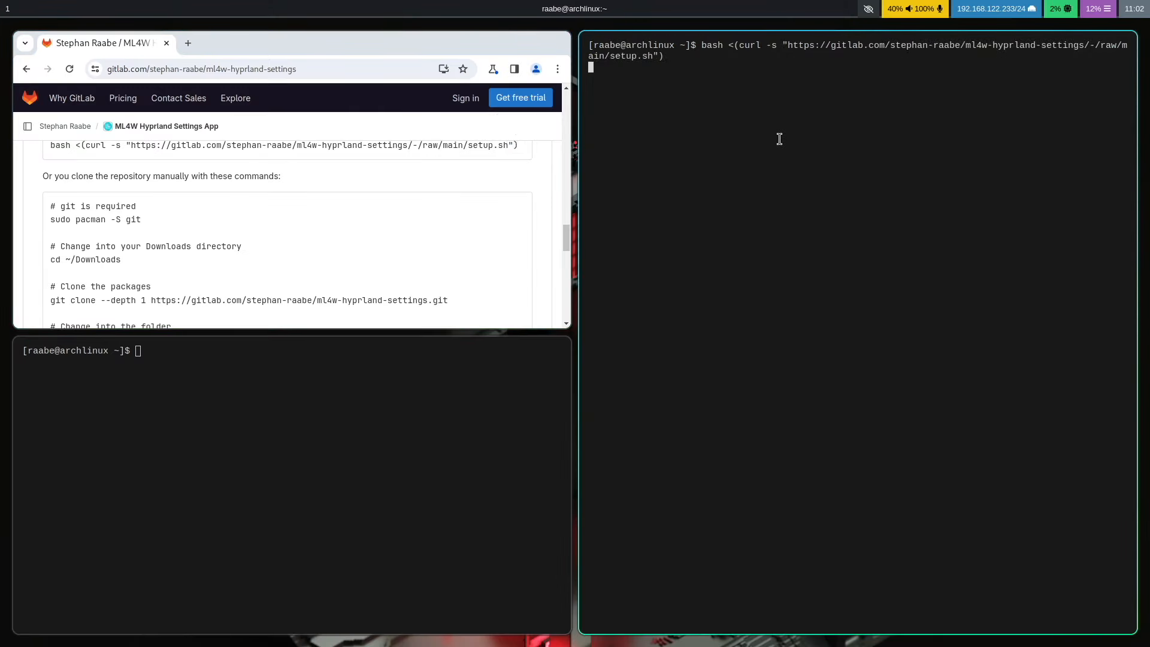
pyautogui.write('y')
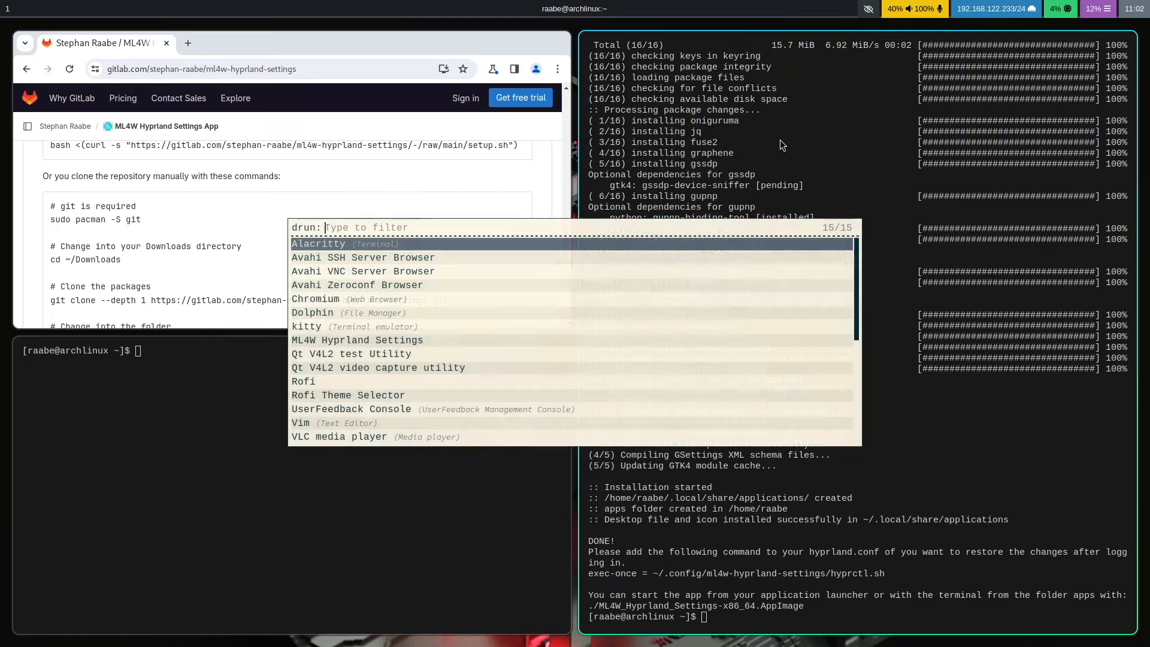
# - Launch ML4W Hyprland Settings and set the border size to 0
pyautogui.write('ml')
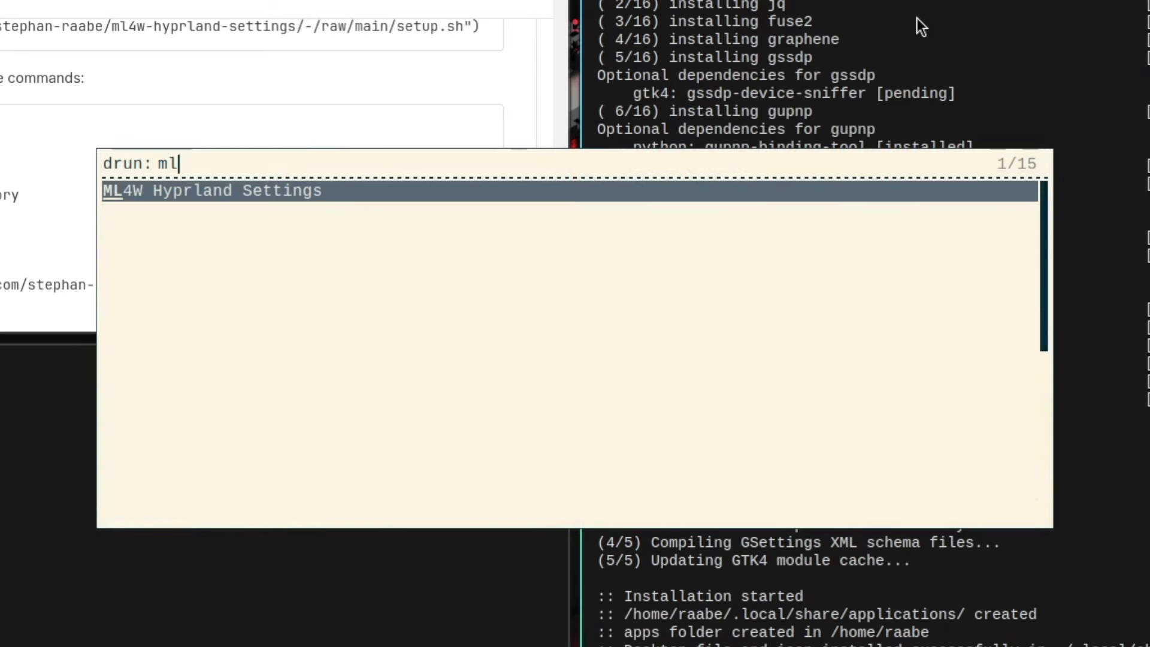
pyautogui.write('4')
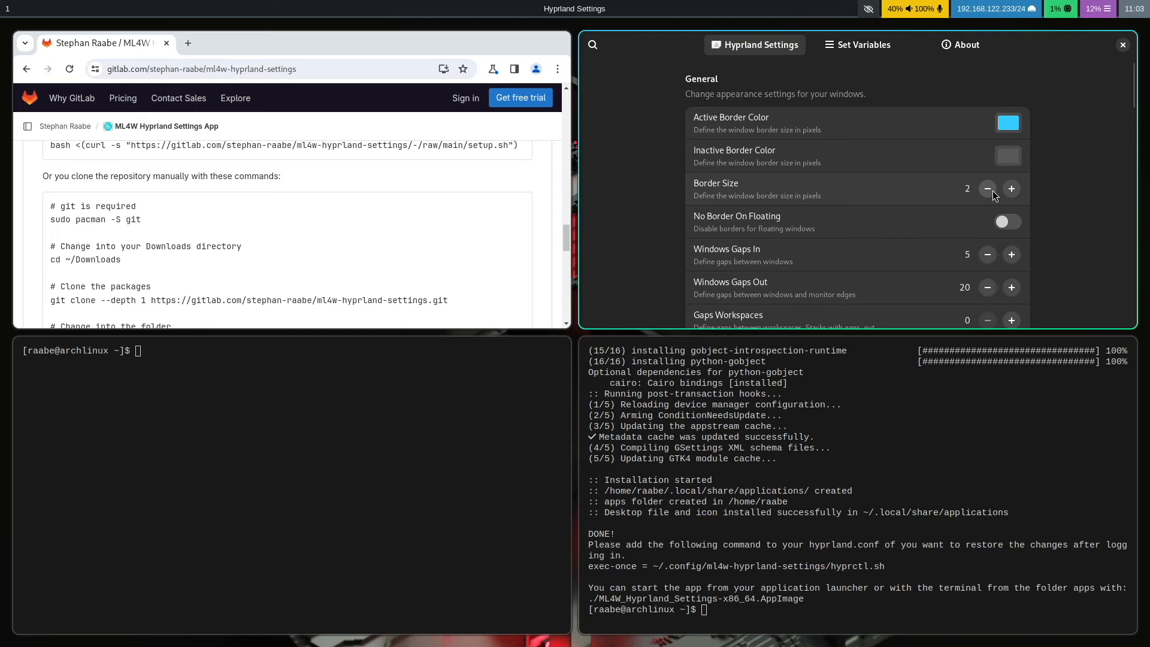
pyautogui.moveTo(989, 196)
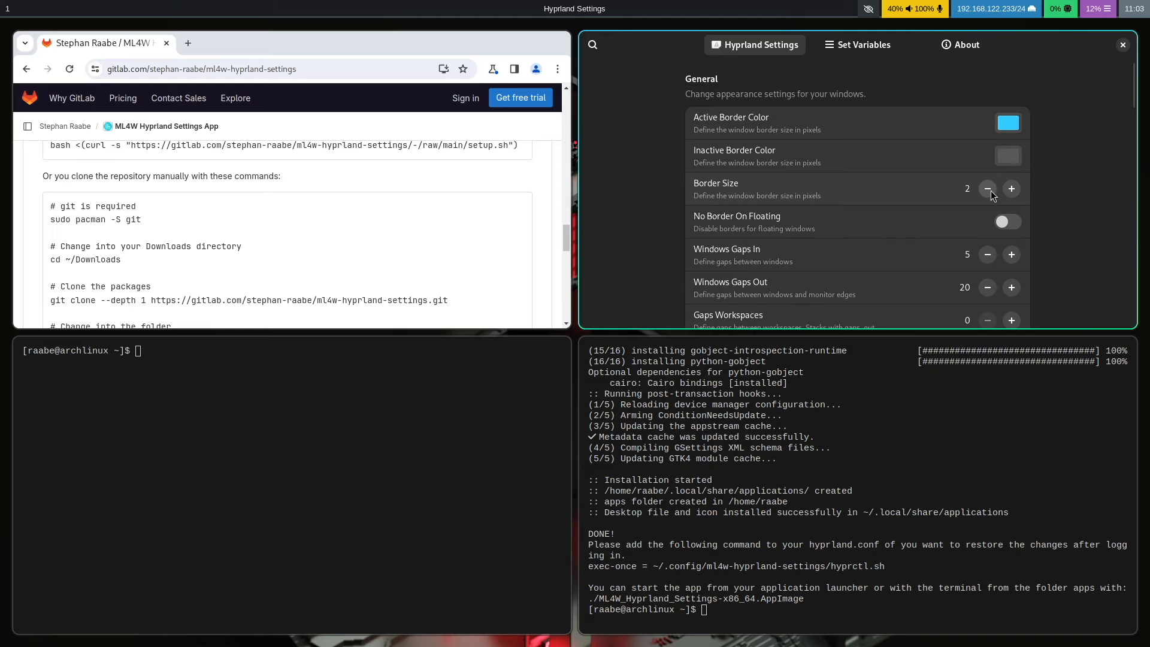
pyautogui.click(987, 188)
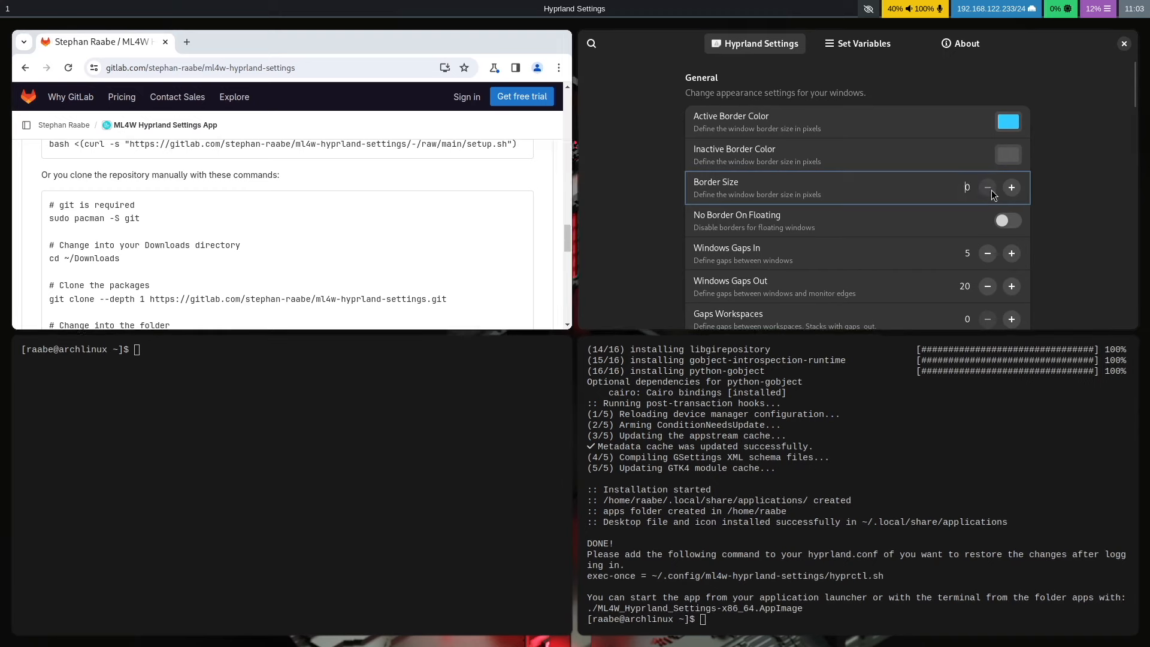
# - Lower Window Inactive Opacity under Decoration from 10 to 7
pyautogui.scroll(-3)
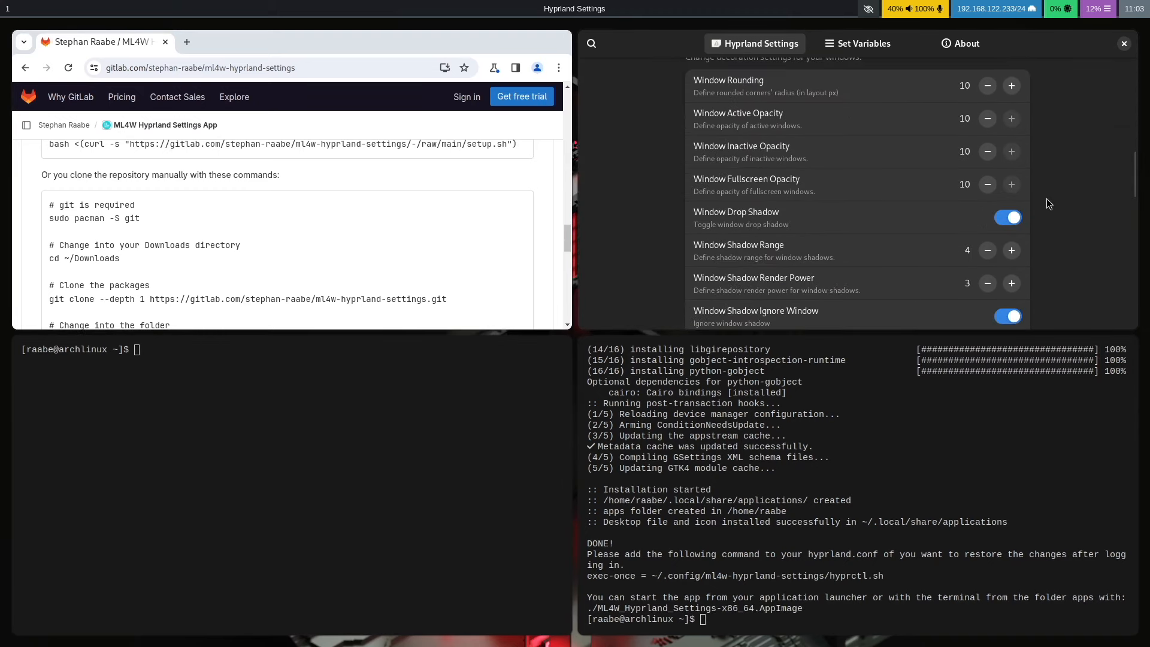
pyautogui.scroll(-3)
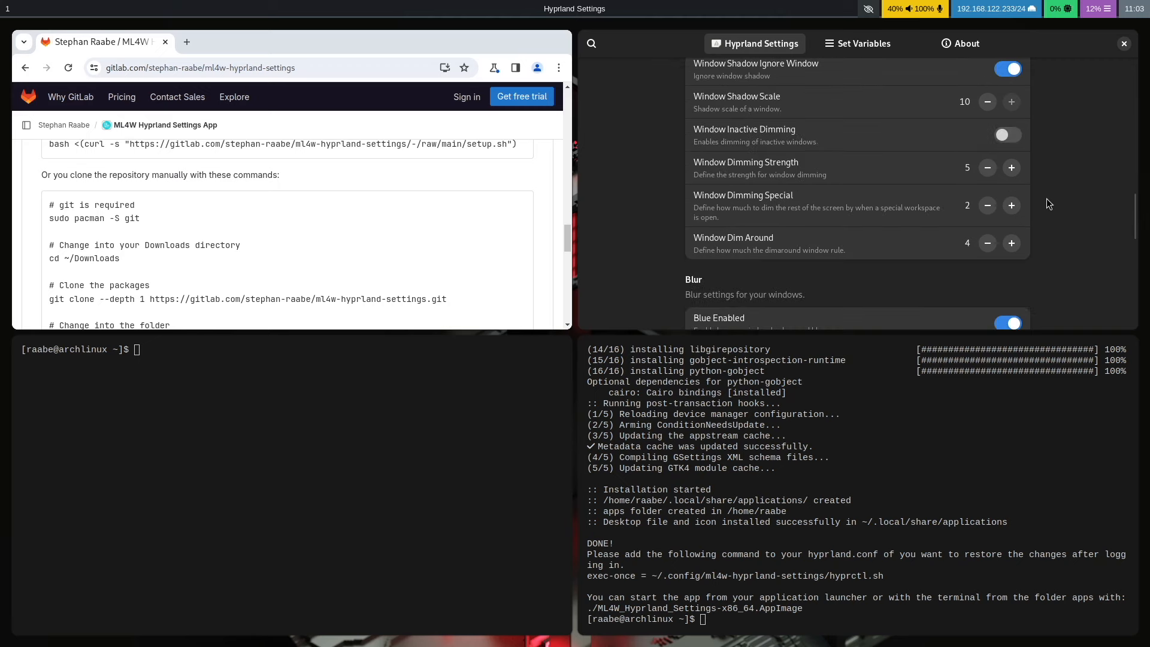
pyautogui.scroll(3)
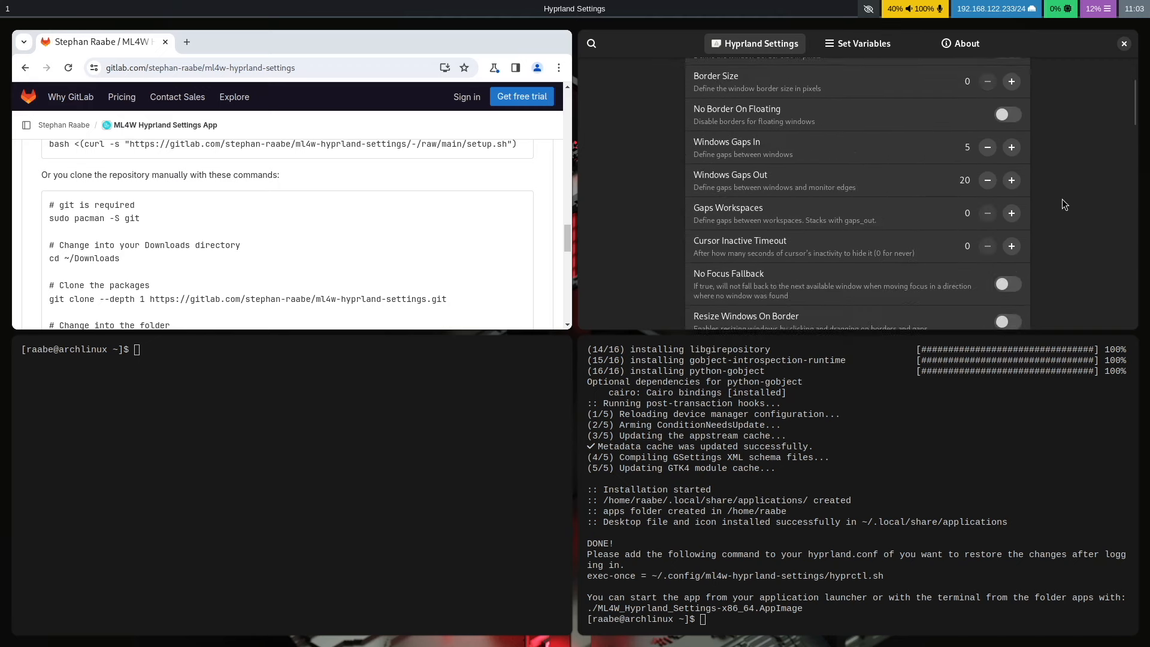
pyautogui.scroll(-3)
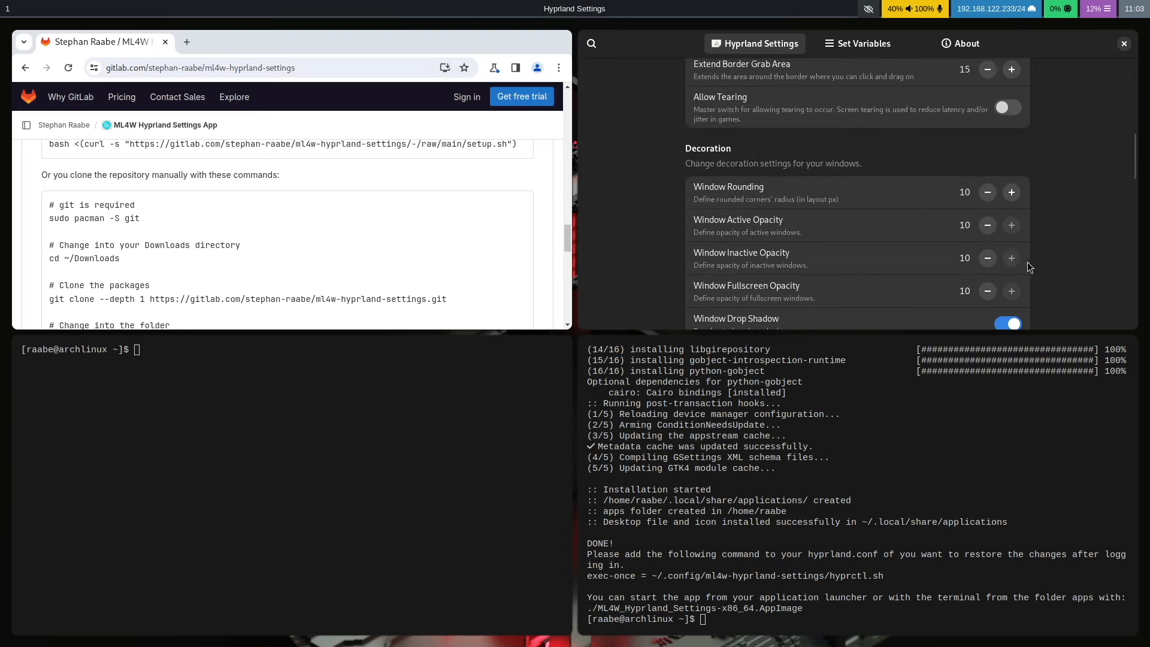
pyautogui.click(986, 258)
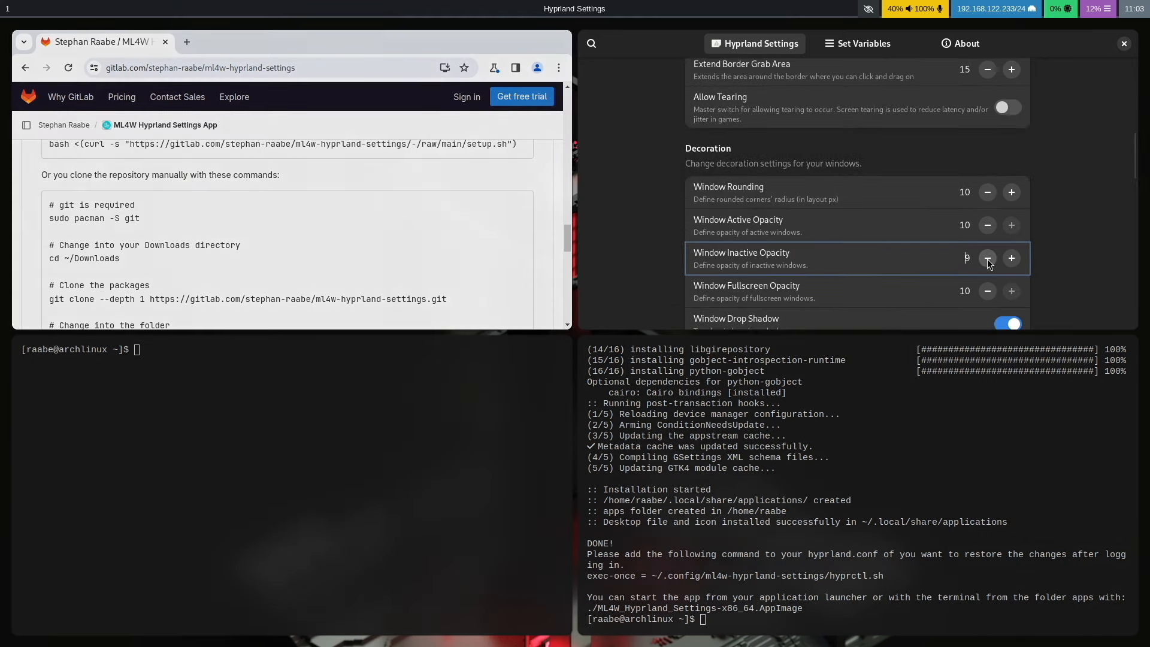
pyautogui.click(987, 257)
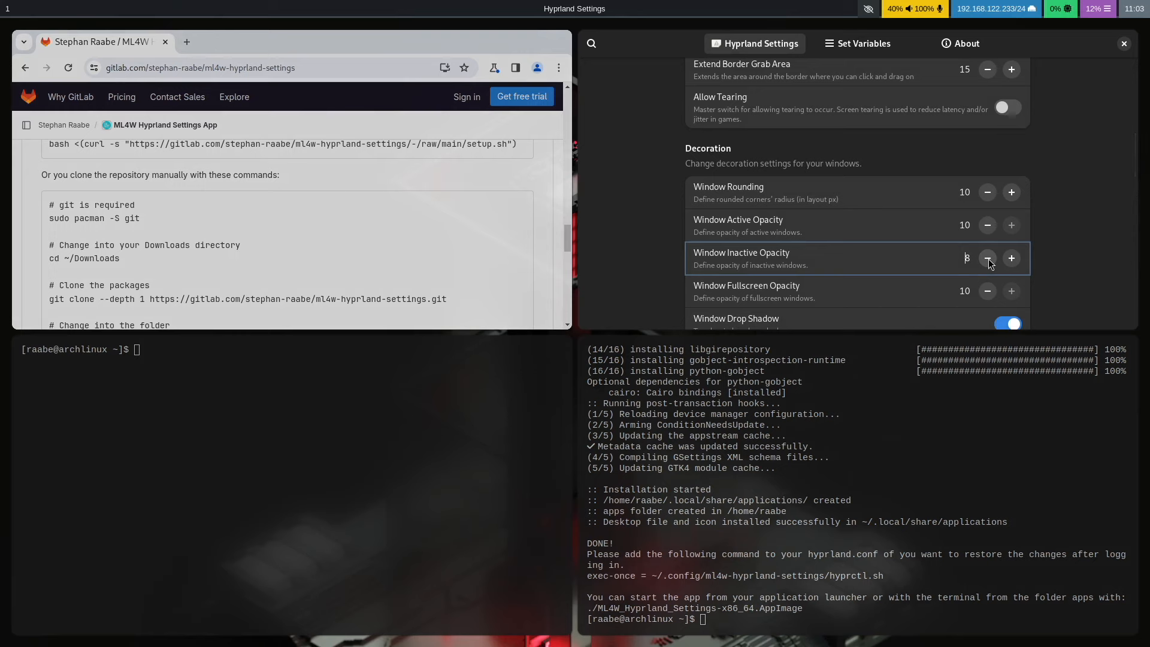
pyautogui.click(987, 257)
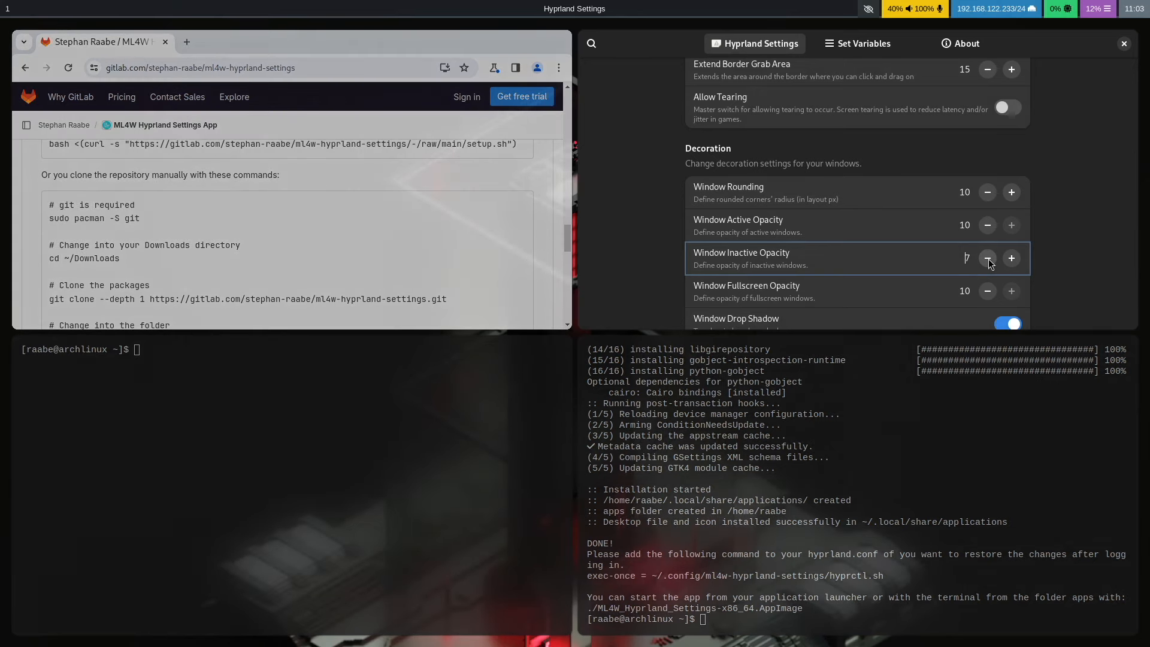
pyautogui.click(986, 258)
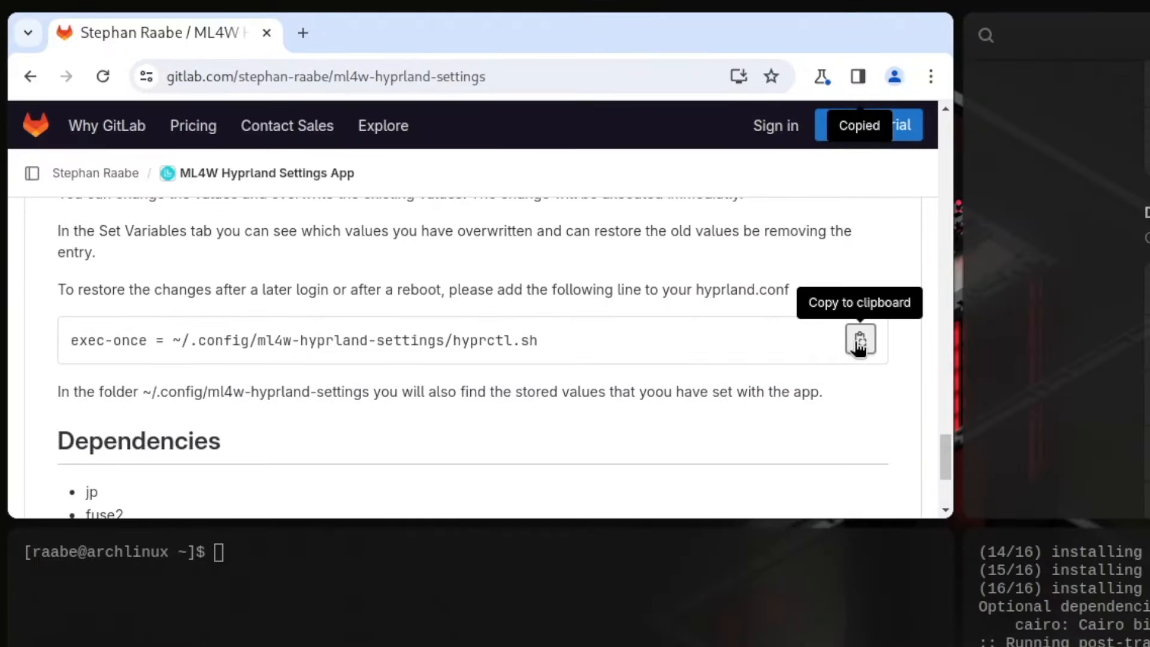
# - Append the exec-once ML4W hyprctl.sh line to ~/.config/hypr/hyprland.conf and save
pyautogui.click(859, 339)
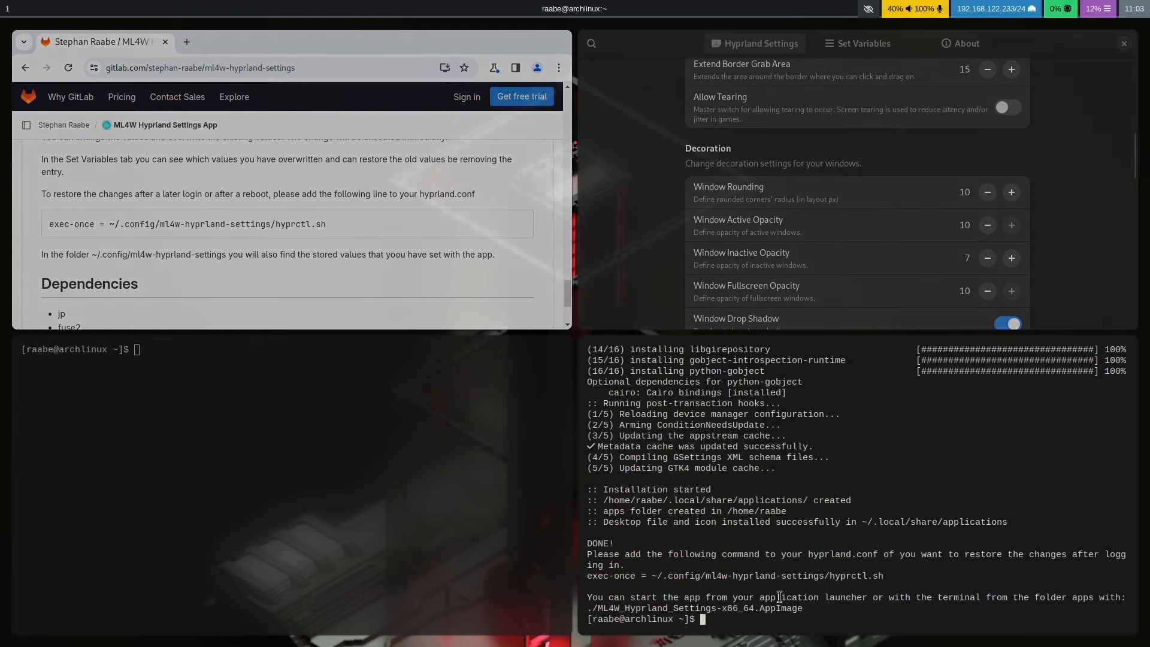
pyautogui.write('cd')
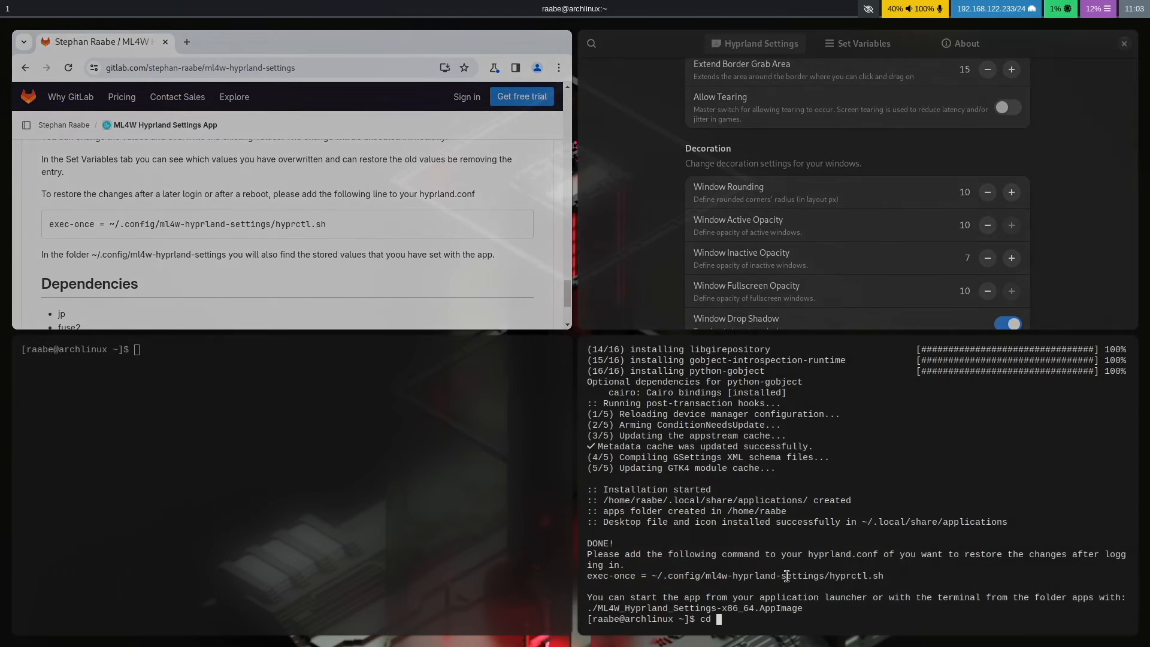
pyautogui.write('.config/hypr/')
pyautogui.write('vim')
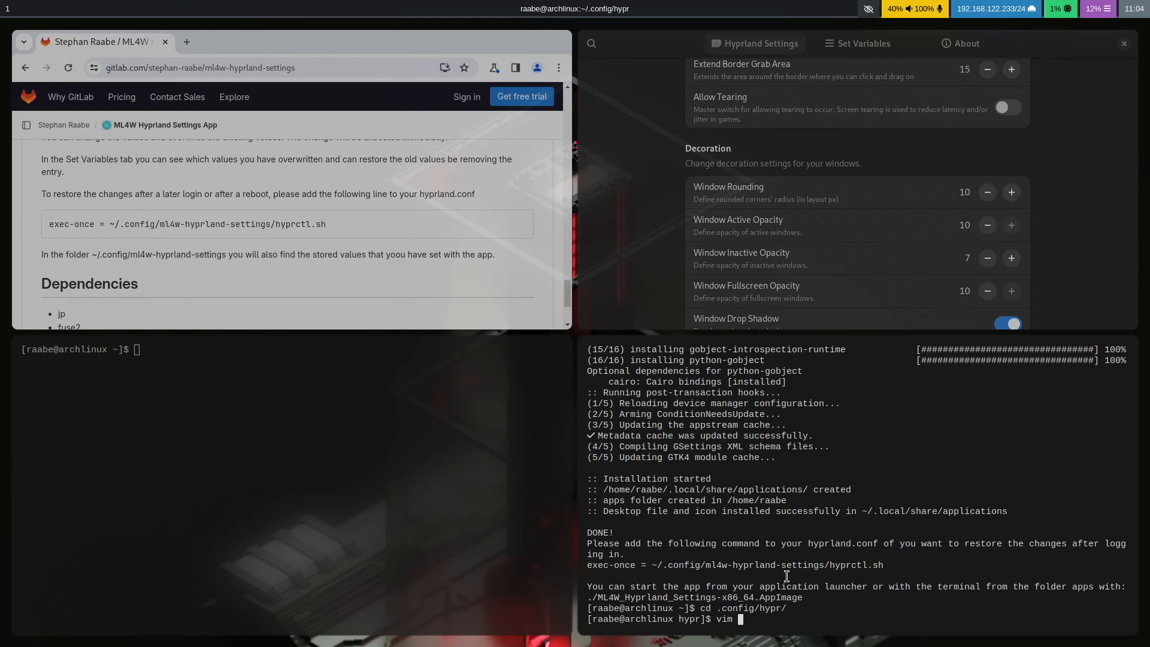
pyautogui.write('hyprl')
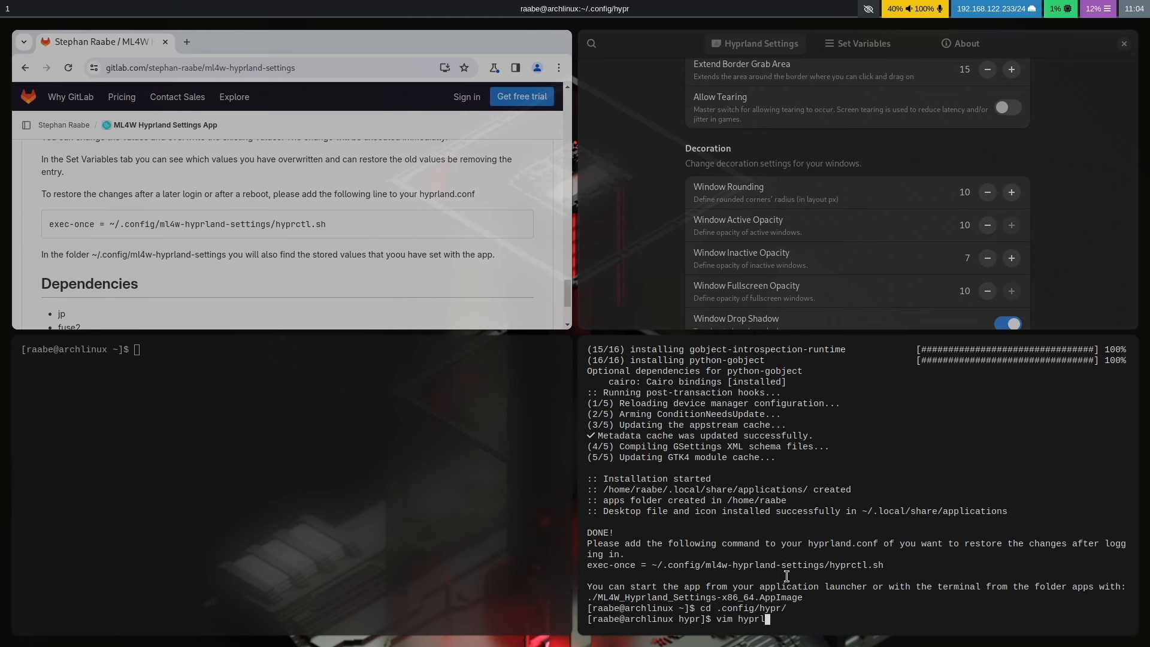
pyautogui.press('Return')
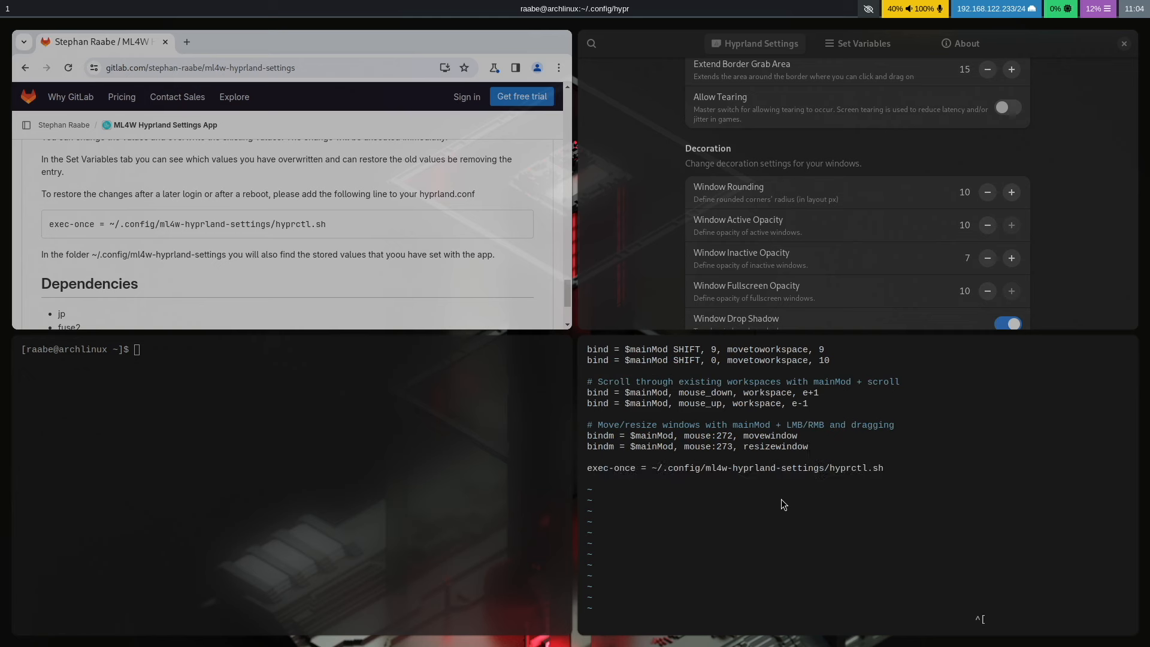
pyautogui.write(':wq')
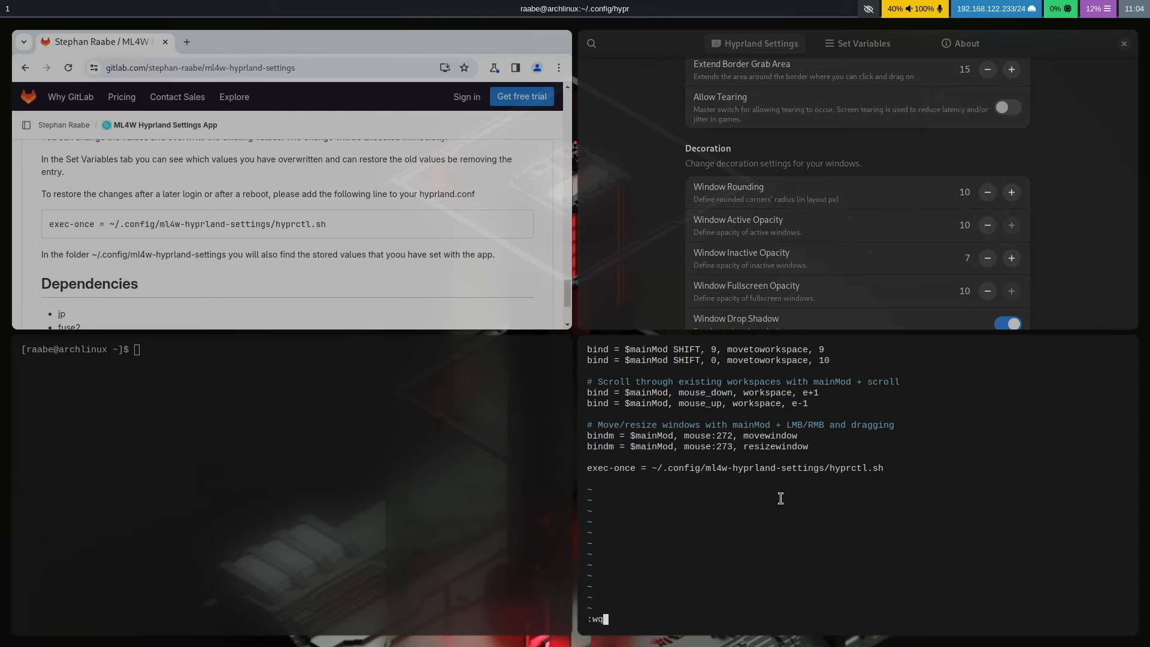
pyautogui.press('Return')
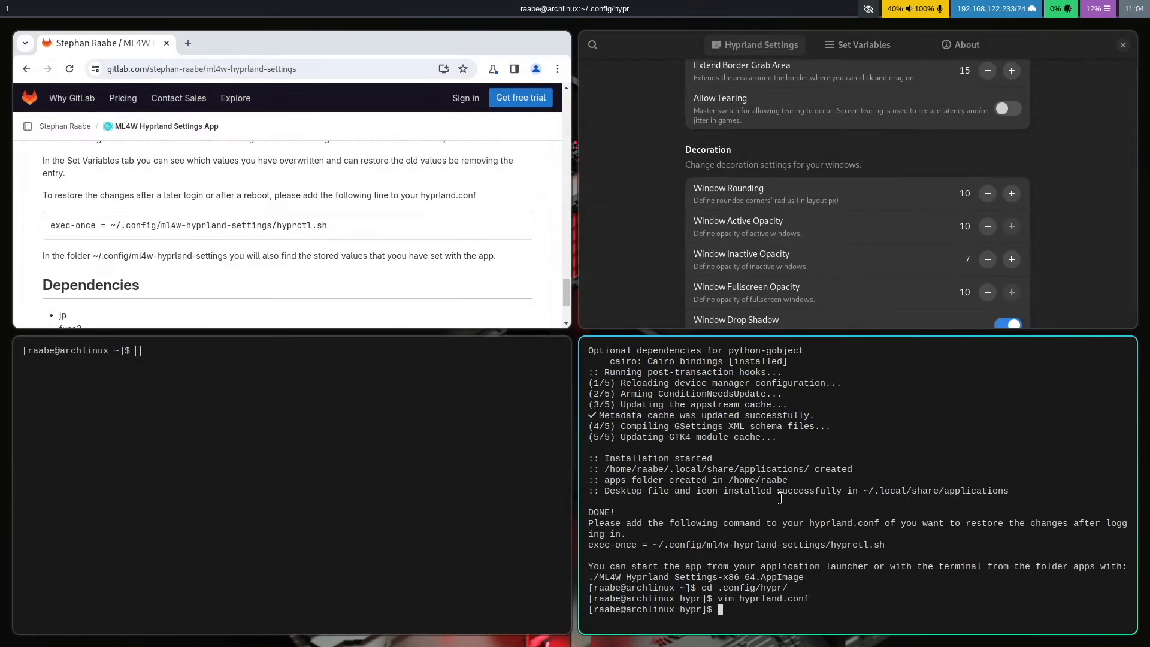
pyautogui.moveTo(795, 462)
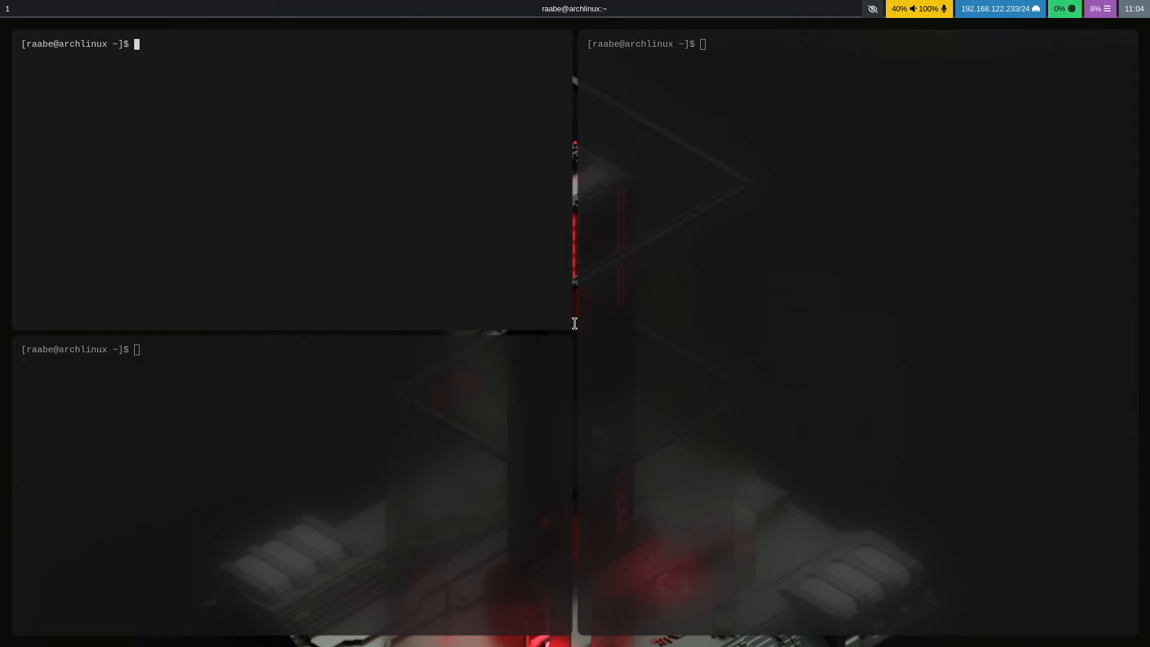
# - Edit hyprpaper.conf to preload and set wallpaper4.jpg, then save
pyautogui.click(22, 8)
pyautogui.write('vim hy')
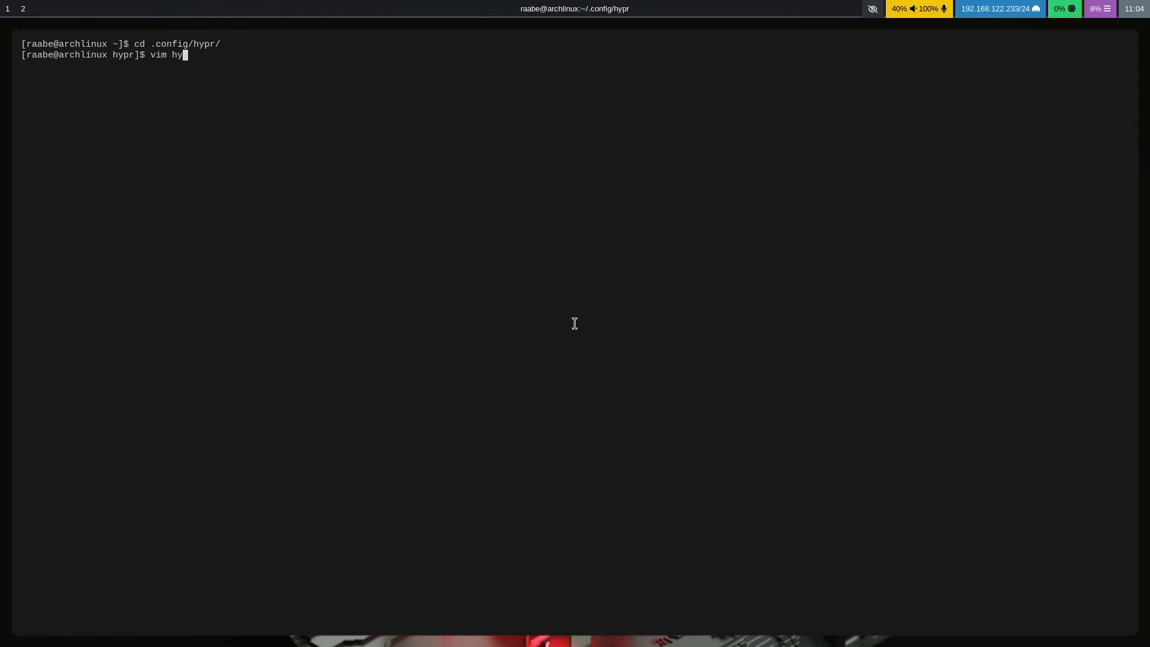
pyautogui.write('rp')
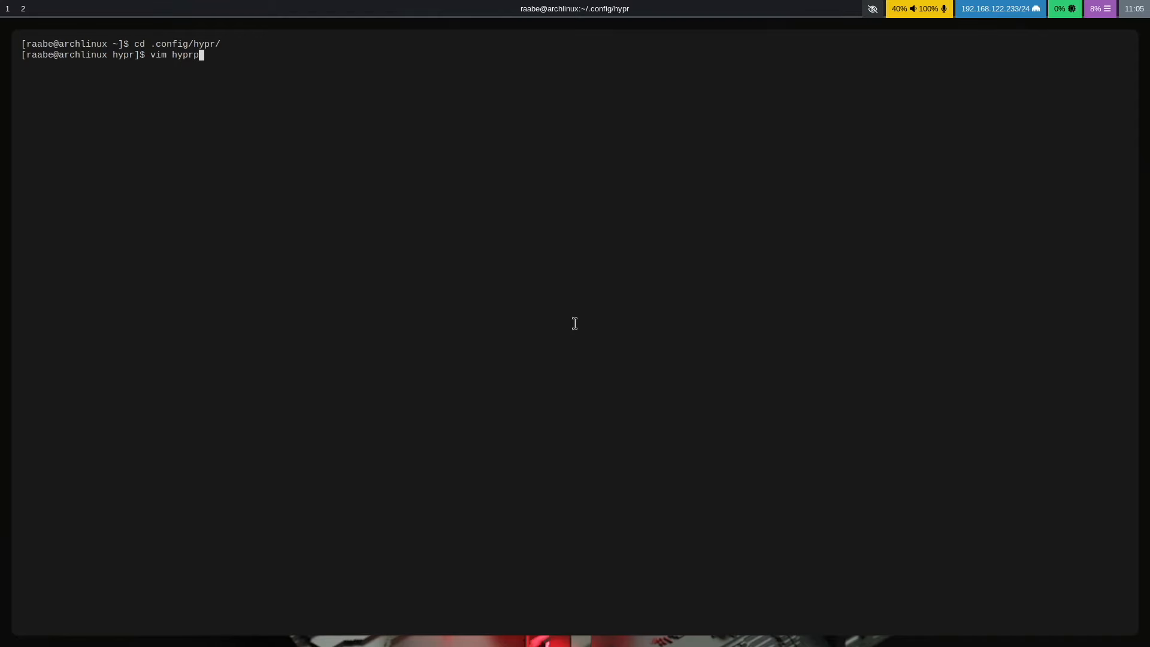
pyautogui.press('Return')
pyautogui.write(':w')
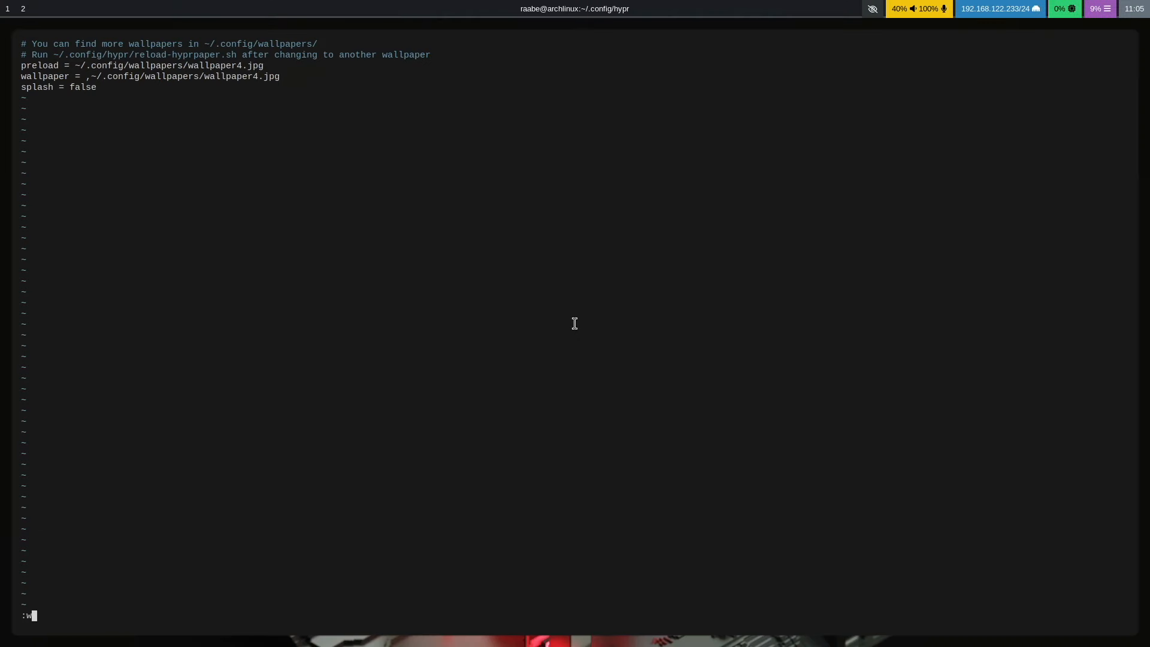
pyautogui.press('Return')
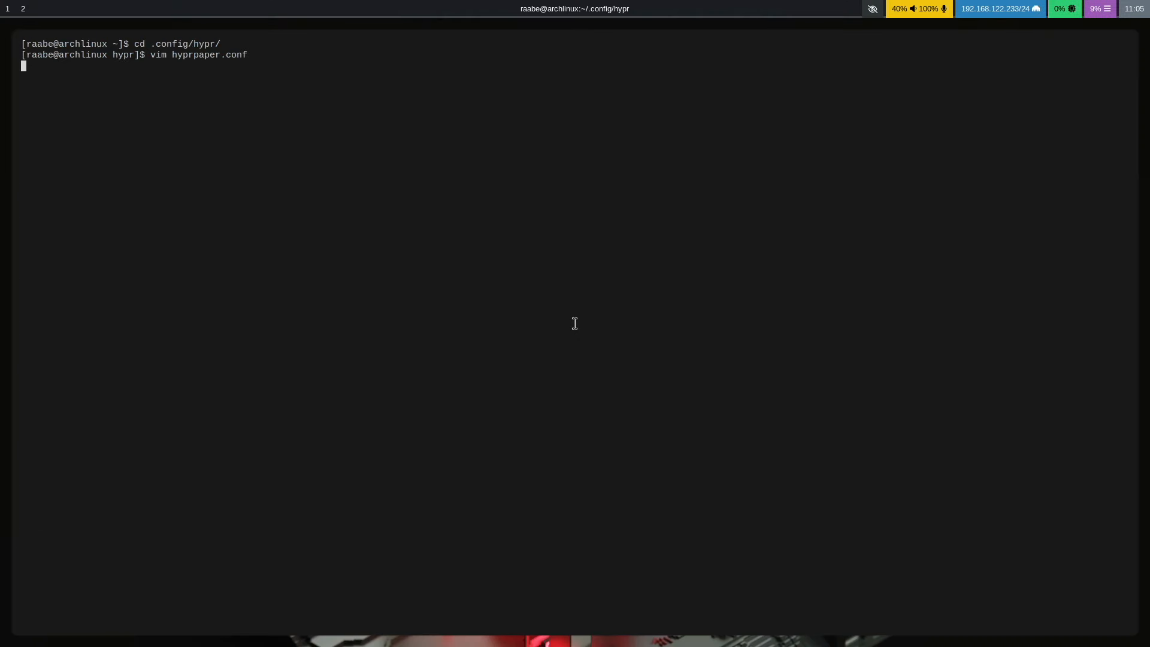
# - Run ./reload-hyprpaper.sh to apply wallpaper4.jpg as the desktop wallpaper
pyautogui.write('ls')
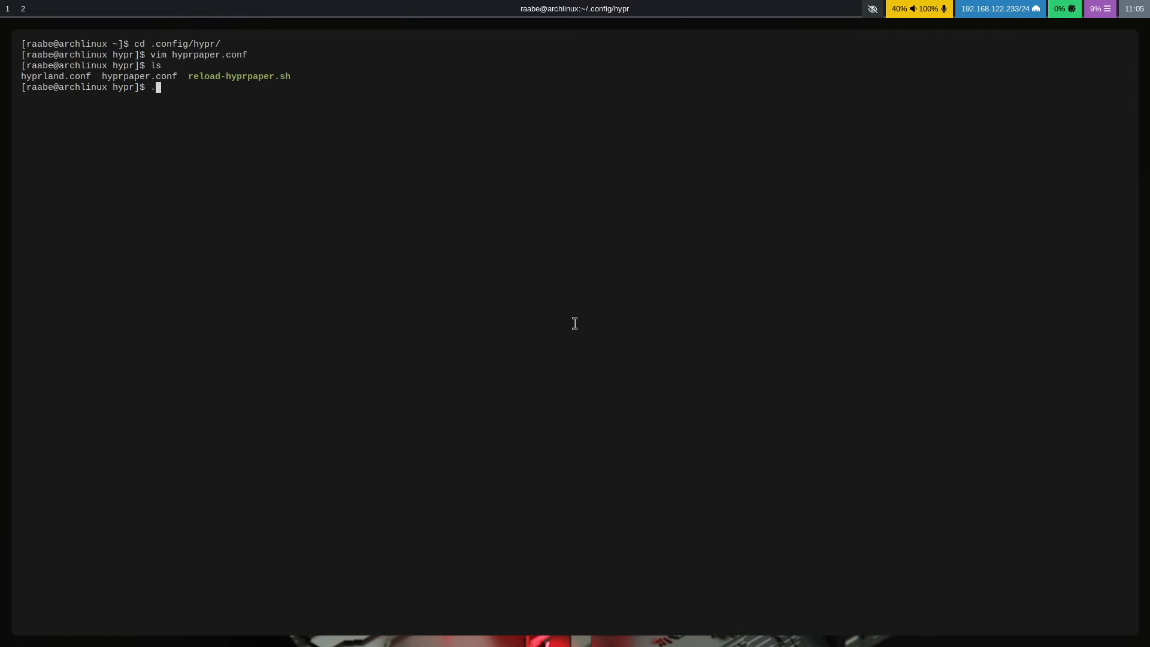
pyautogui.write('reload-hyprpaper.sh')
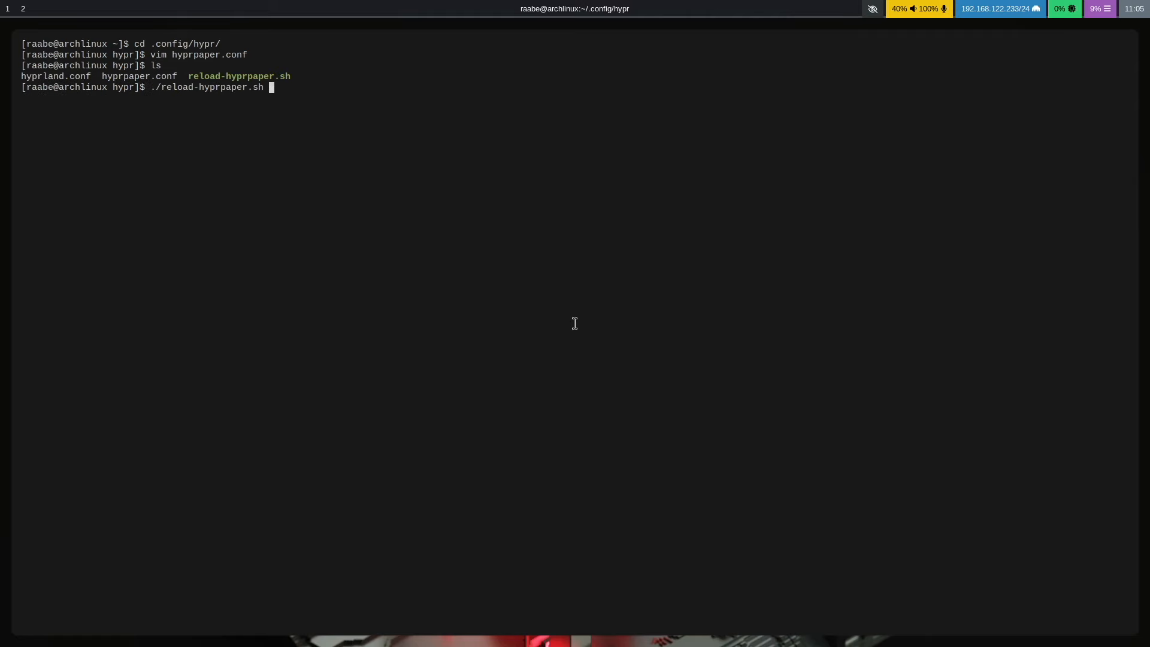
pyautogui.press('Return')
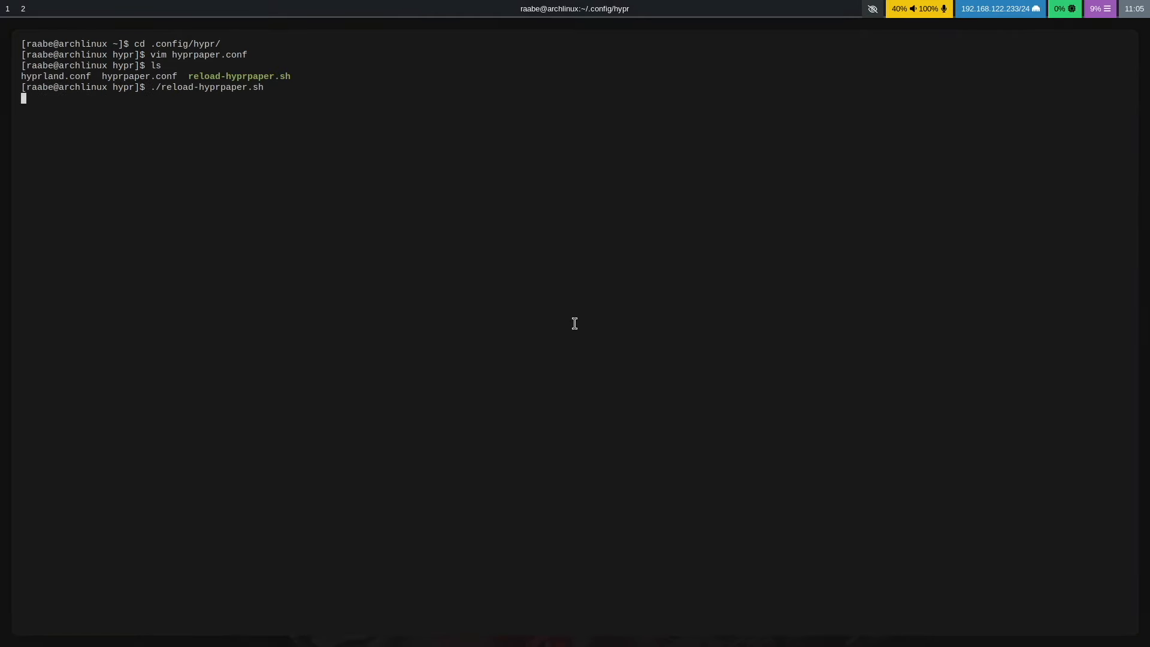
pyautogui.press('Return')
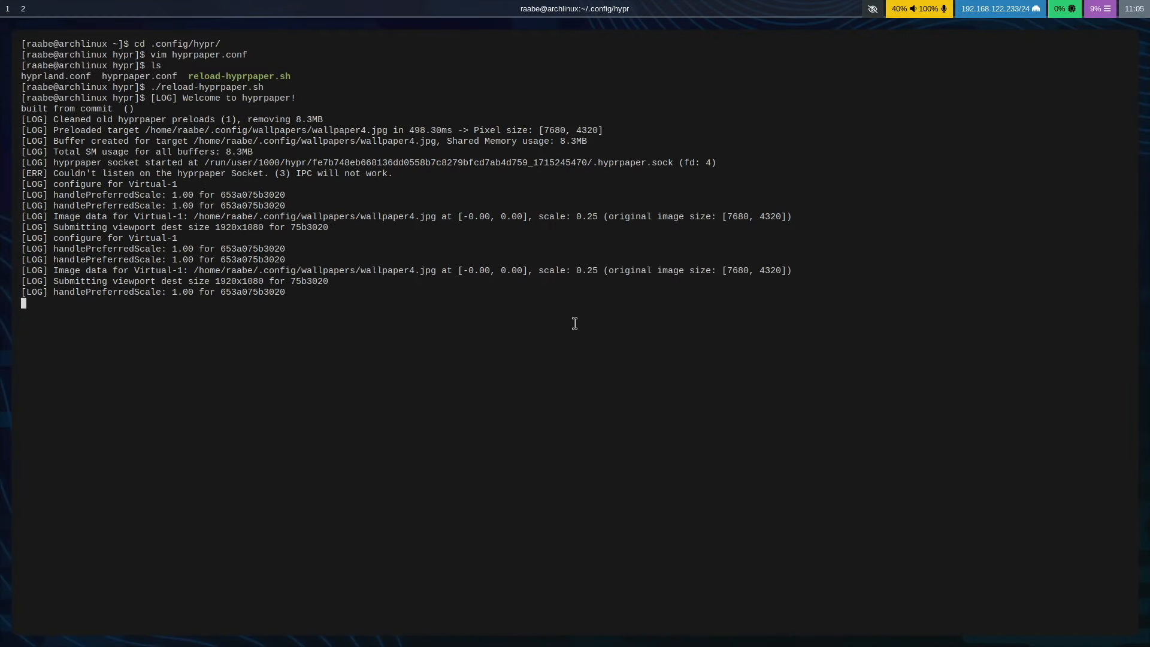